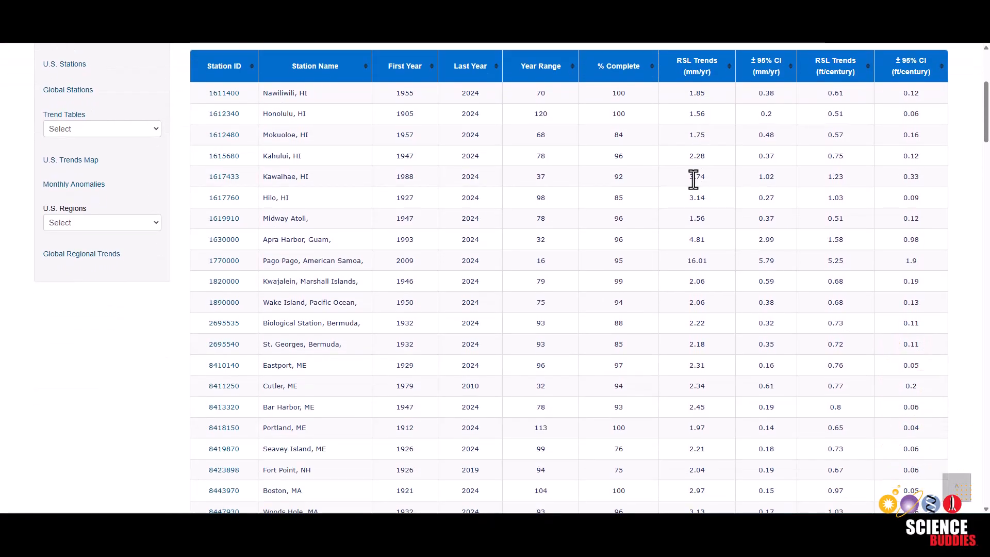
Open sea_level_prediction.ipynb from the sea_level_prediction Drive folder in Colab.
scroll(down, 3)
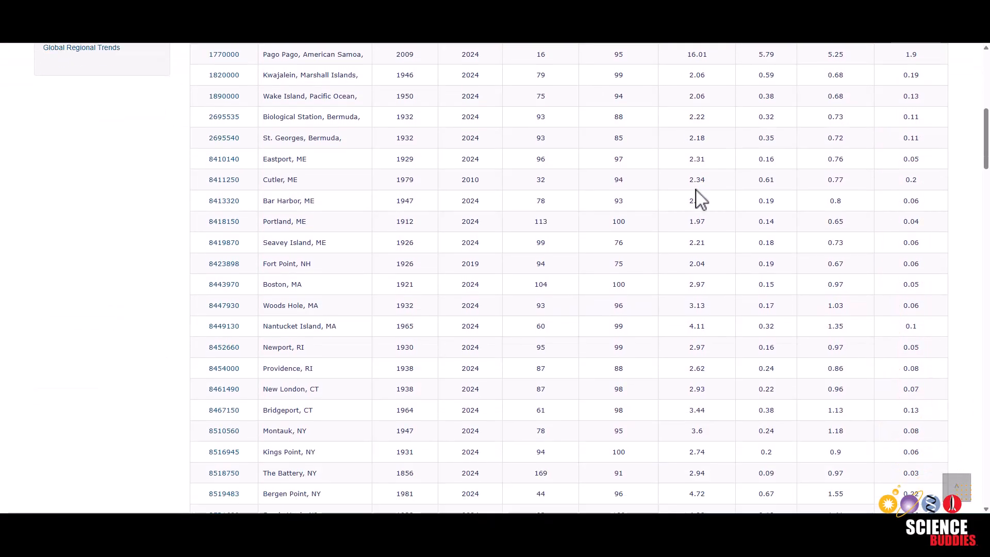
scroll(down, 3)
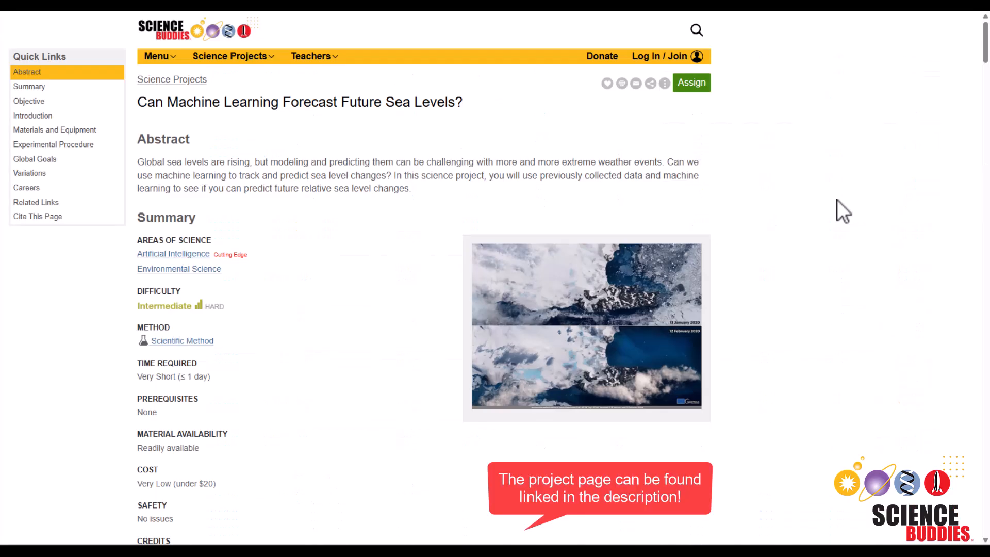
scroll(down, 3)
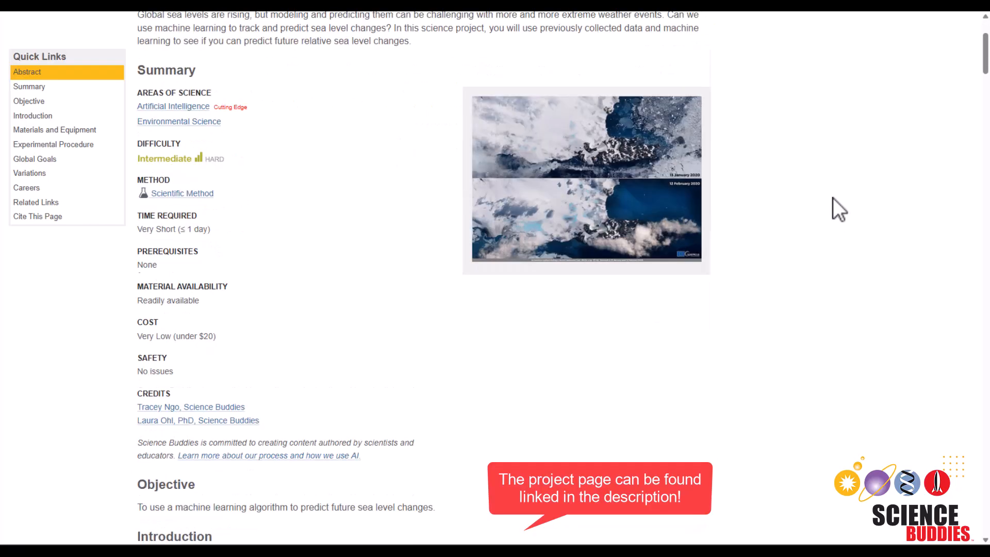
scroll(down, 3)
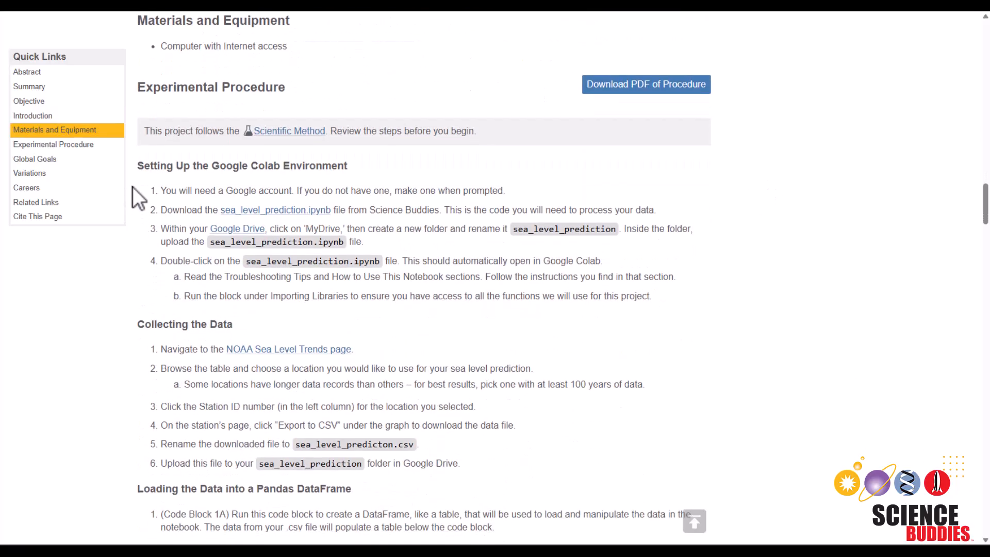
mouse_move(253, 229)
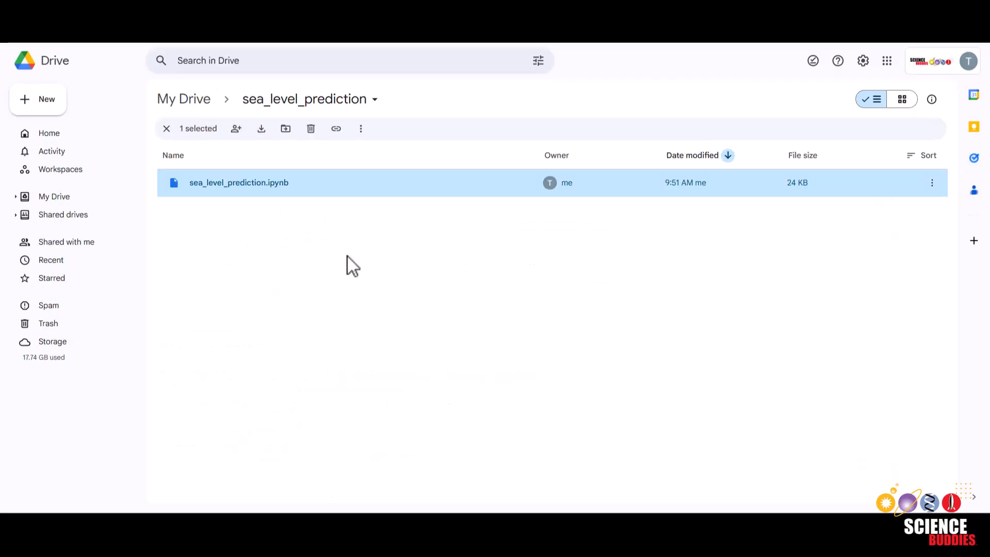
mouse_move(183, 99)
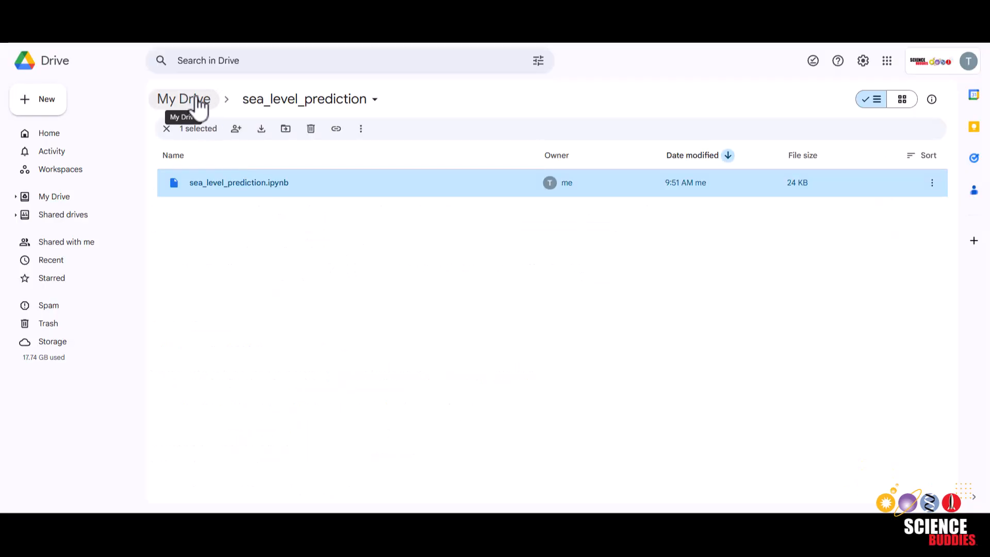
mouse_move(297, 173)
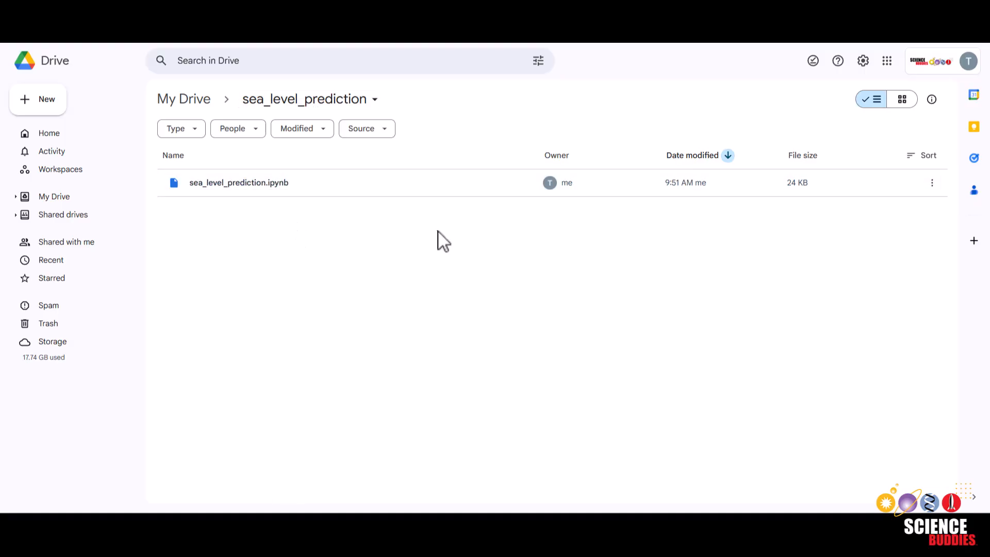
double_click(239, 182)
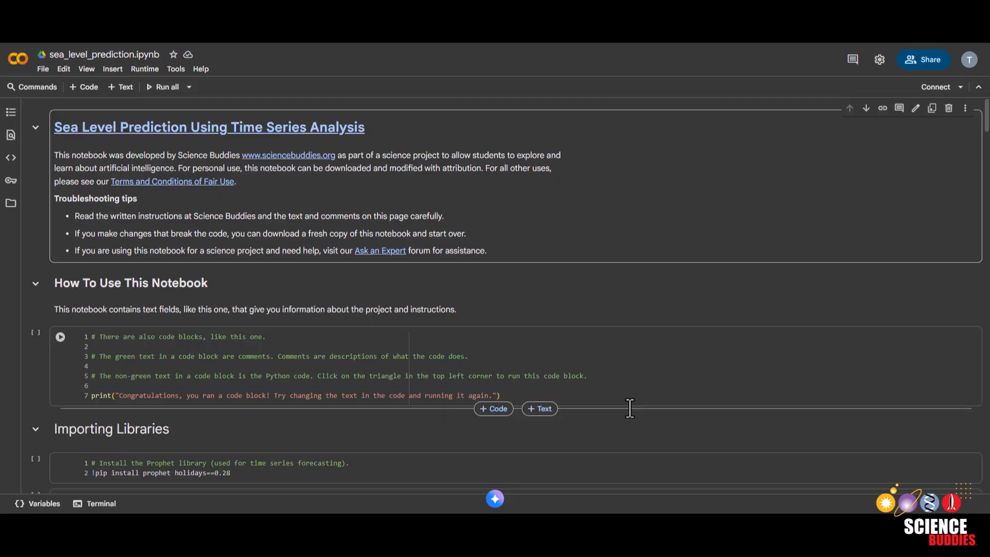
mouse_move(72, 392)
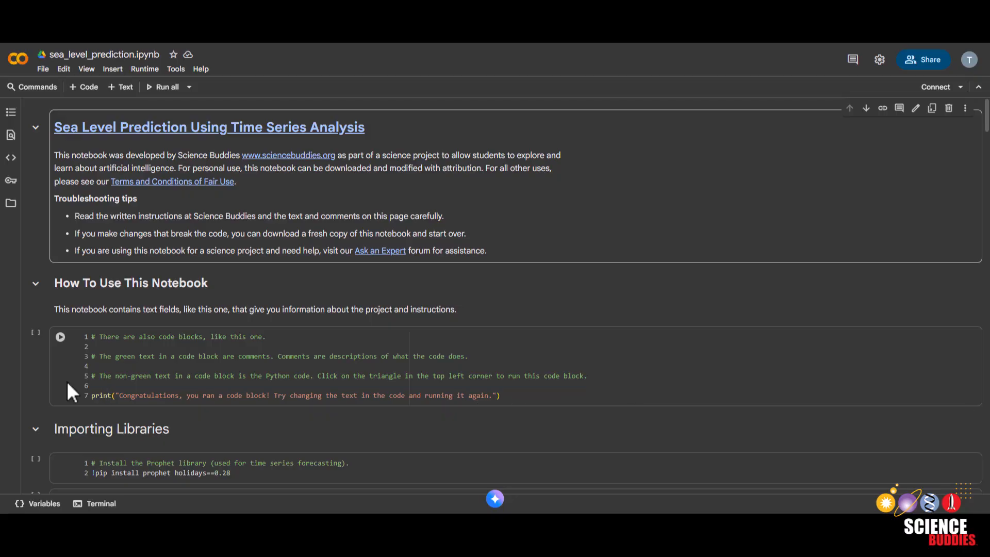
mouse_move(60, 344)
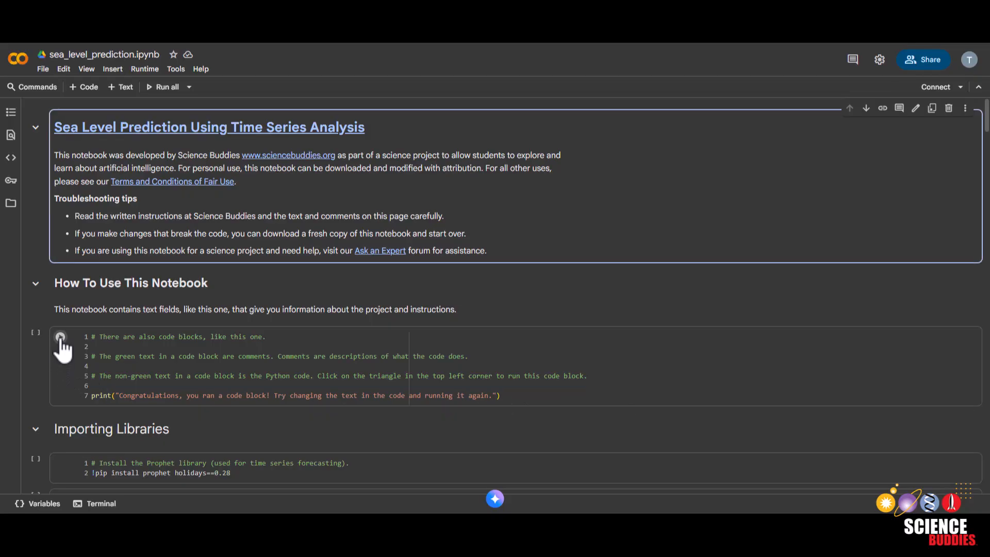
Run the first example code cell, then add a new empty code cell below it.
click(60, 336)
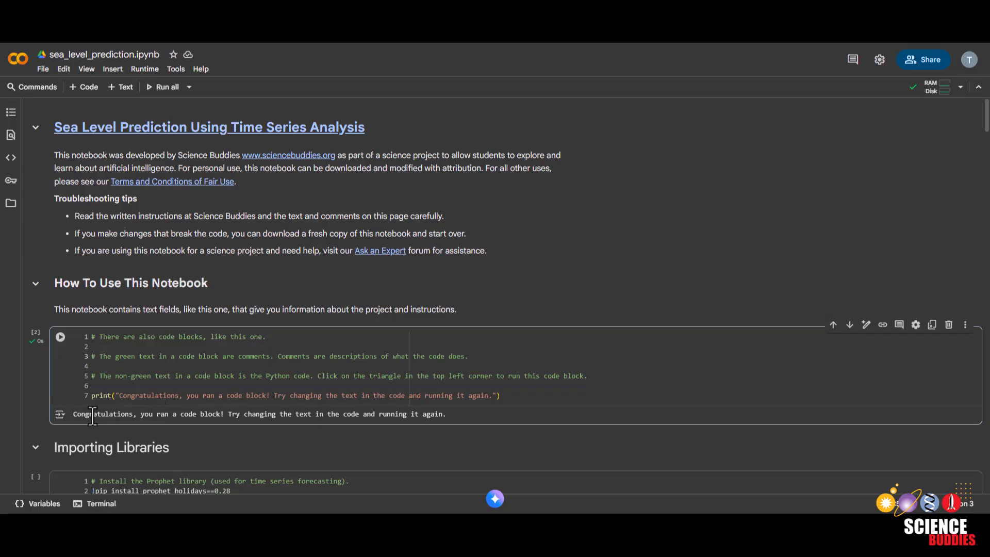
mouse_move(6, 327)
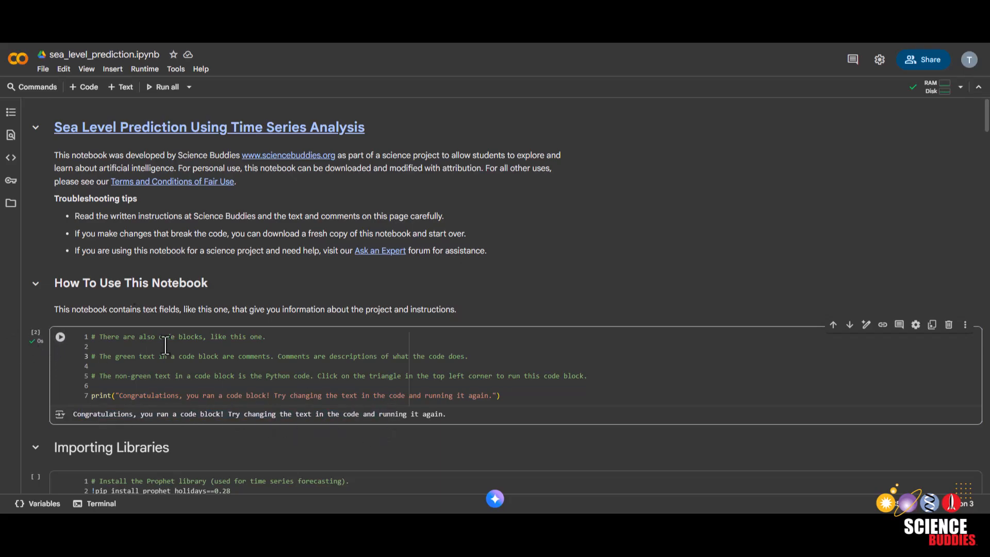
mouse_move(83, 87)
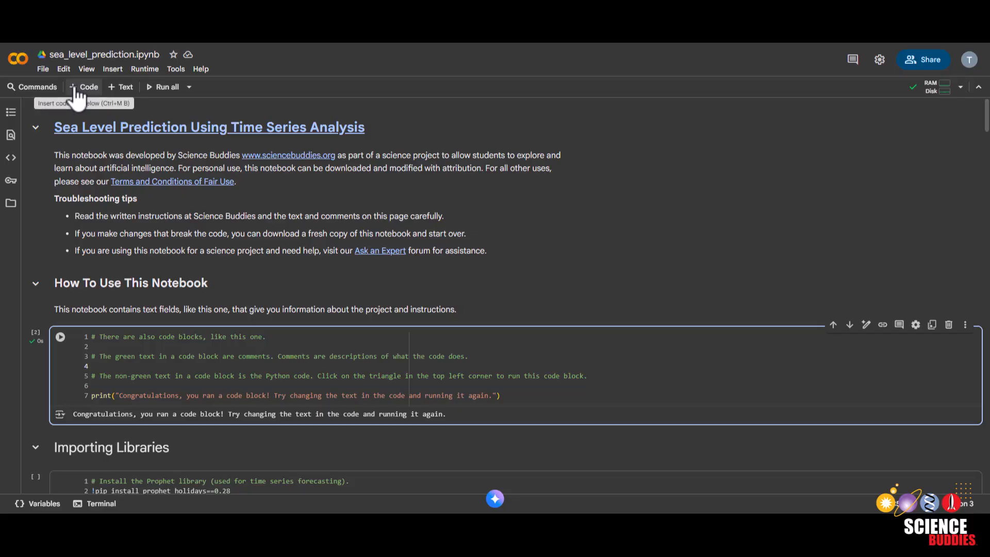
click(83, 86)
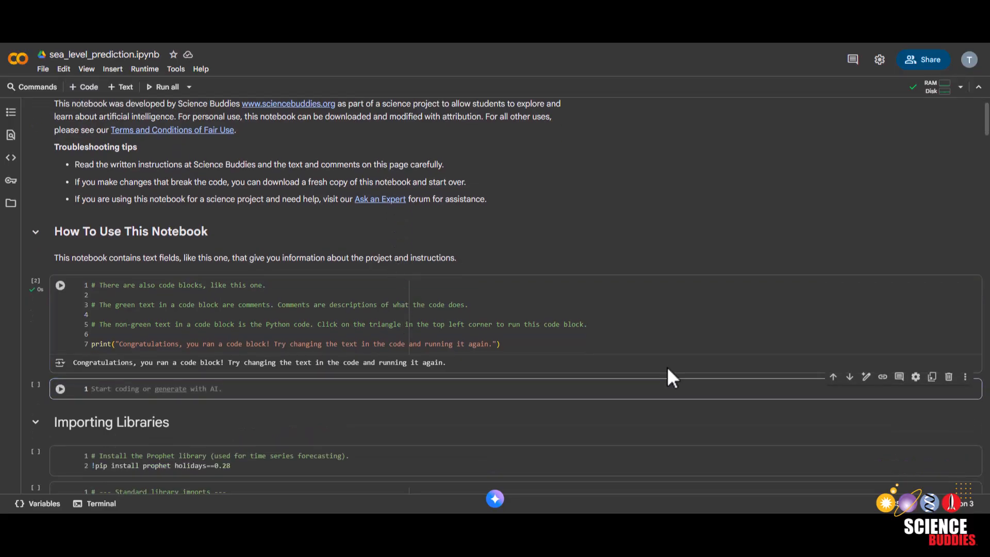
mouse_move(949, 377)
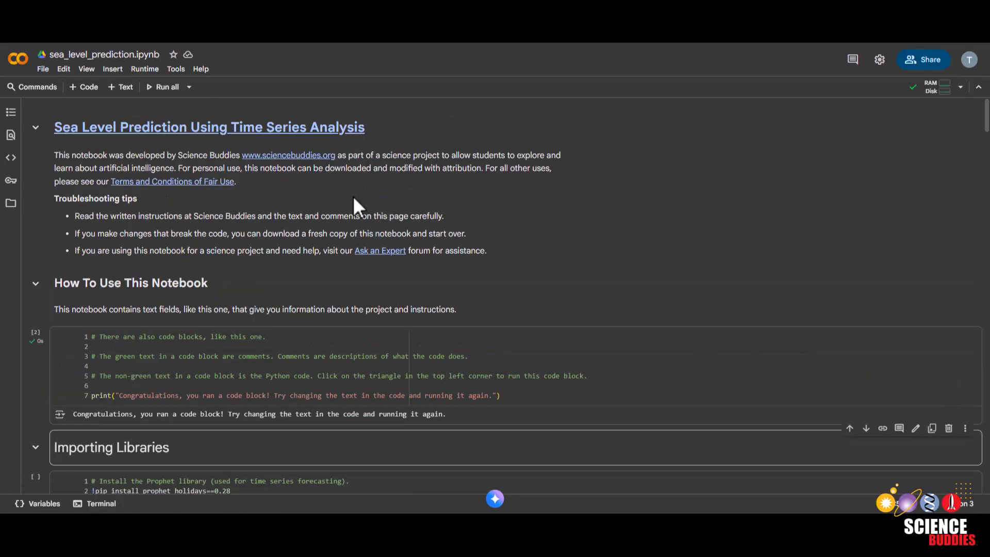
mouse_move(405, 205)
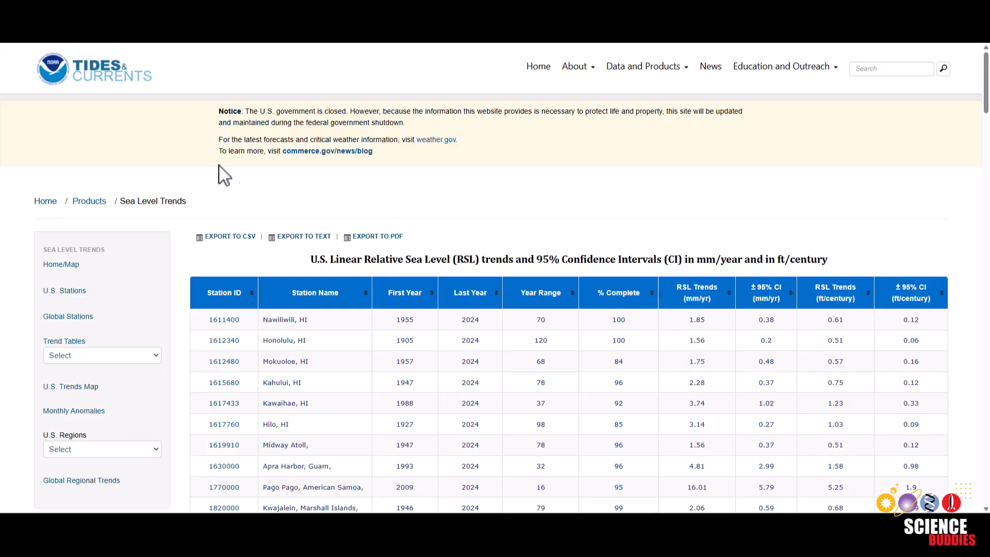
mouse_move(349, 261)
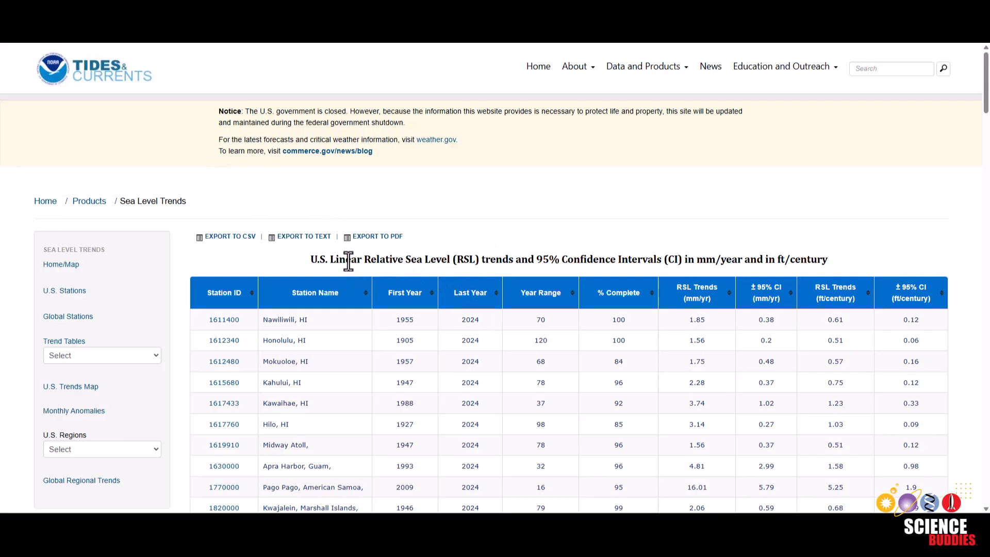
mouse_move(455, 258)
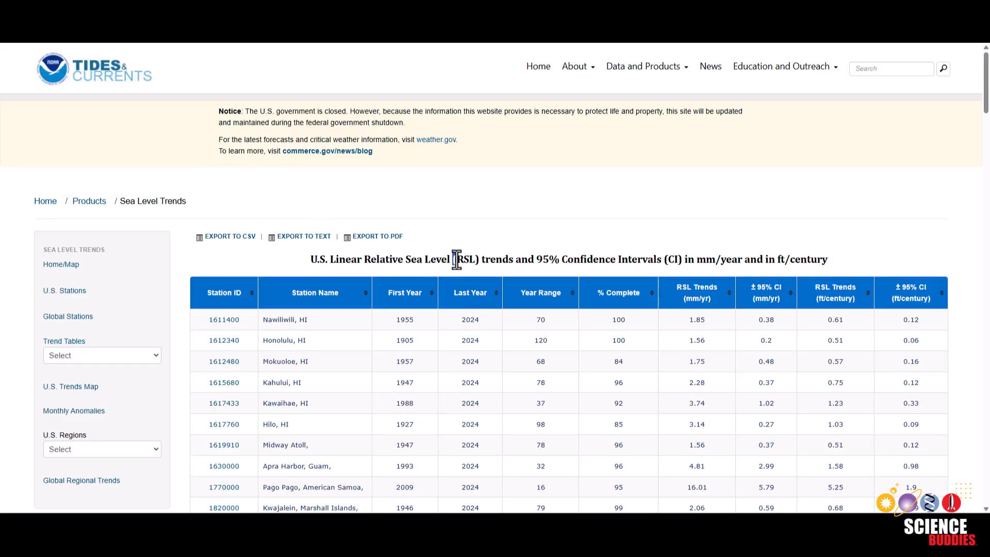
mouse_move(756, 230)
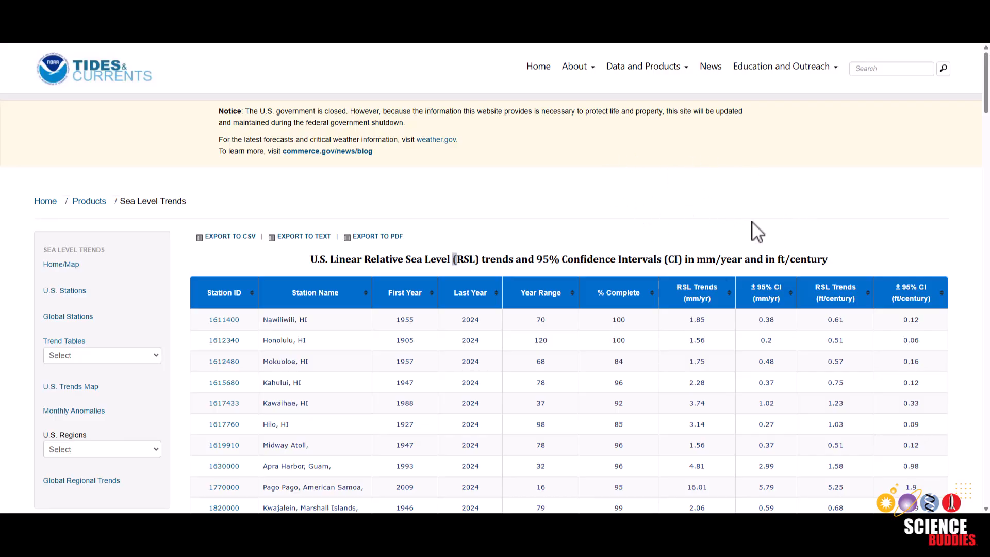
scroll(down, 3)
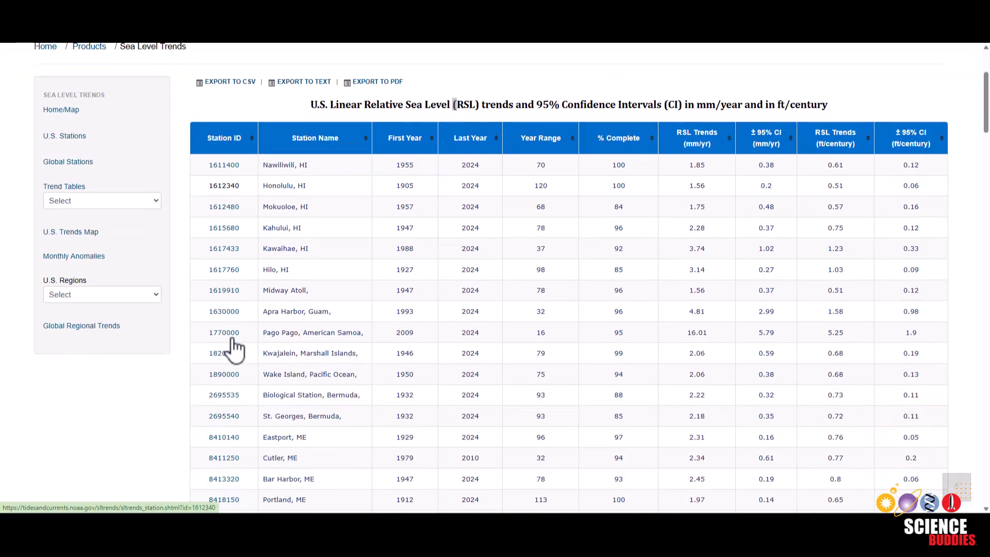
scroll(down, 3)
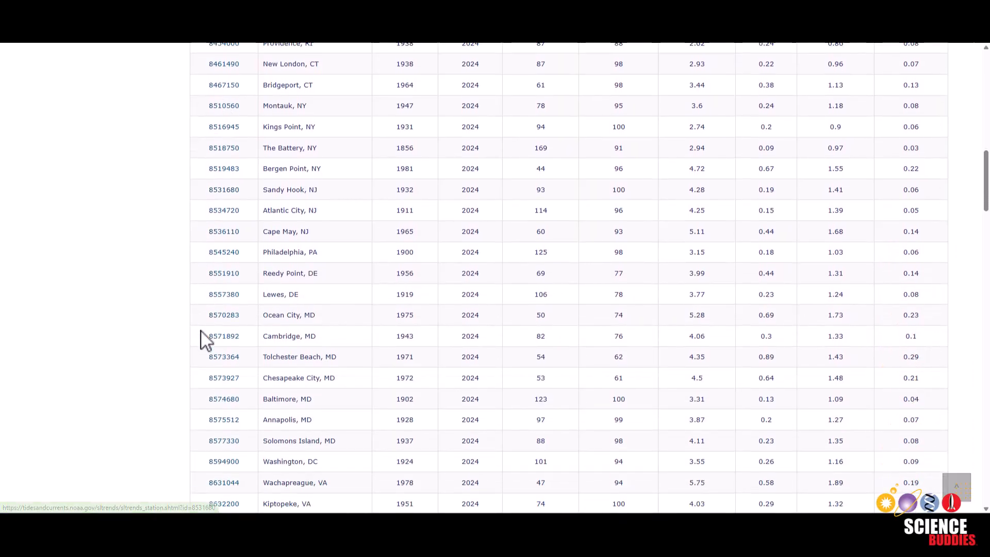
scroll(down, 3)
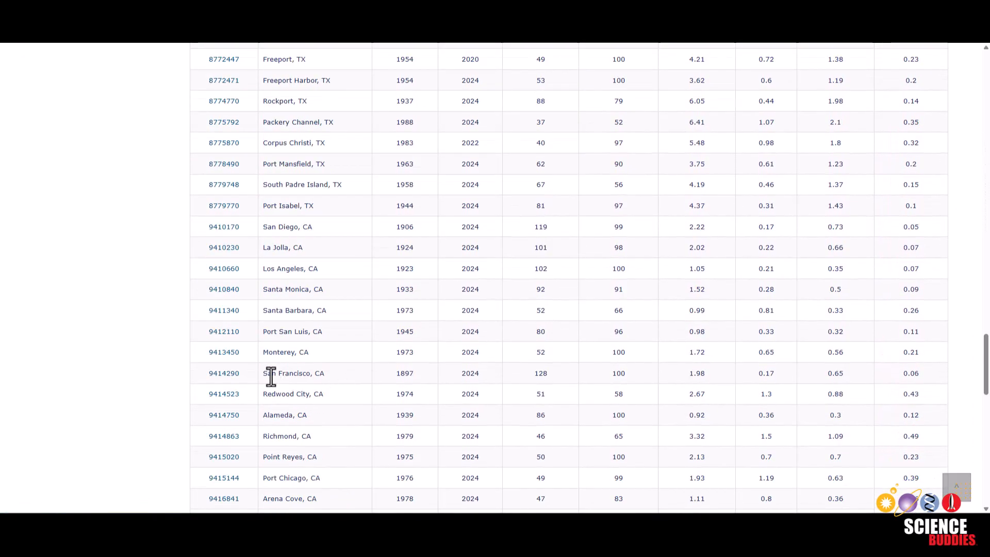
mouse_move(470, 372)
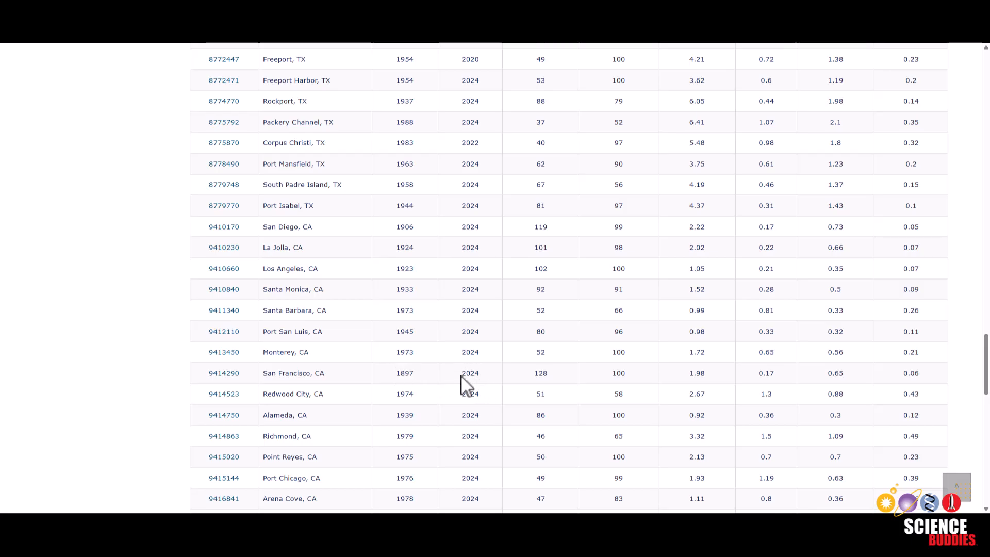
scroll(down, 3)
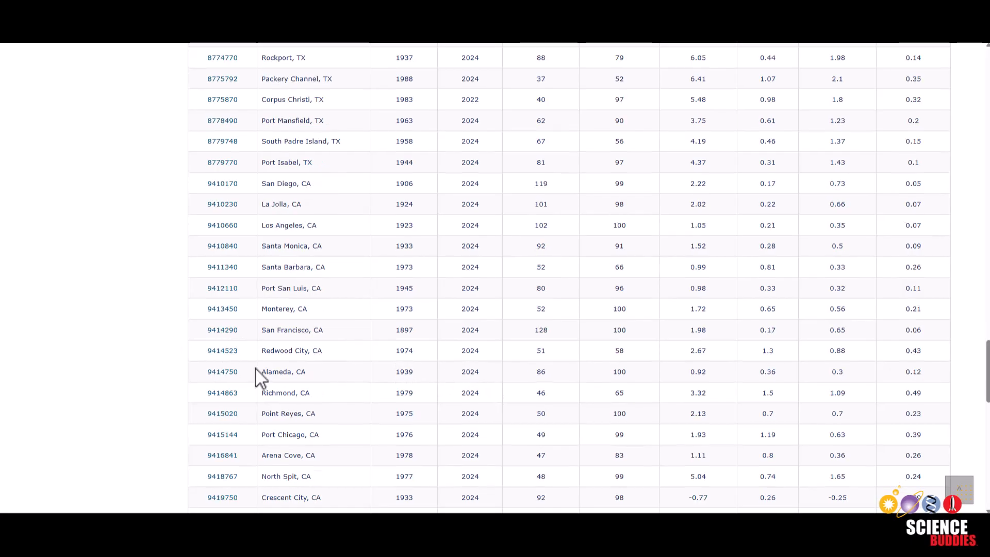
mouse_move(264, 360)
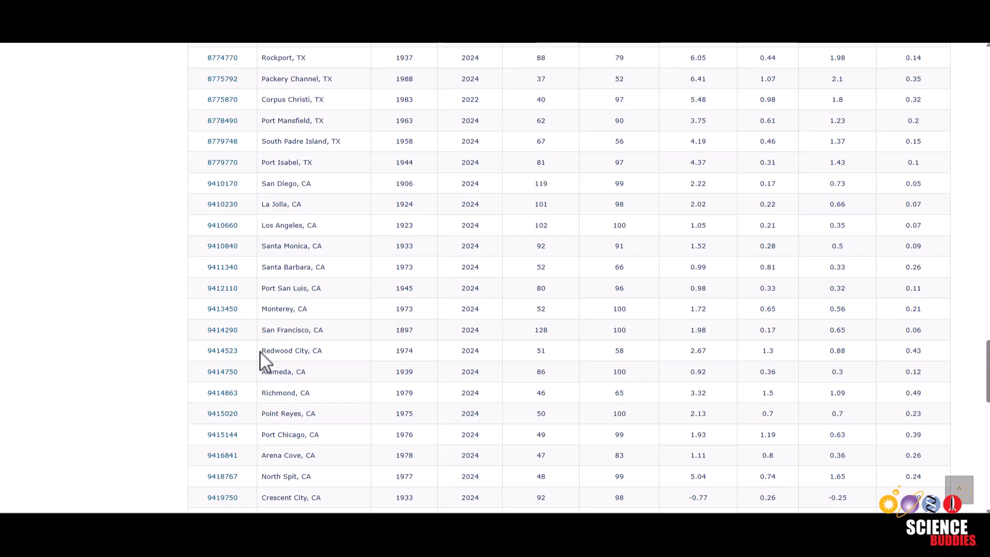
mouse_move(291, 353)
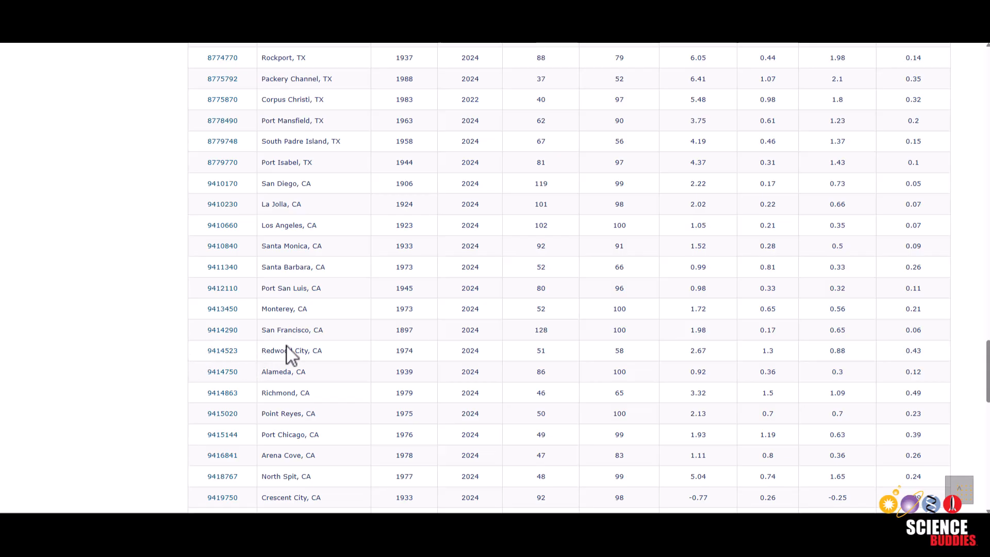
mouse_move(211, 338)
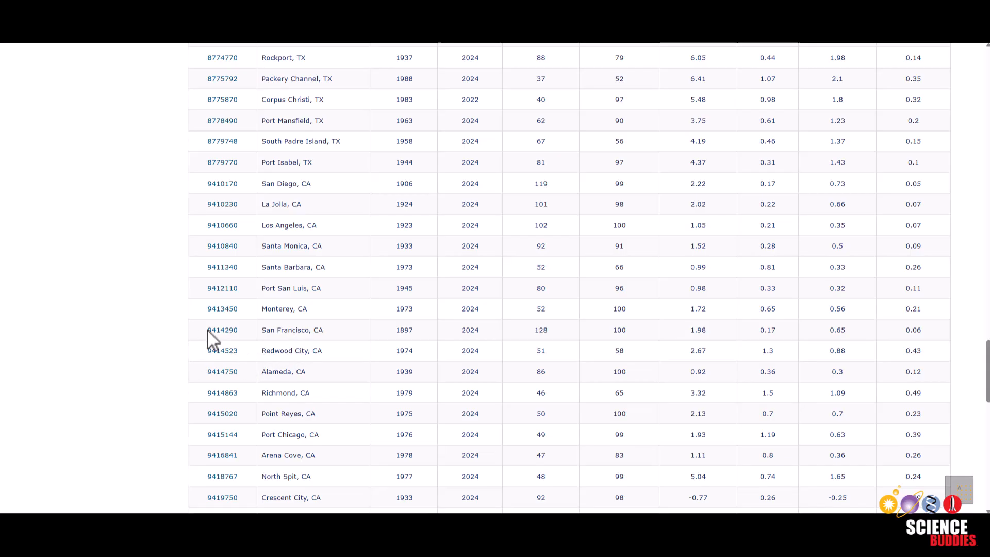
mouse_move(223, 330)
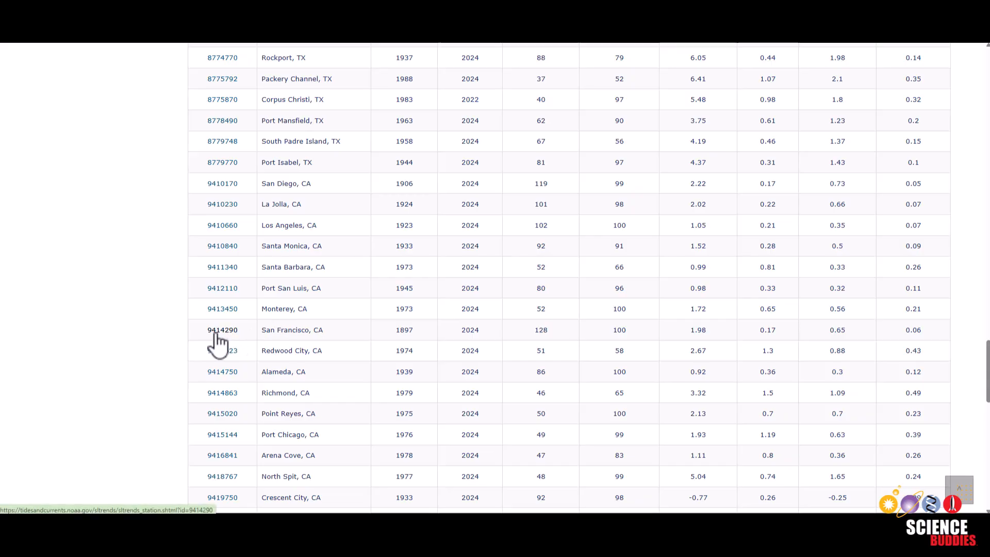
Open the San Francisco station's sea level trend page and export its data to CSV.
click(222, 331)
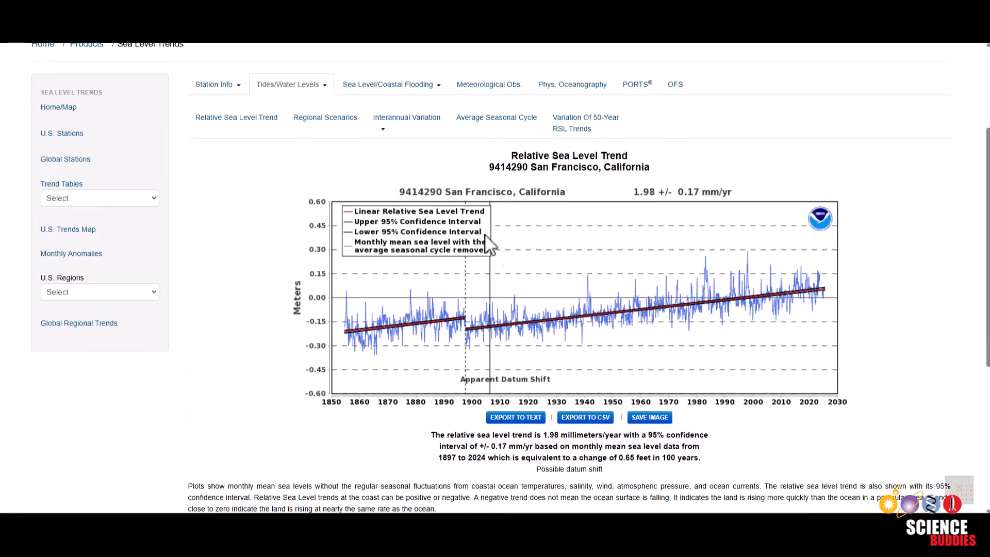
mouse_move(629, 246)
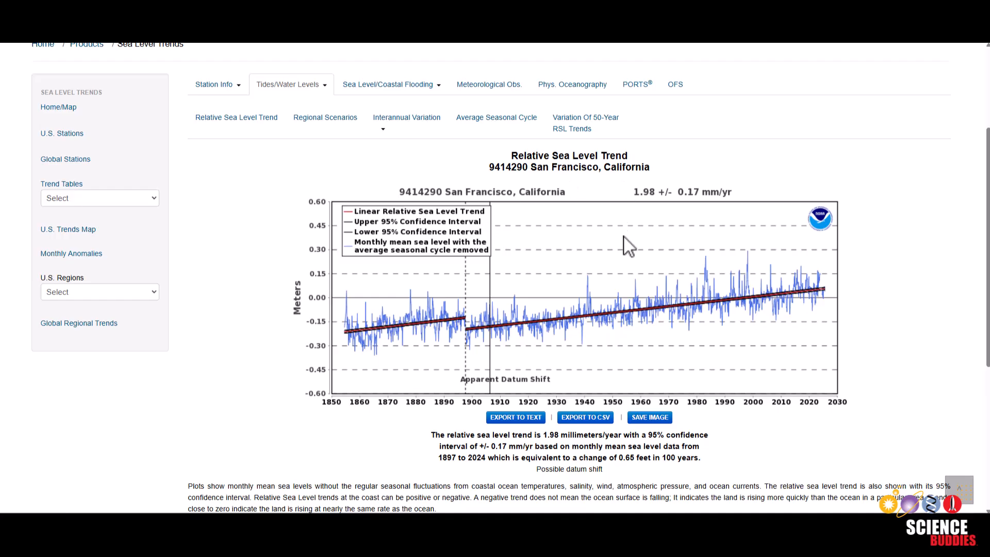
mouse_move(571, 307)
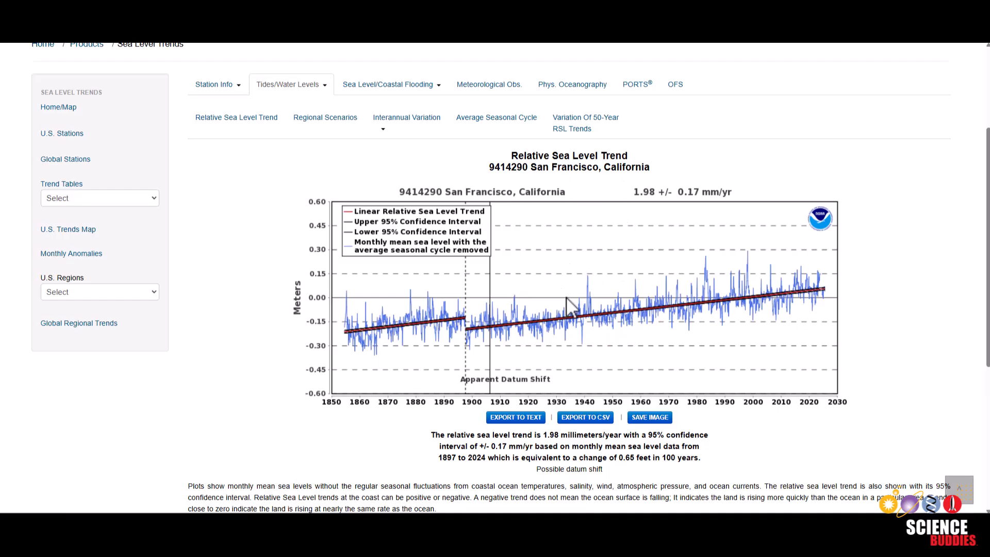
scroll(down, 3)
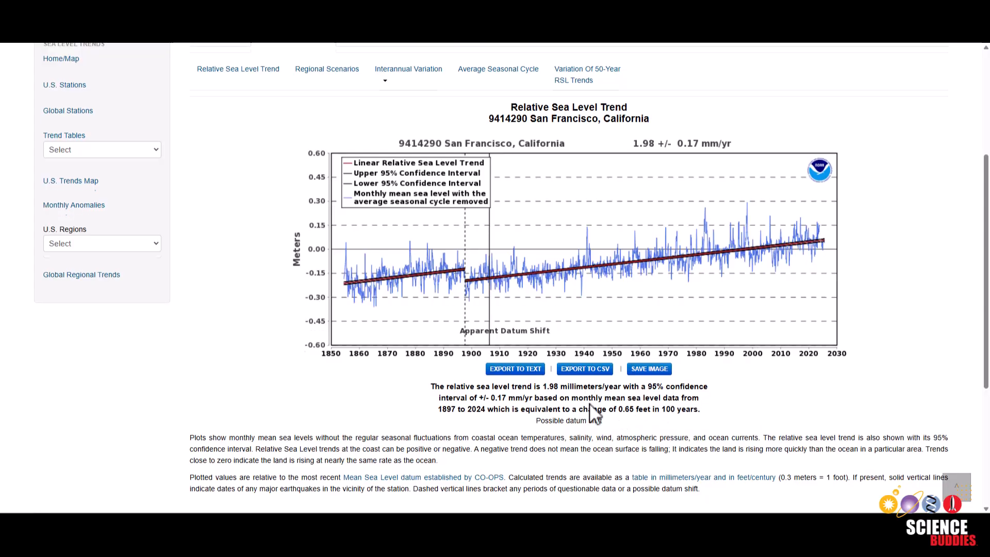
scroll(up, 3)
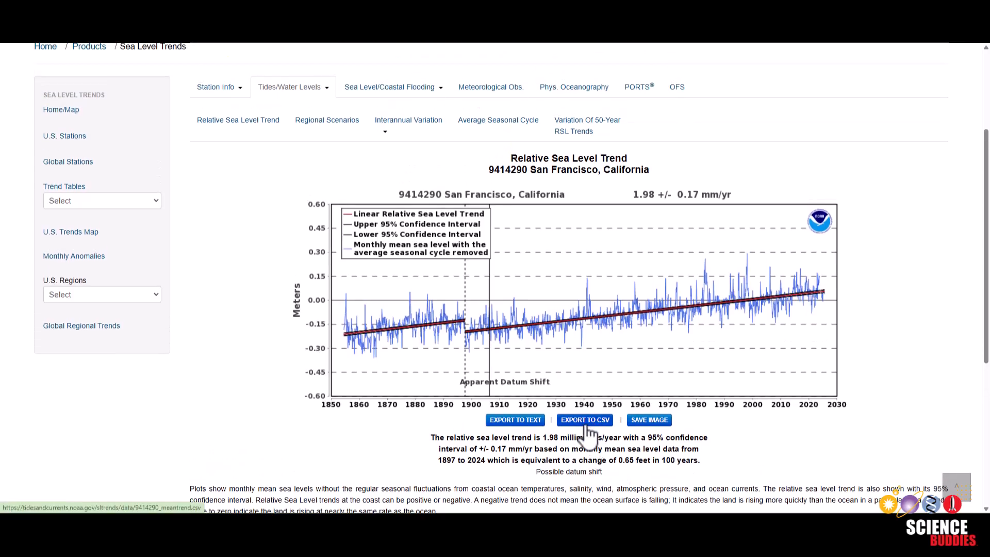
click(583, 420)
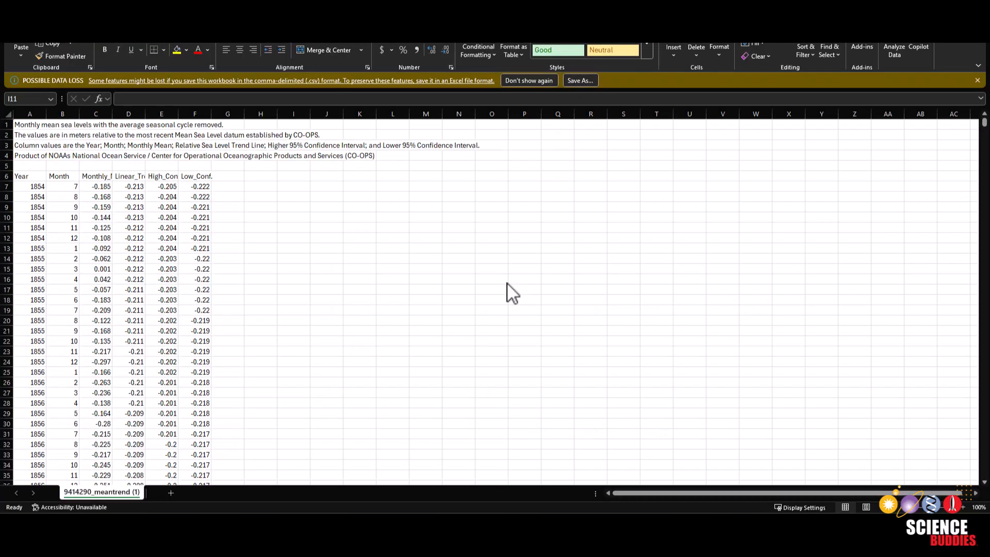
mouse_move(317, 278)
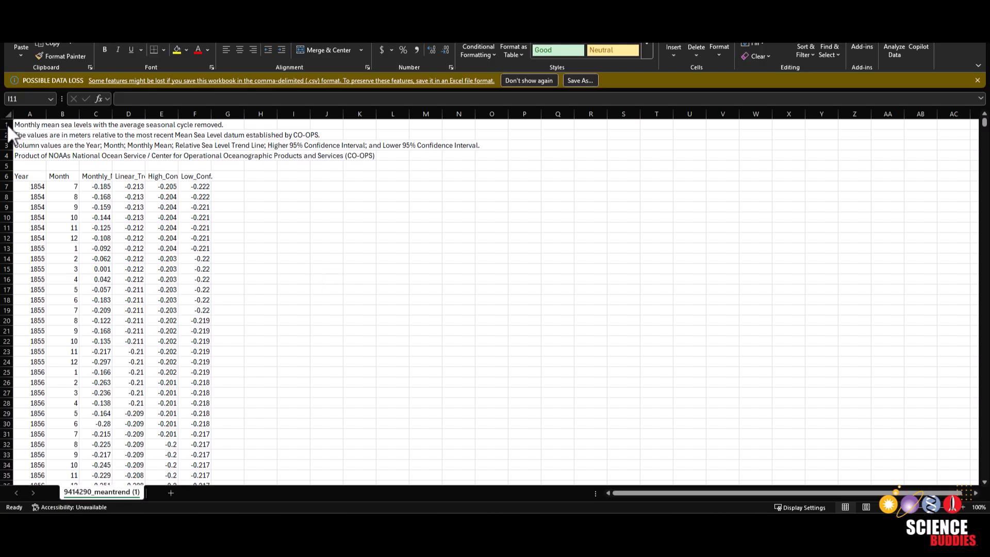
Delete the five description rows so the column headers move up to row 1.
click(293, 227)
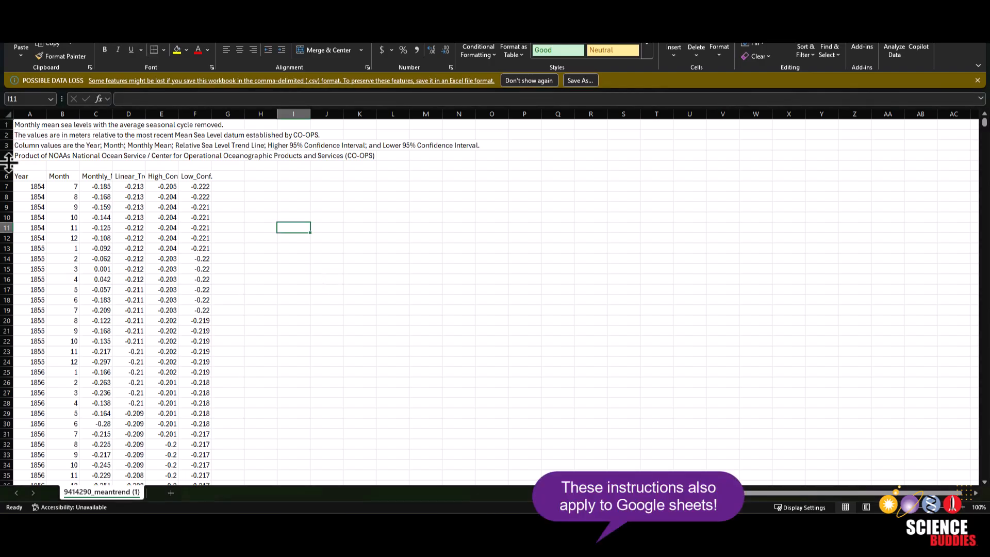
click(161, 125)
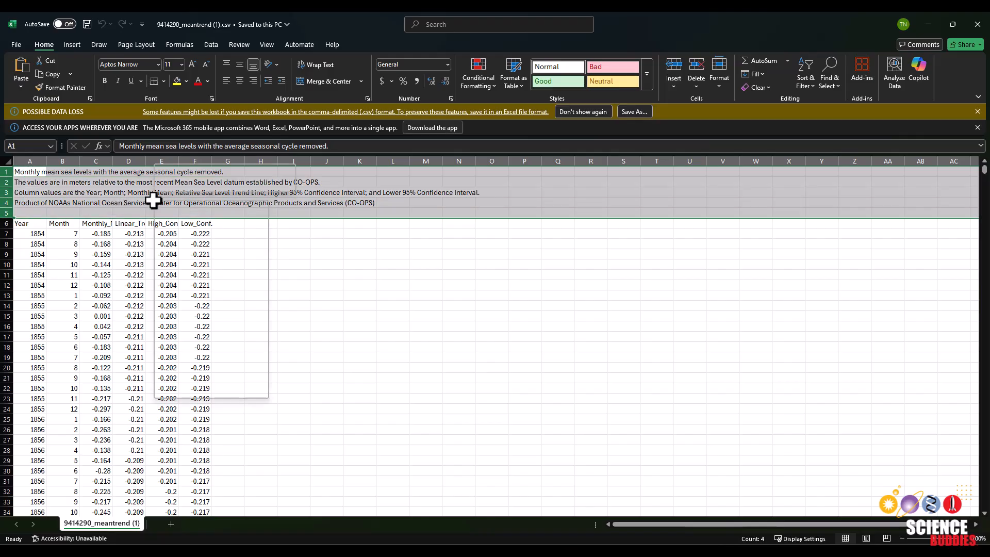
right_click(152, 201)
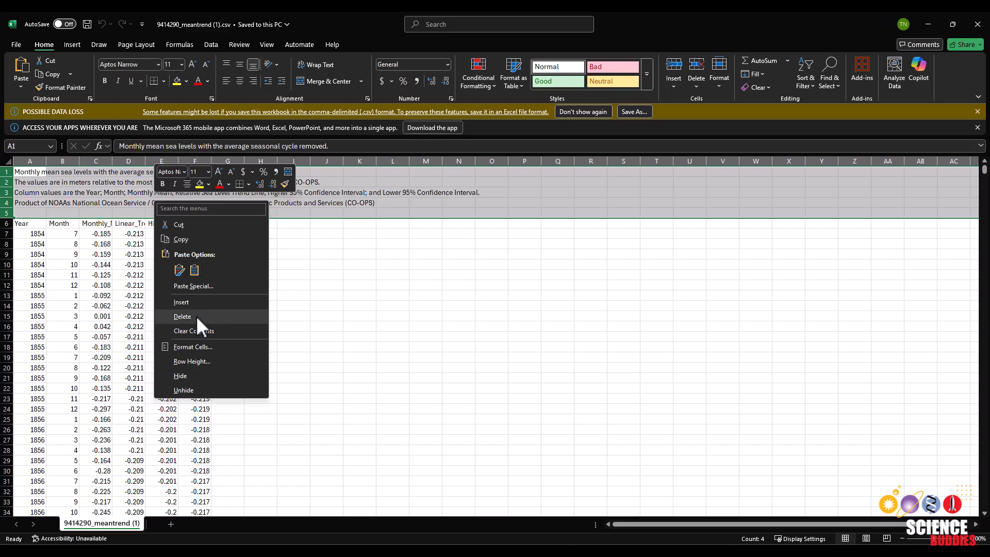
click(183, 317)
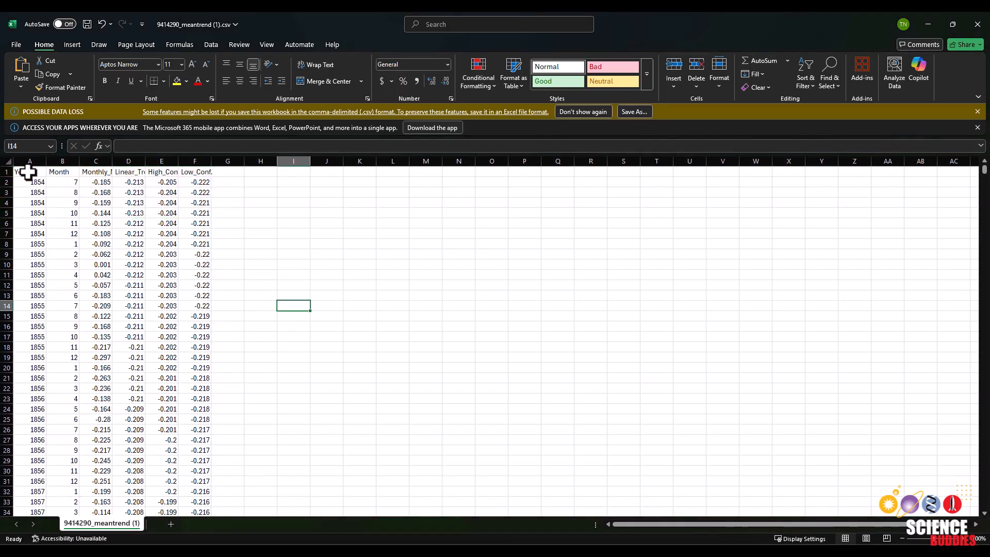
Verify the Year and Month header names in cells A1 and B1.
click(62, 171)
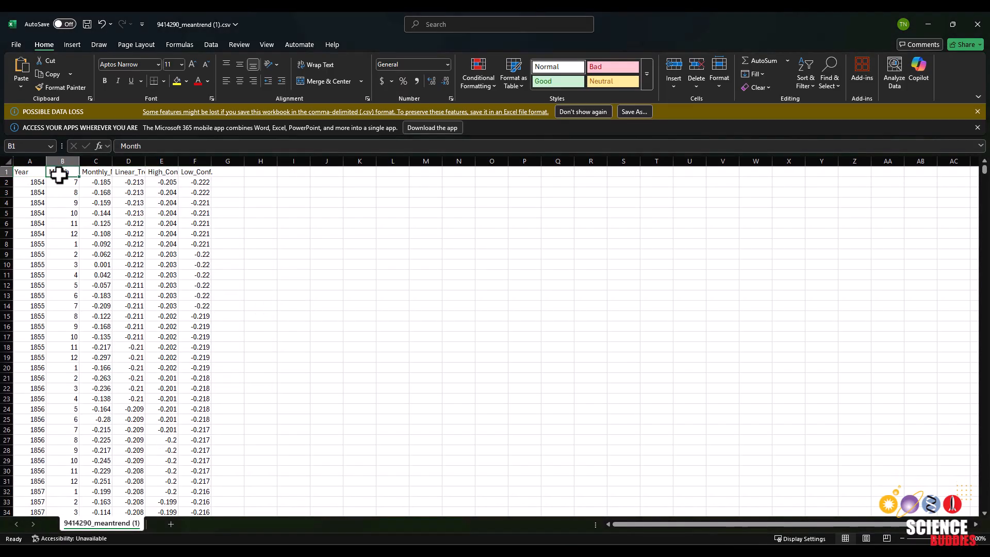
click(29, 172)
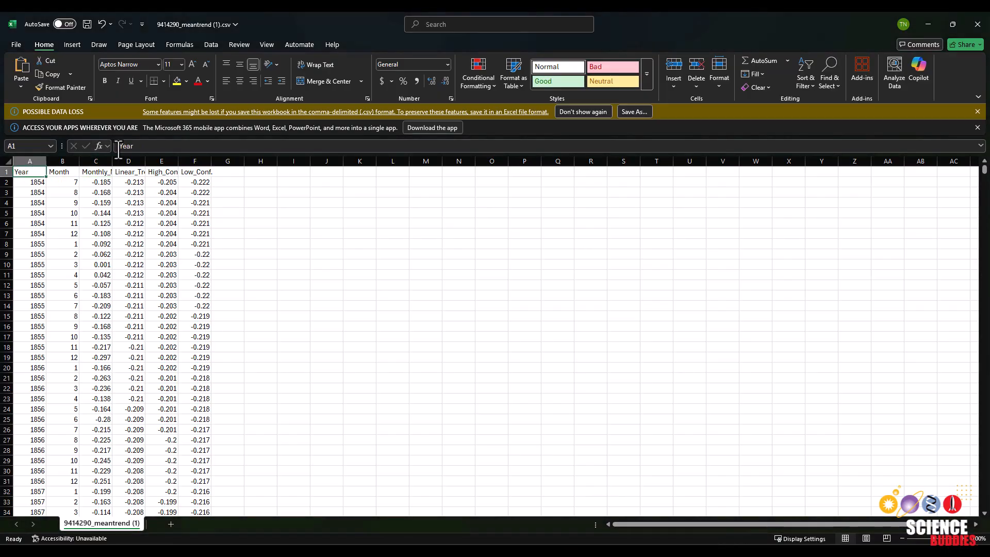
double_click(29, 172)
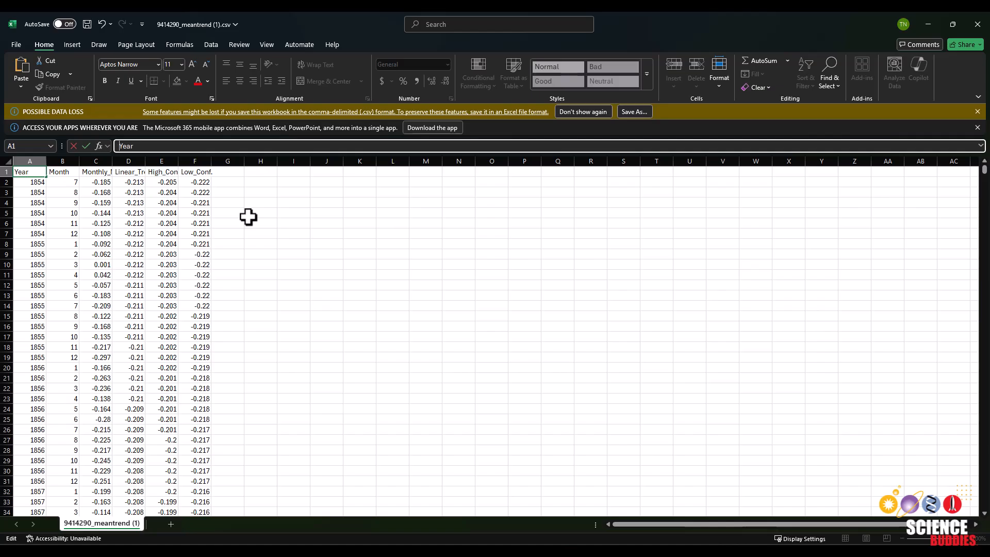
click(62, 172)
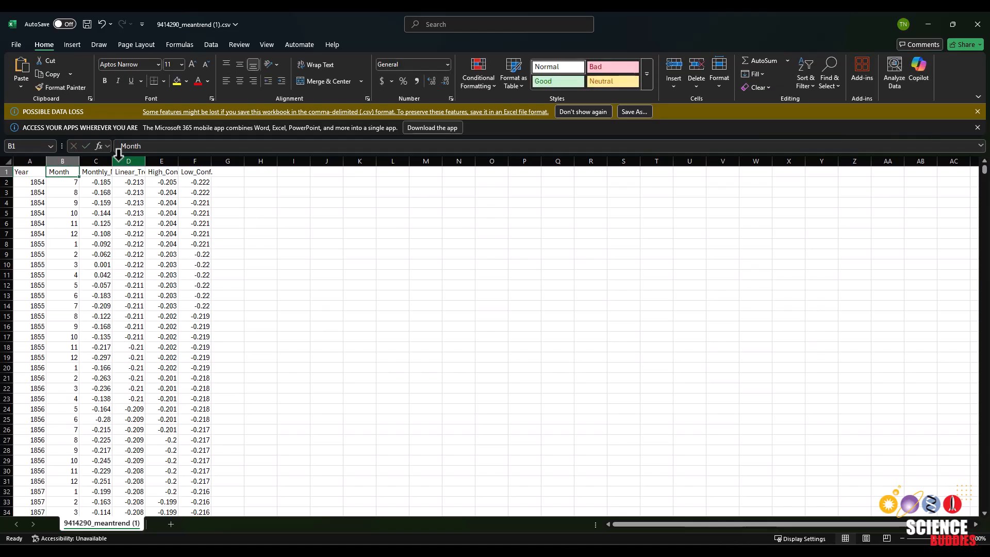
double_click(62, 171)
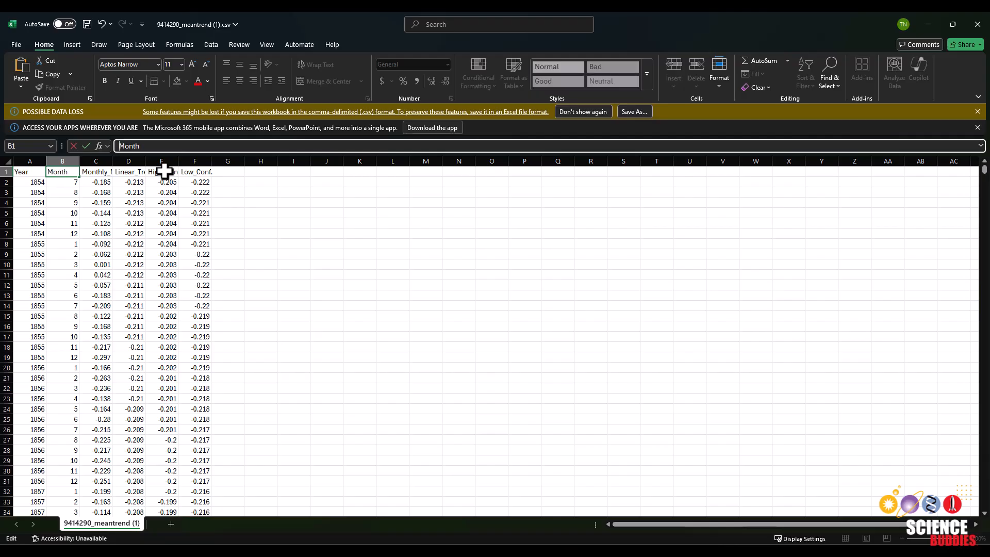
click(94, 171)
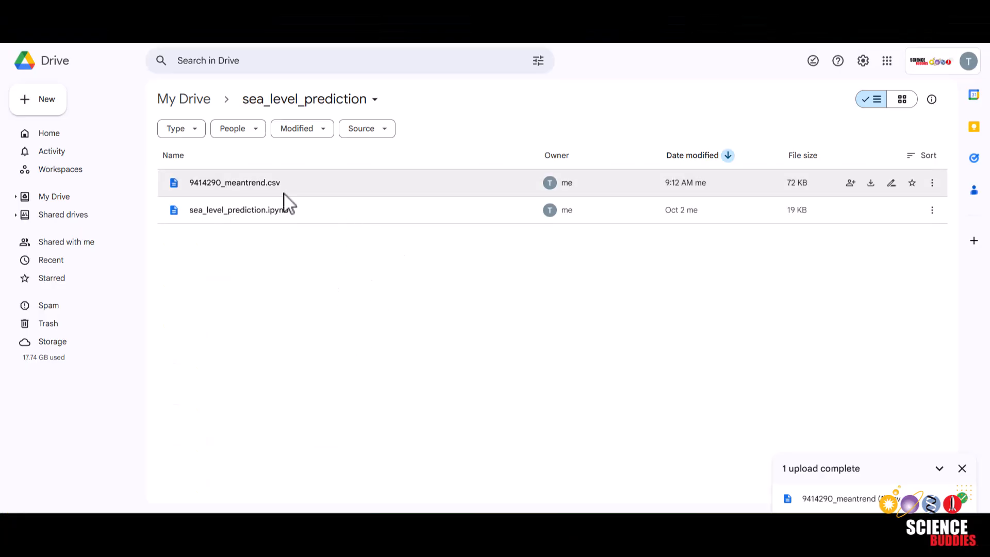
mouse_move(322, 193)
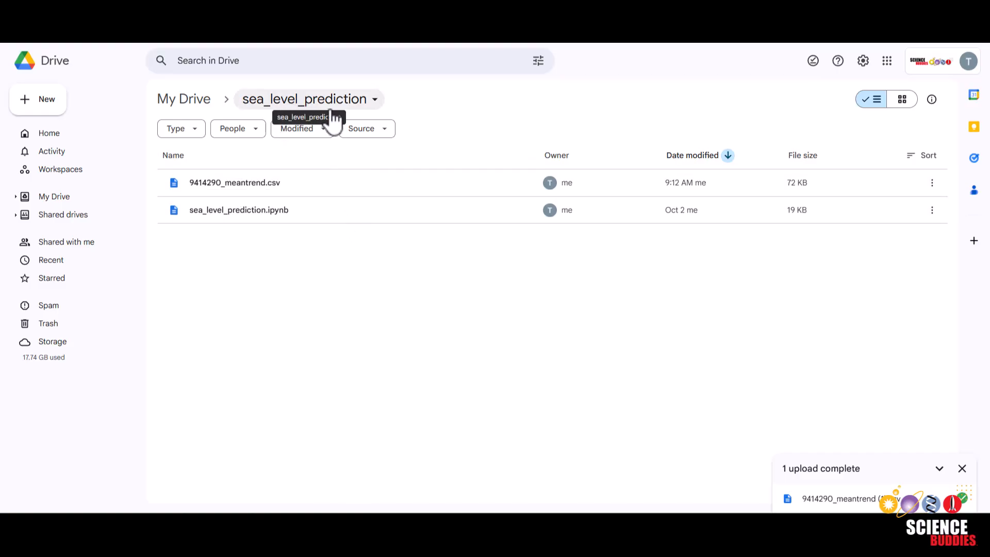
mouse_move(369, 300)
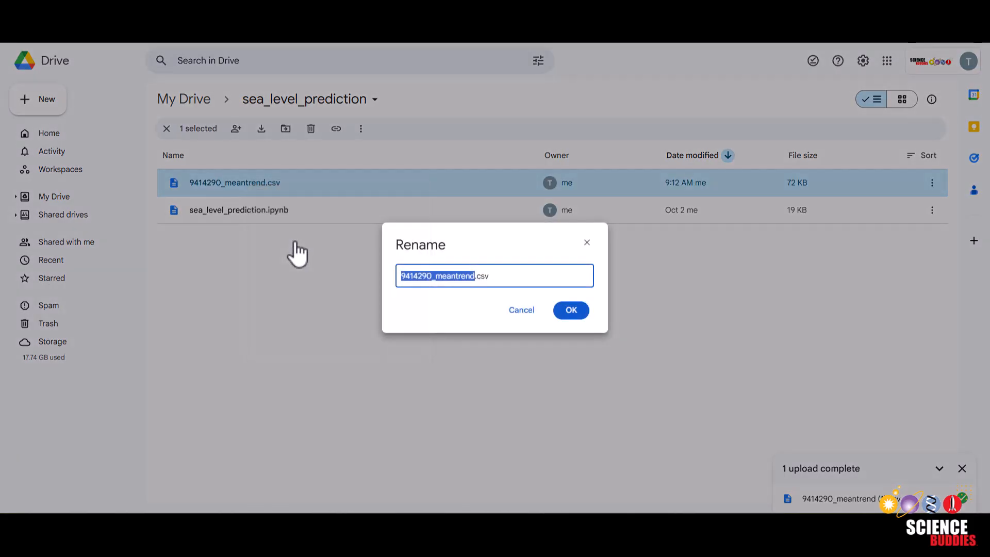
Rename the uploaded CSV in Drive to sea_level_prediction.
text(sea_level_.csv)
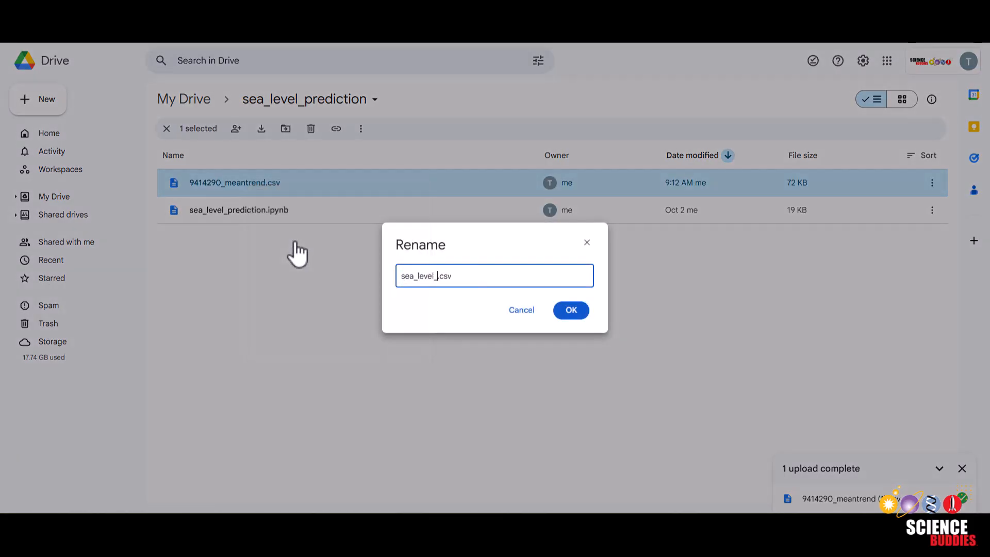
text(prediction)
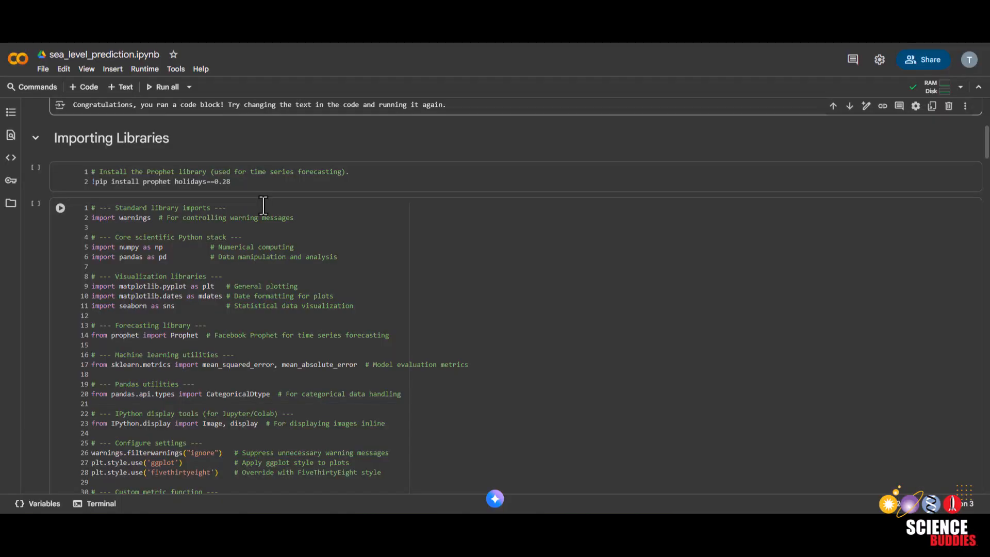
Collapse the Importing Libraries section to reveal the Loading Data code.
scroll(down, 3)
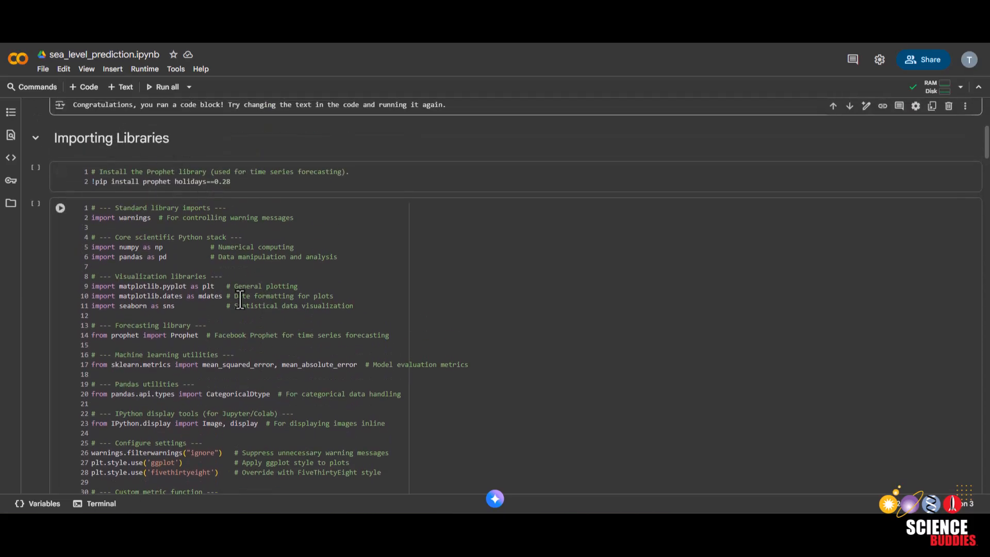
mouse_move(63, 211)
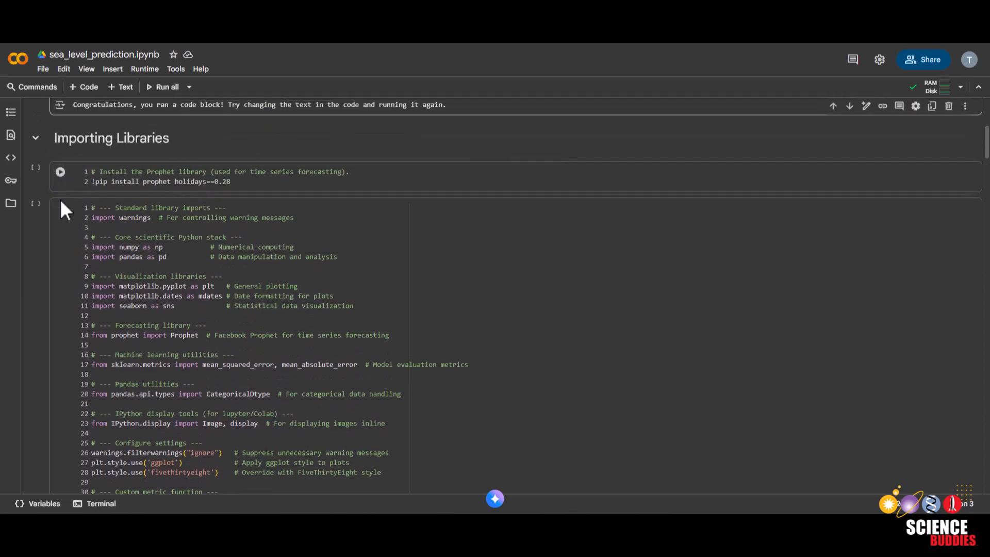
mouse_move(35, 137)
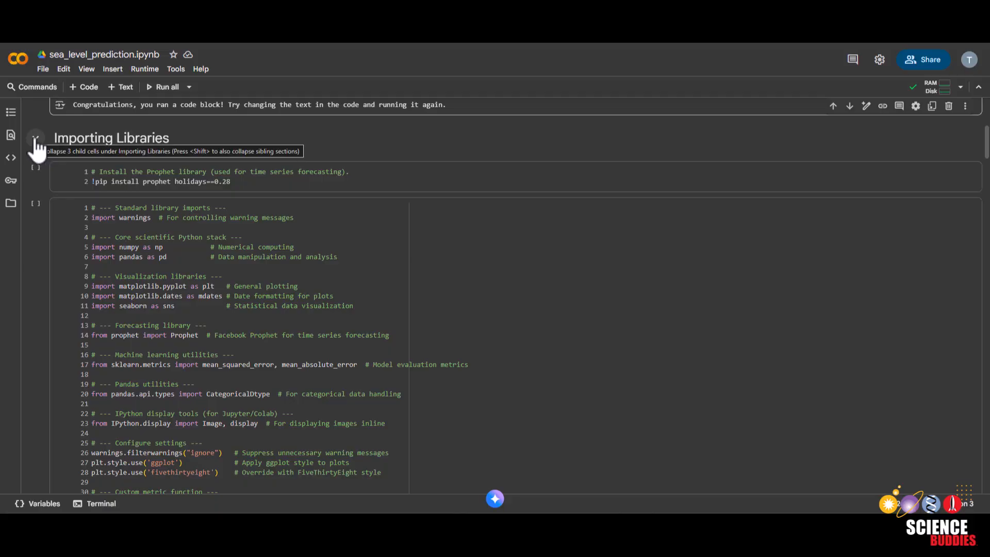
click(35, 138)
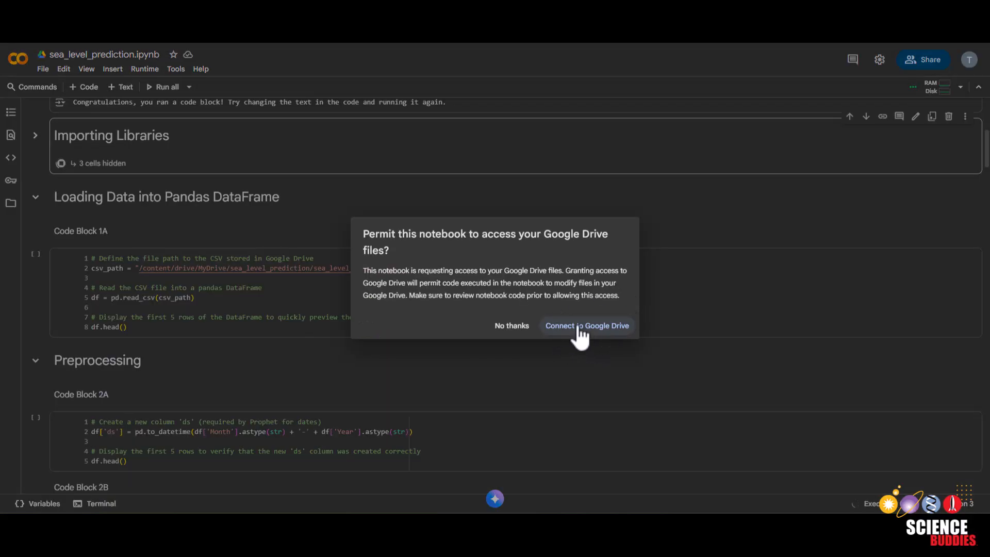
mouse_move(607, 338)
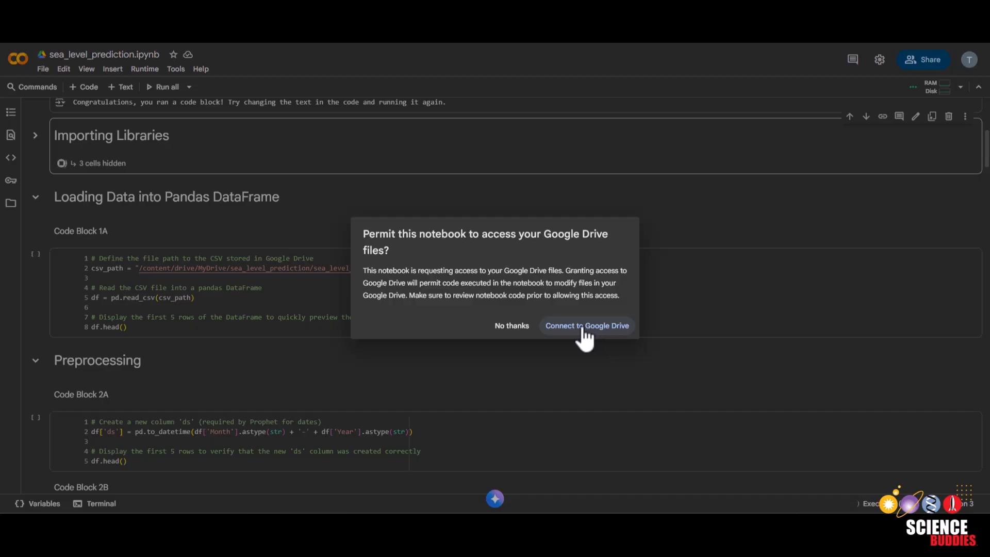
Connect to Google Drive and run Code Block 1A to show the CSV's first five rows.
click(586, 325)
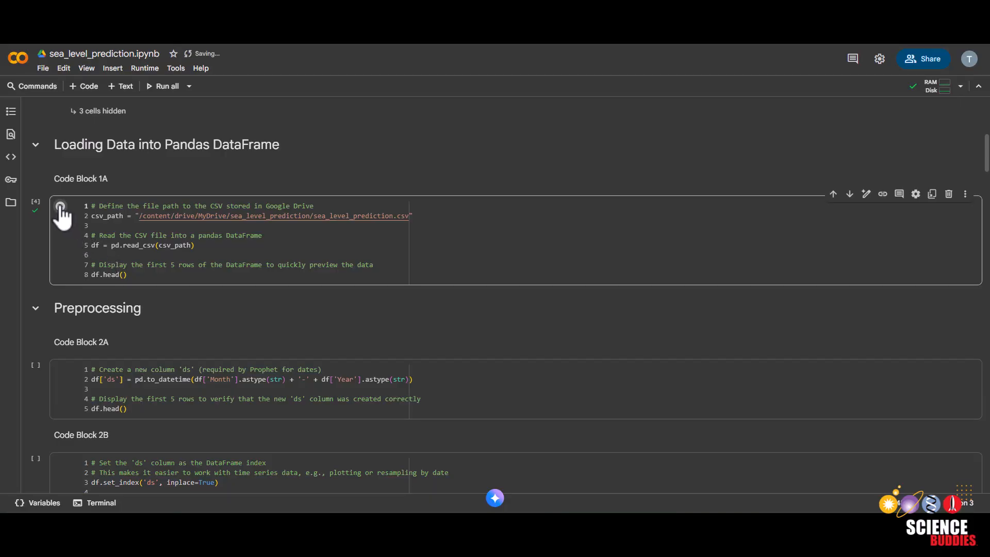
click(60, 207)
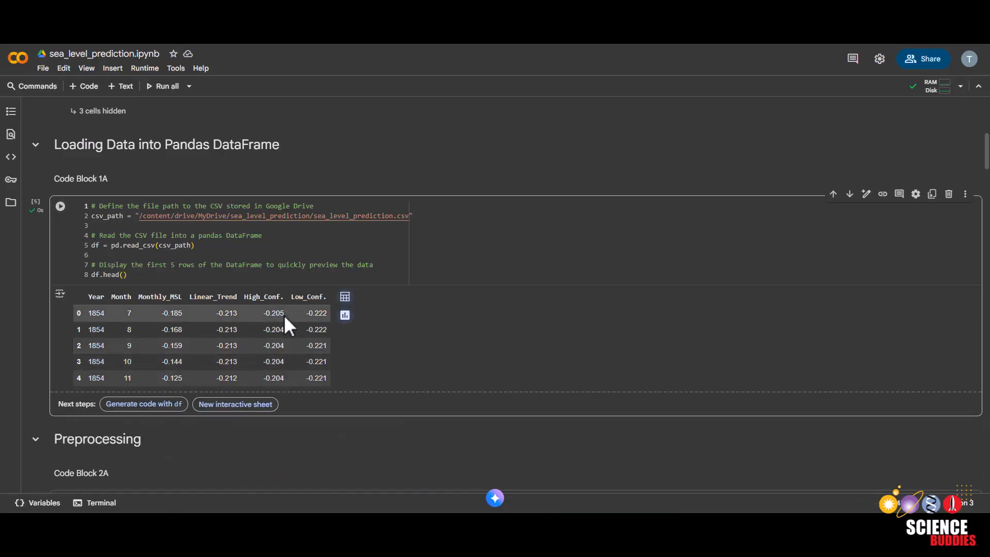
mouse_move(346, 360)
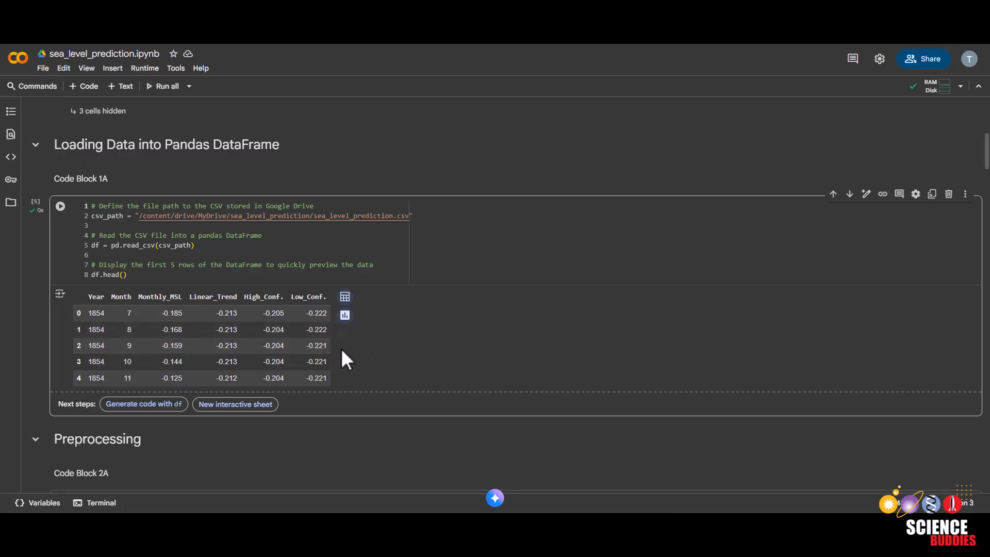
mouse_move(355, 298)
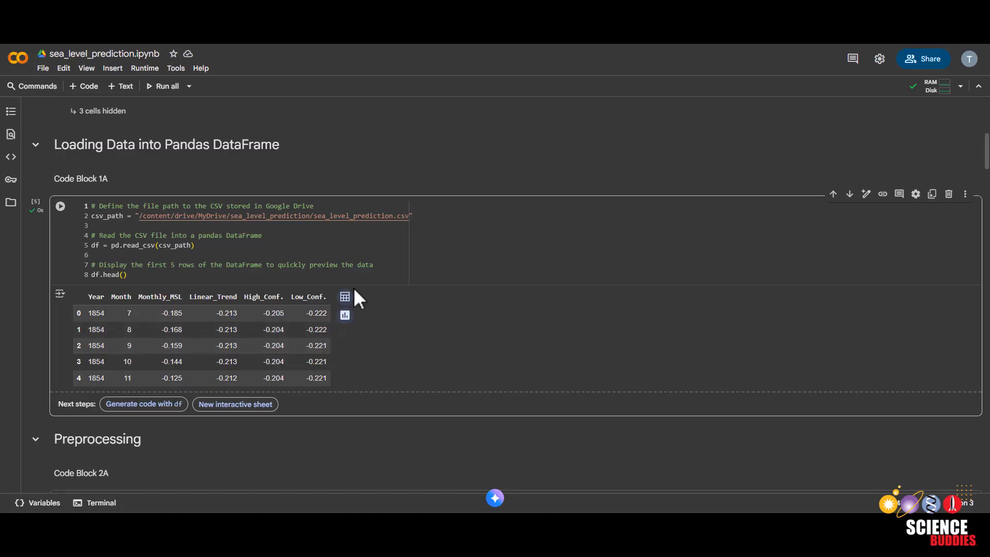
scroll(down, 3)
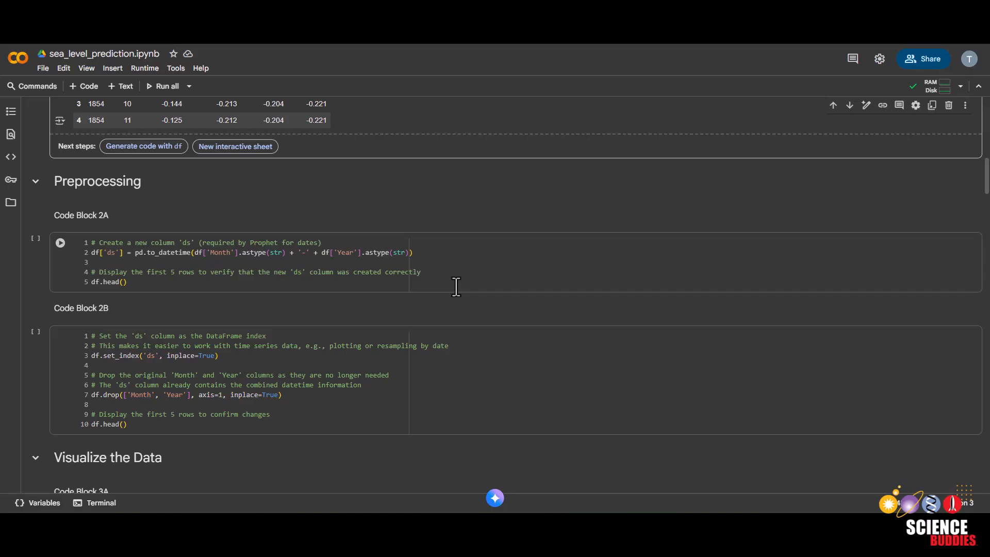
mouse_move(169, 253)
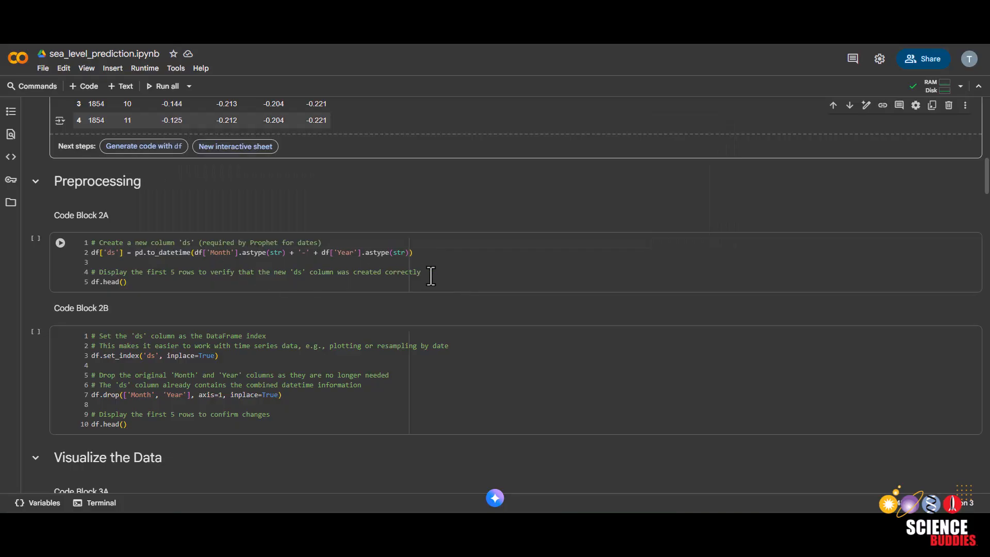
mouse_move(390, 268)
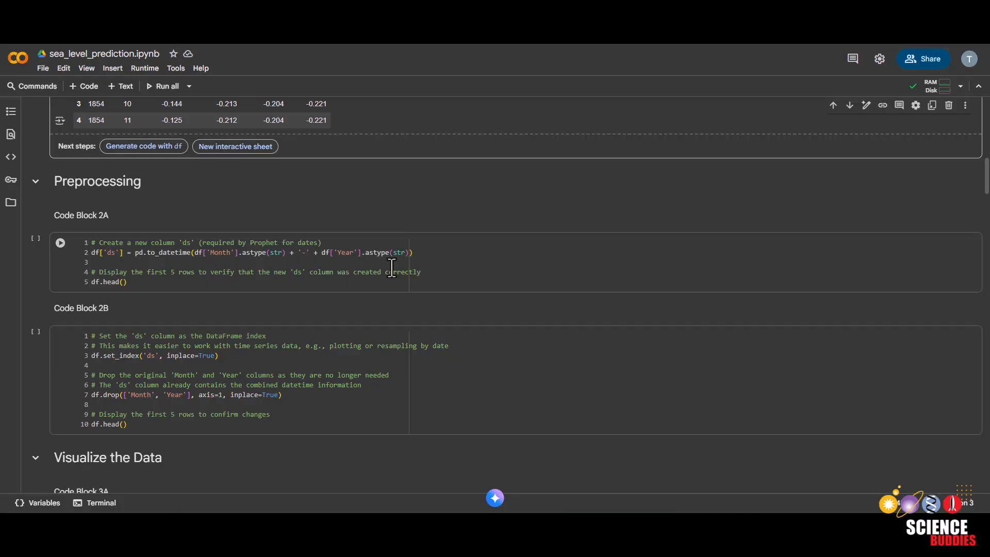
mouse_move(101, 265)
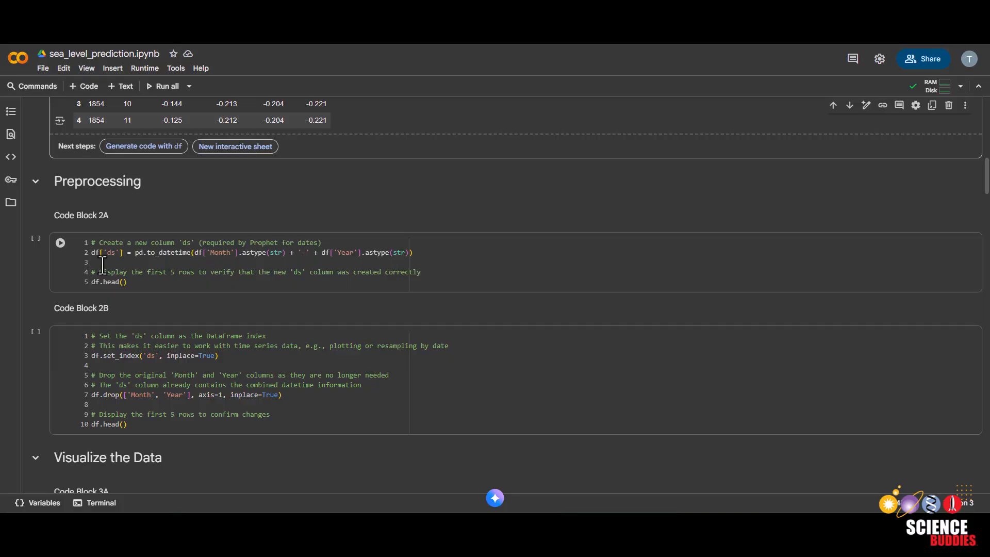
mouse_move(133, 279)
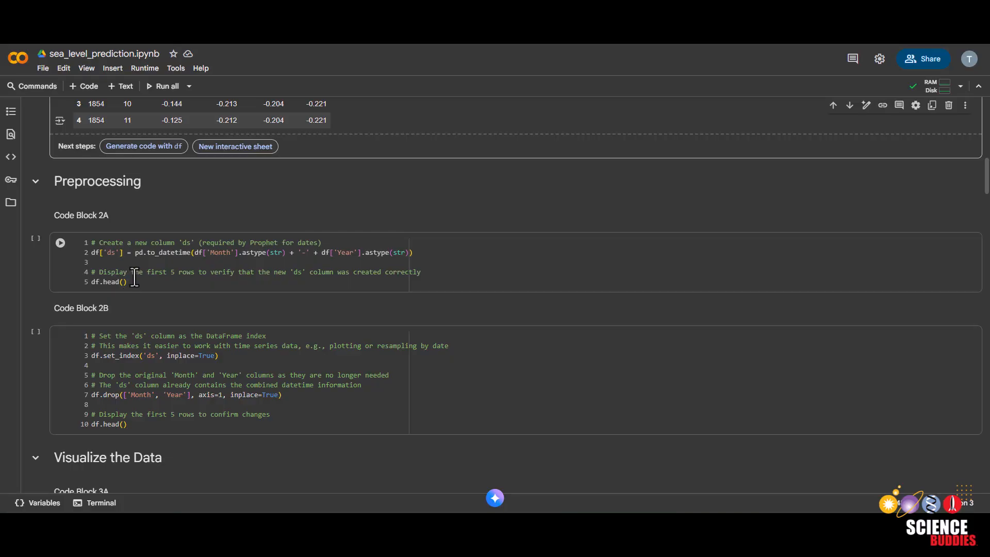
mouse_move(89, 266)
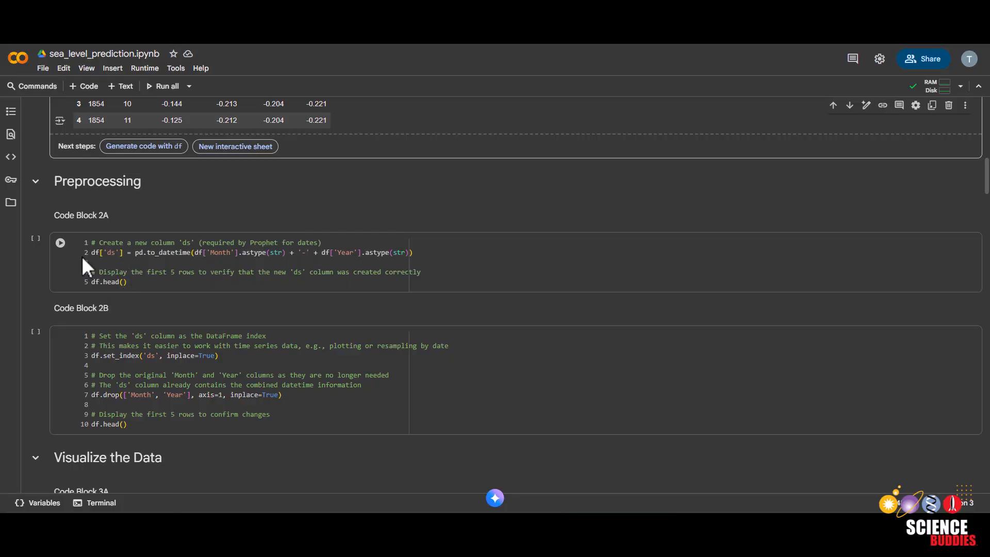
Run Code Blocks 2A and 2B to create the ds date column and set it as index.
click(60, 242)
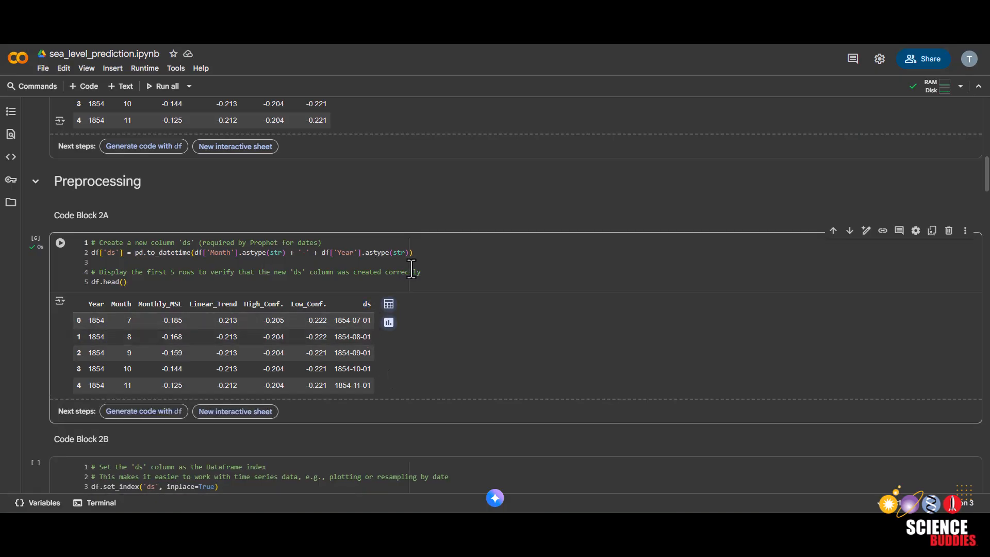
mouse_move(122, 326)
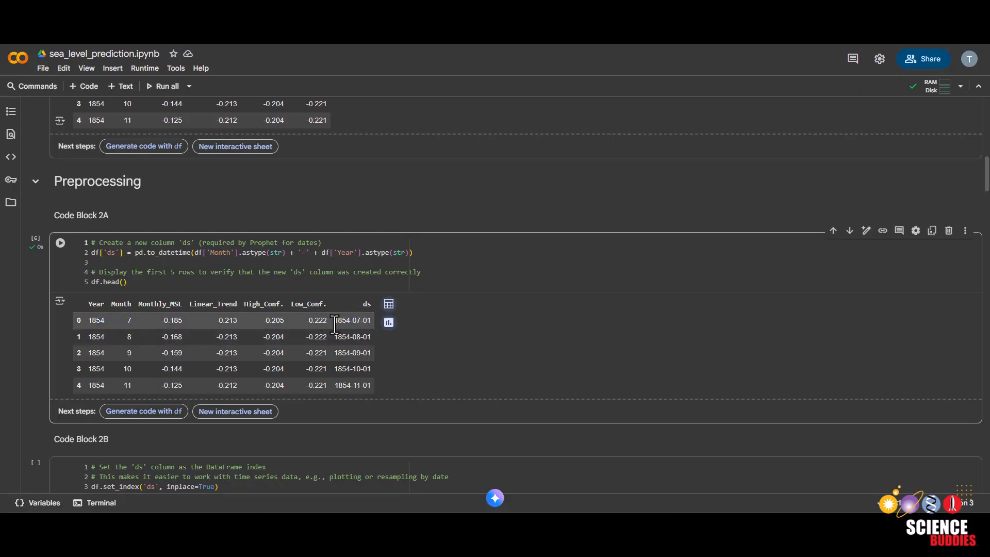
scroll(down, 3)
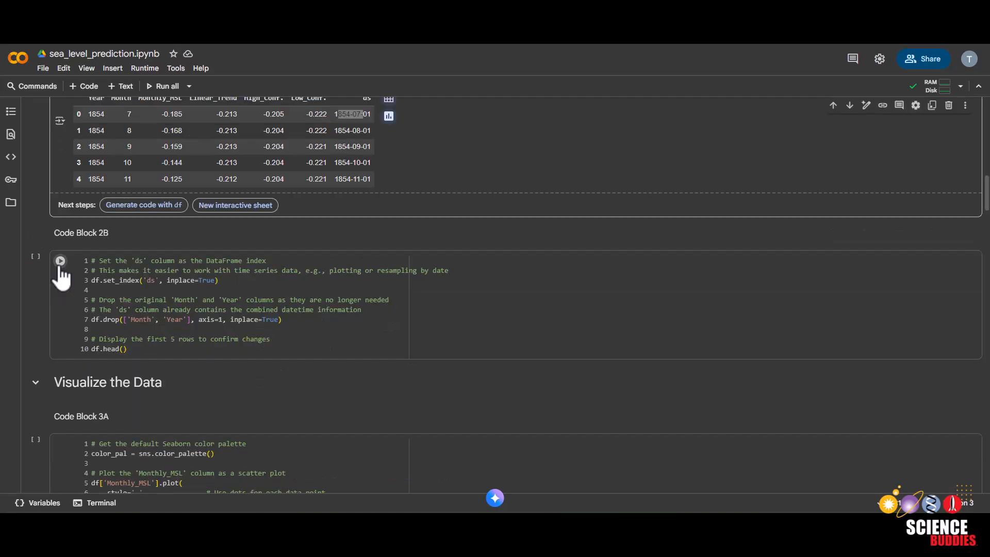
click(60, 261)
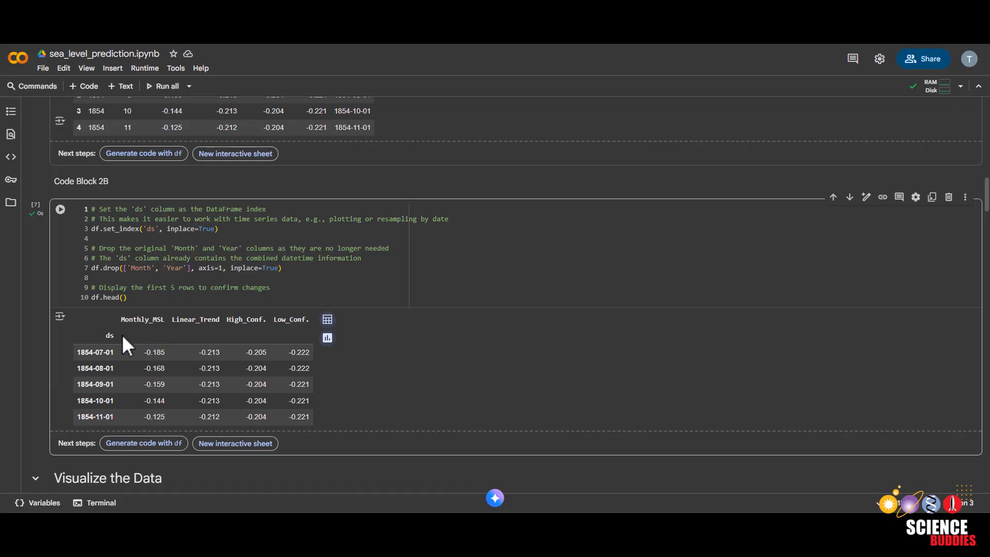
mouse_move(209, 351)
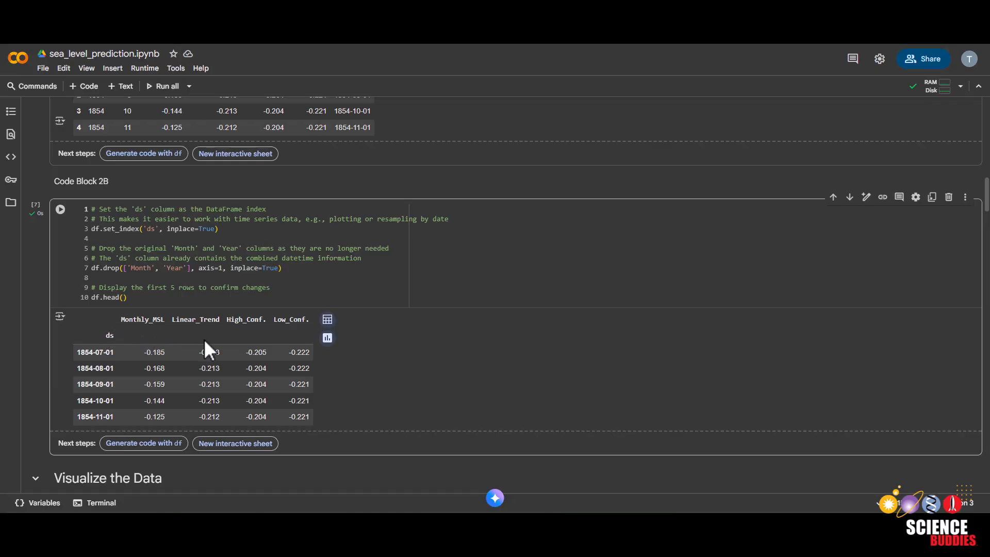
mouse_move(123, 348)
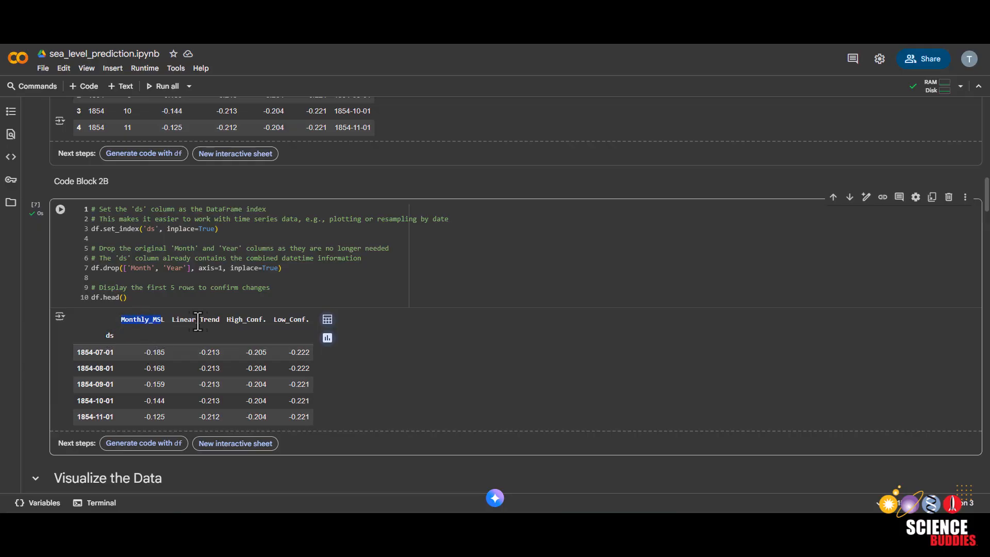
Run Code Block 3A to render the Monthly MSL Over the Years scatter plot.
scroll(down, 3)
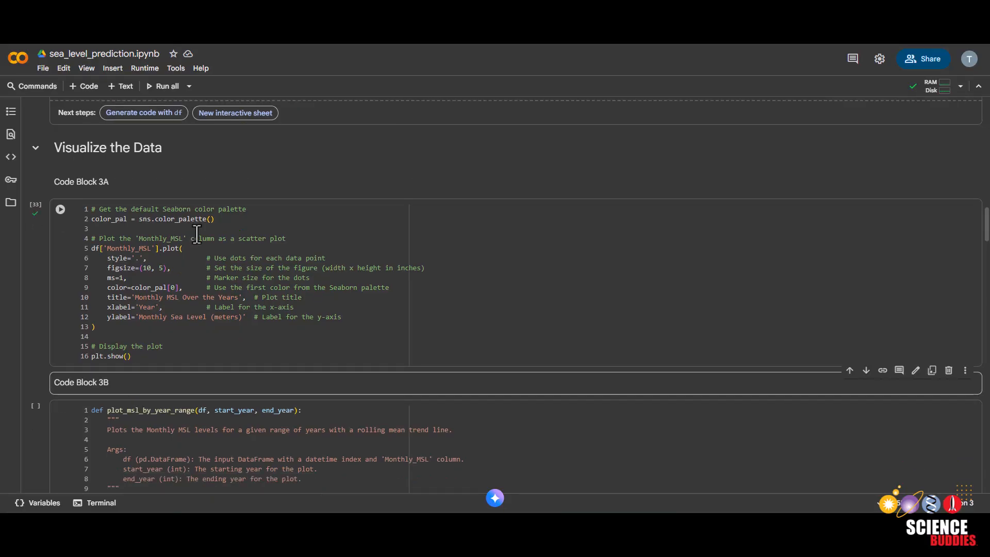
click(60, 209)
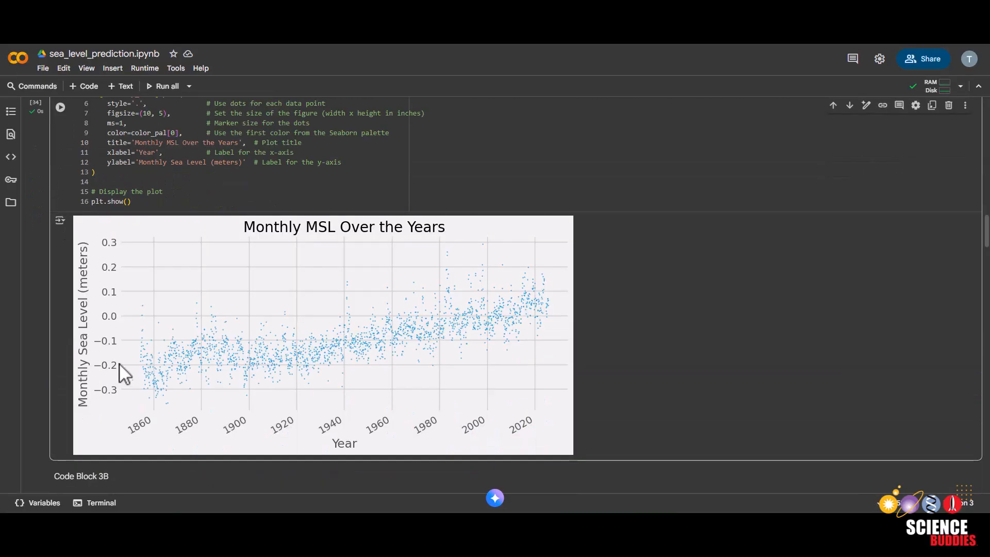
mouse_move(522, 311)
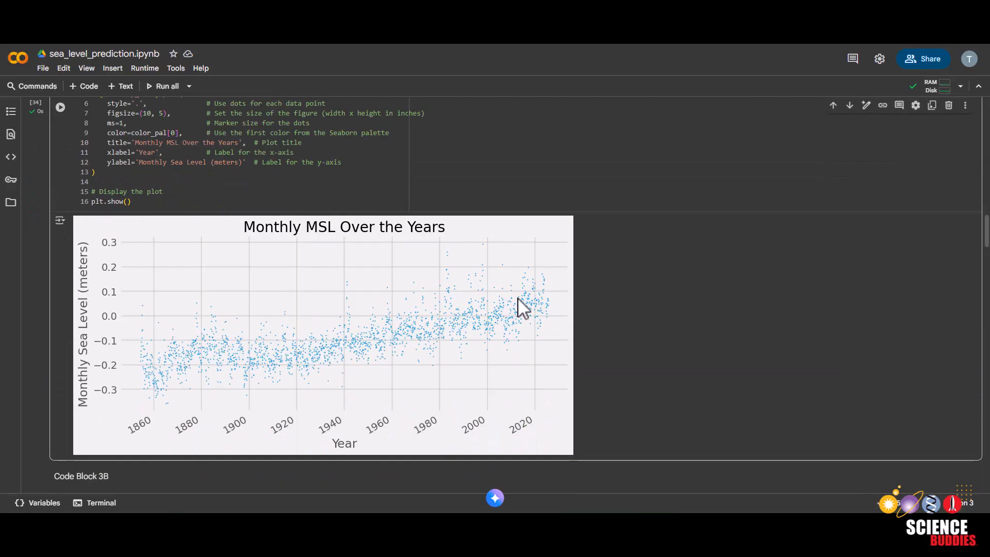
mouse_move(253, 363)
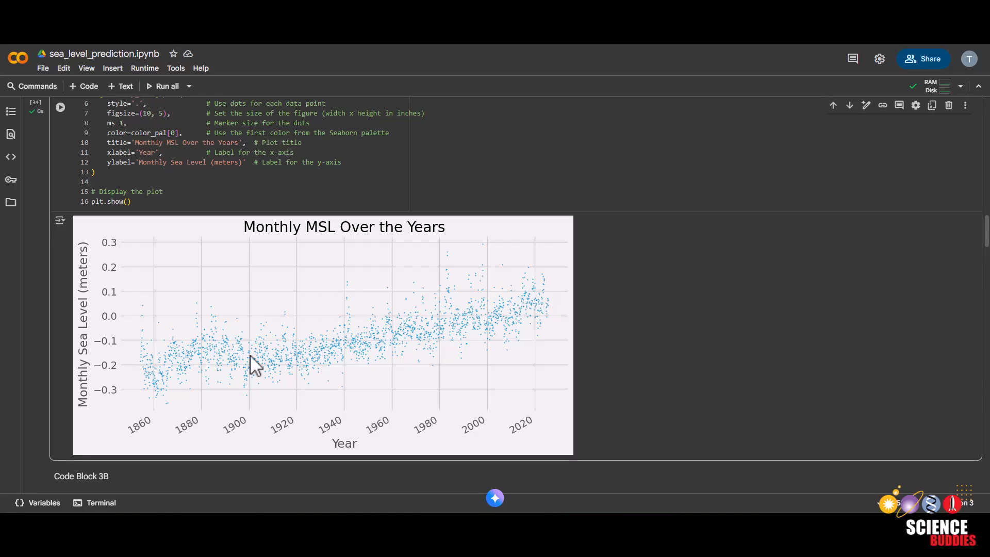
mouse_move(164, 378)
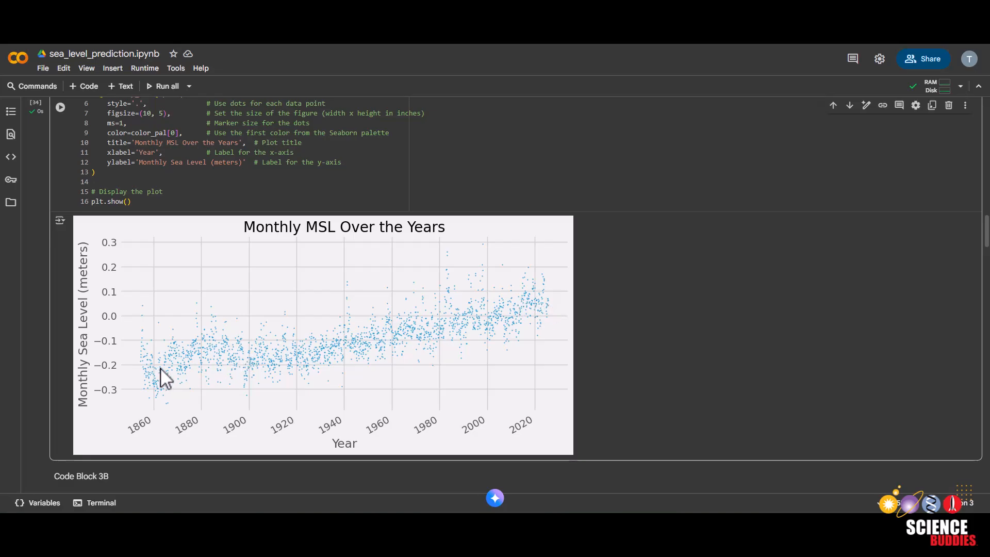
mouse_move(518, 314)
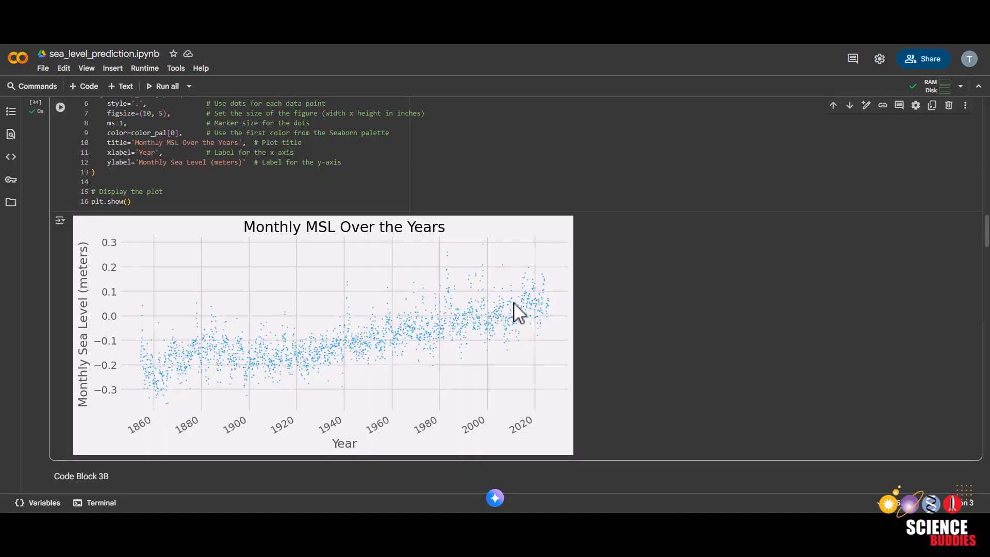
scroll(down, 3)
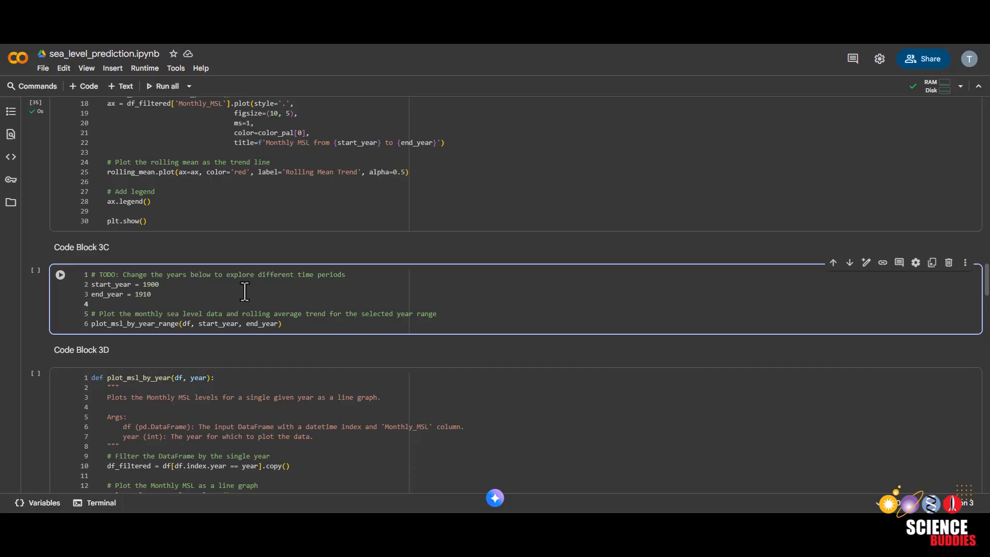
Run Code Block 3C with trial year ranges such as 1900–1910 and end year 1950.
click(159, 284)
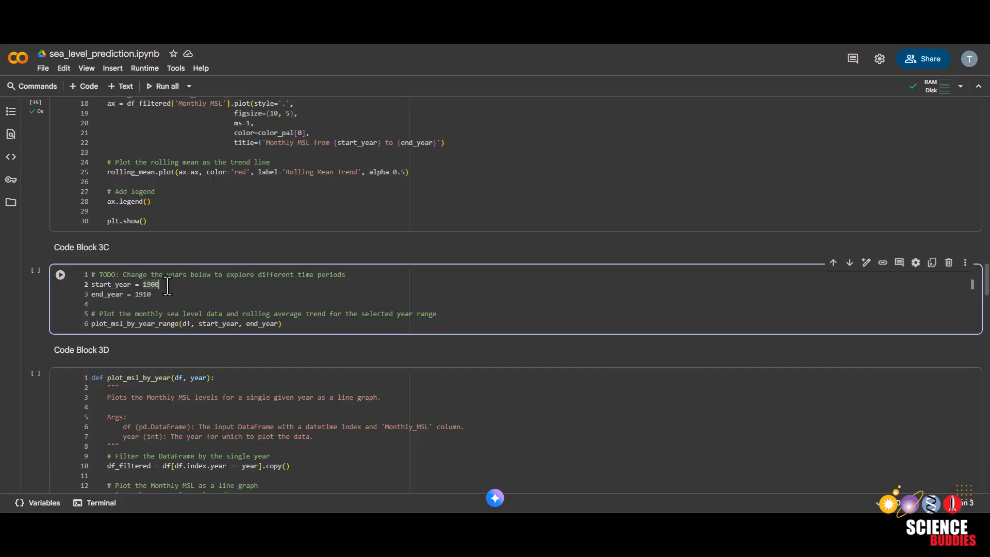
click(153, 298)
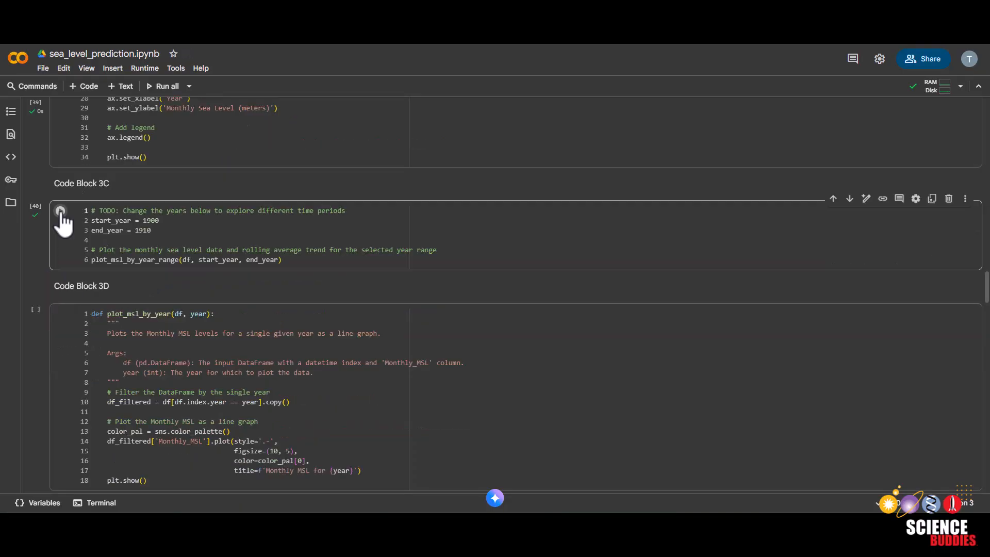
click(60, 210)
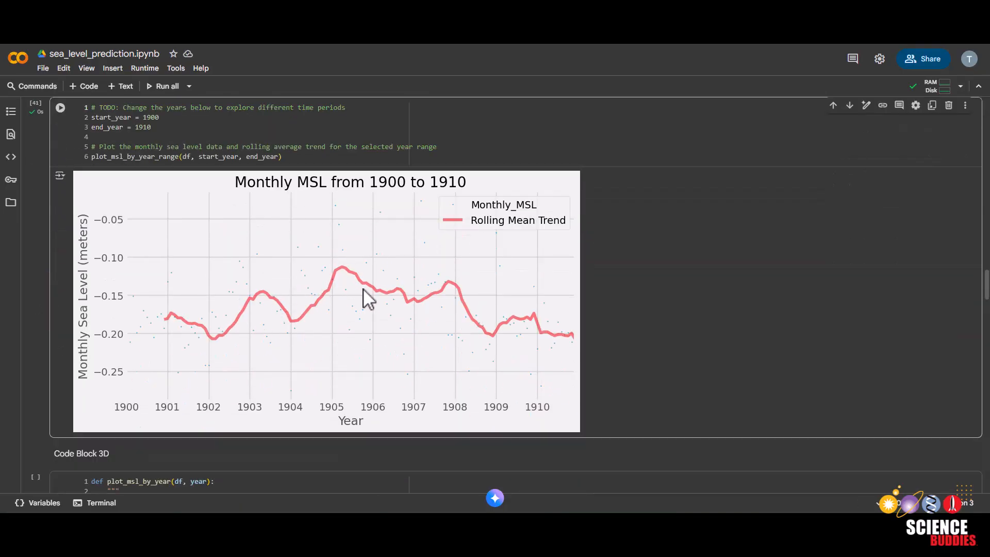
mouse_move(483, 348)
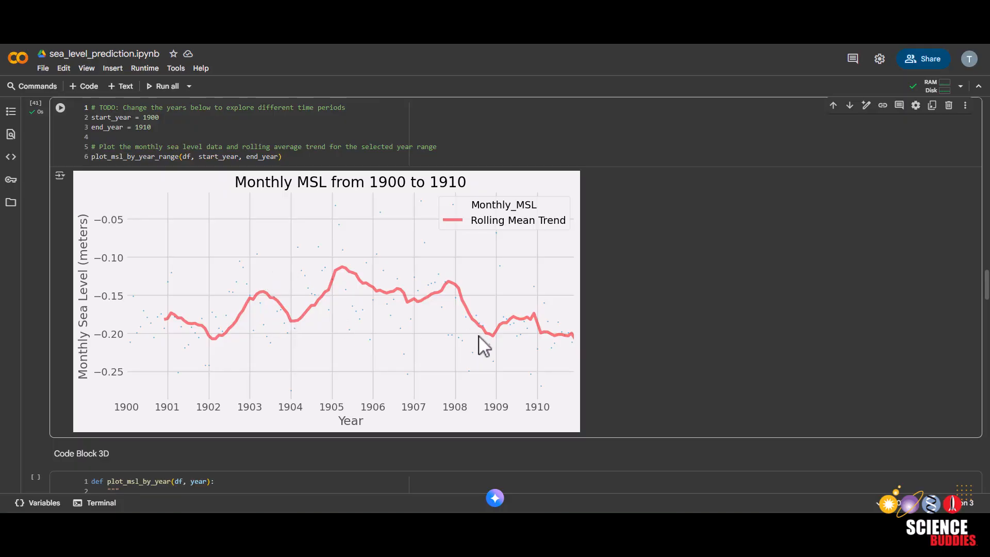
mouse_move(341, 302)
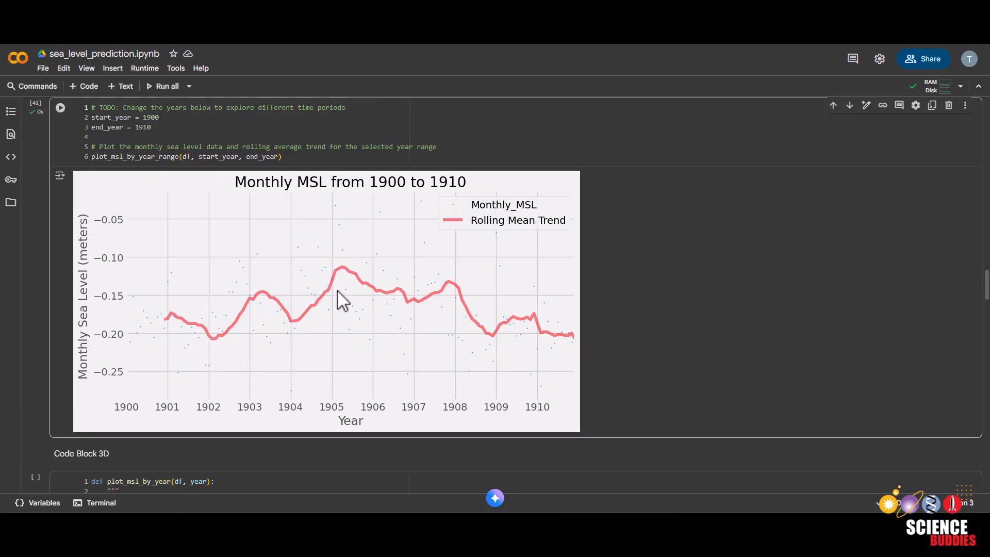
mouse_move(175, 322)
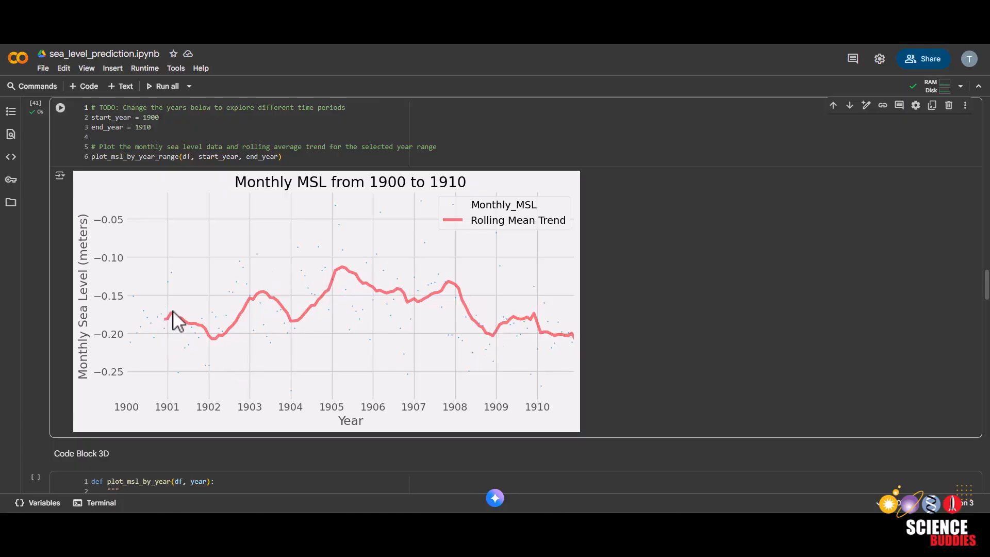
mouse_move(442, 316)
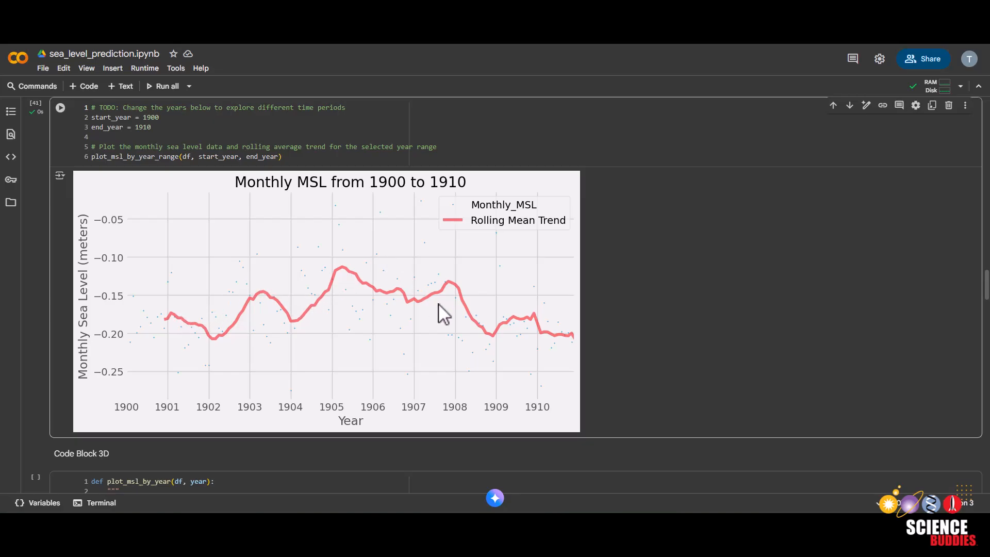
mouse_move(282, 327)
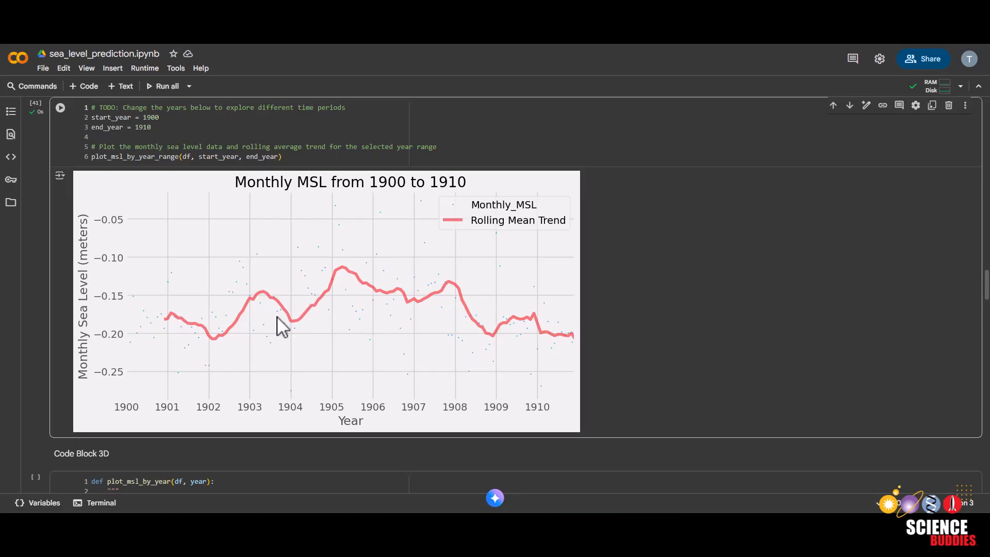
mouse_move(387, 187)
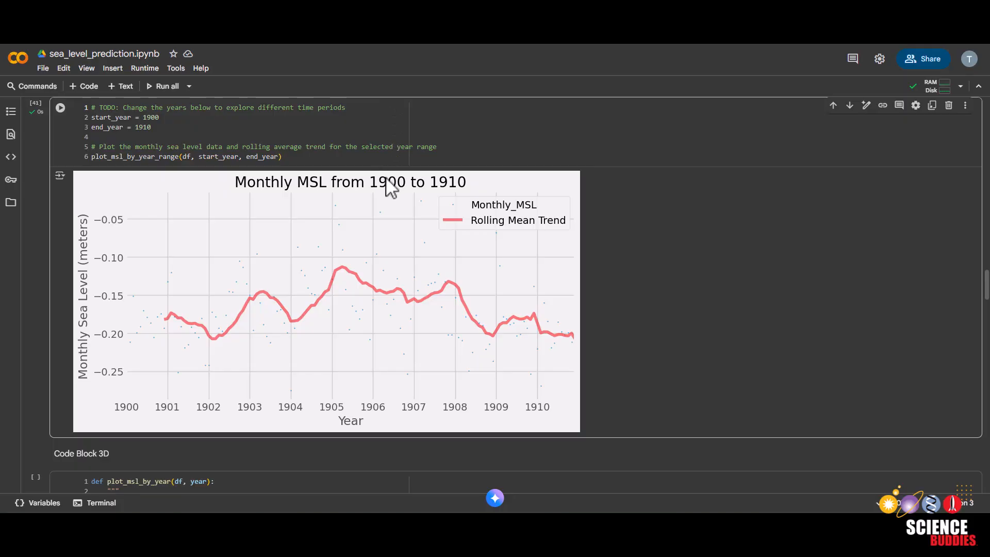
mouse_move(376, 199)
text(5)
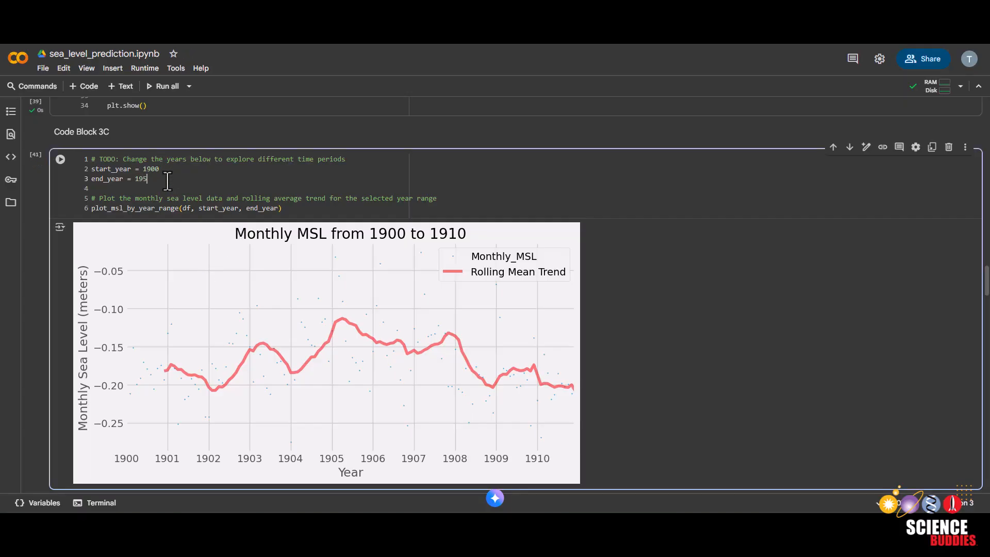
click(60, 159)
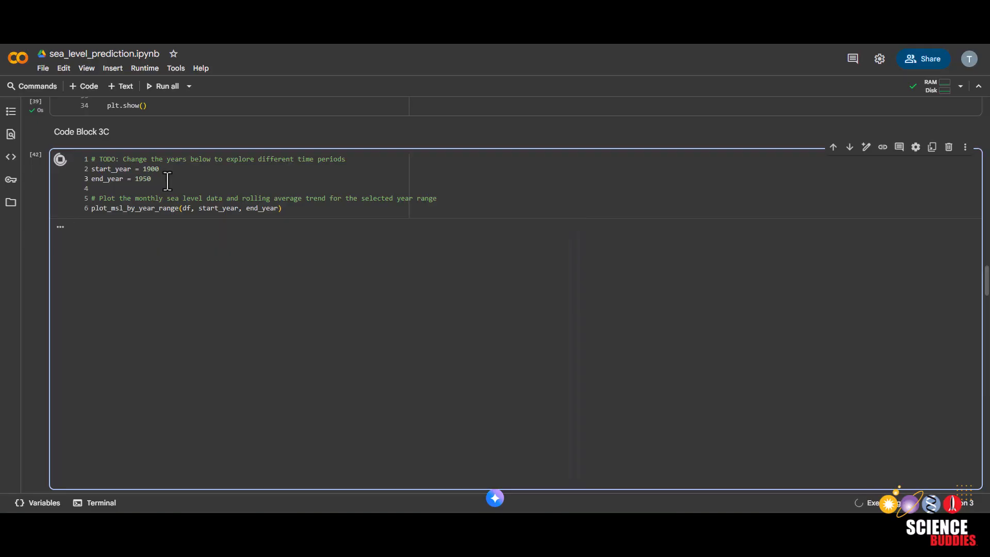
click(60, 159)
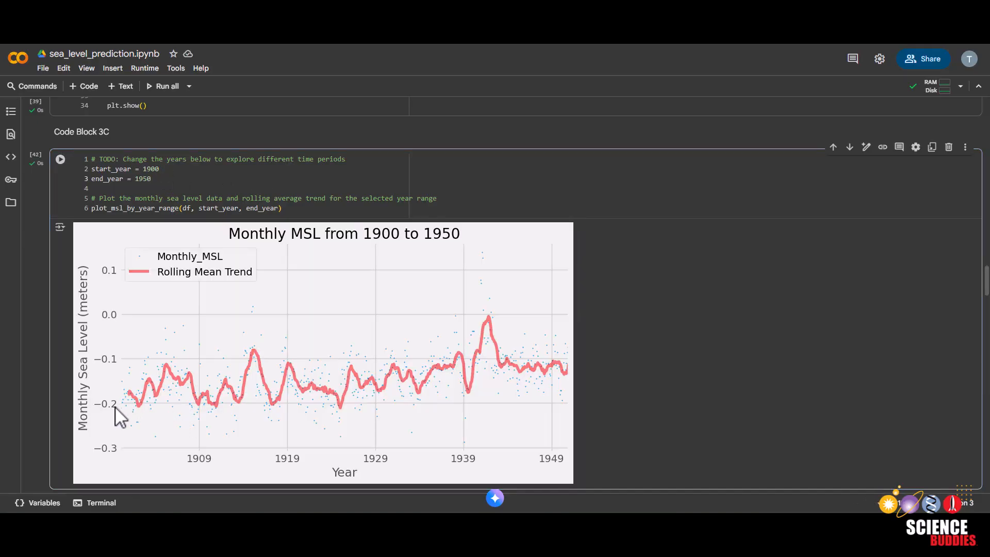
mouse_move(334, 407)
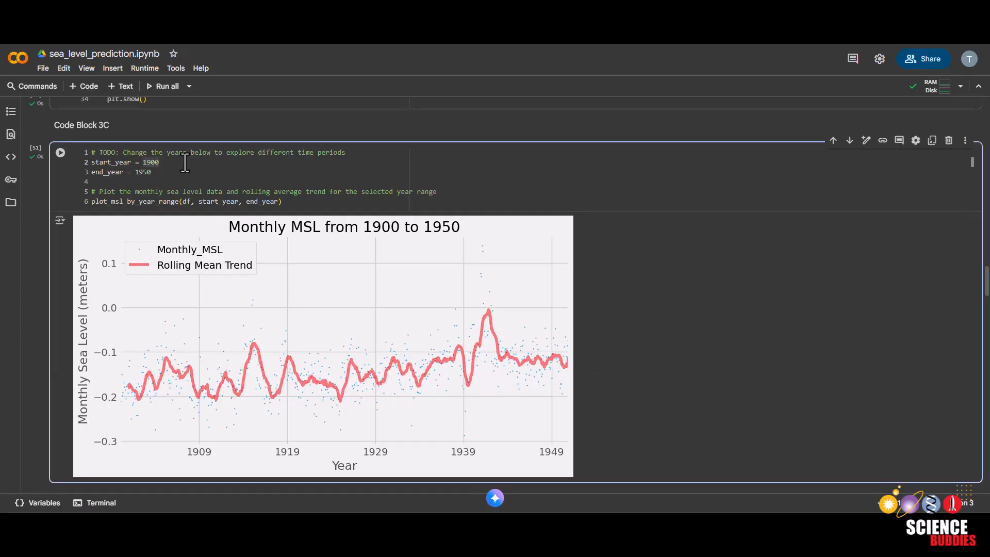
Set the range to 1875–1900 and rerun Code Block 3C's rolling mean trend plot.
key(BackSpace)
text(875)
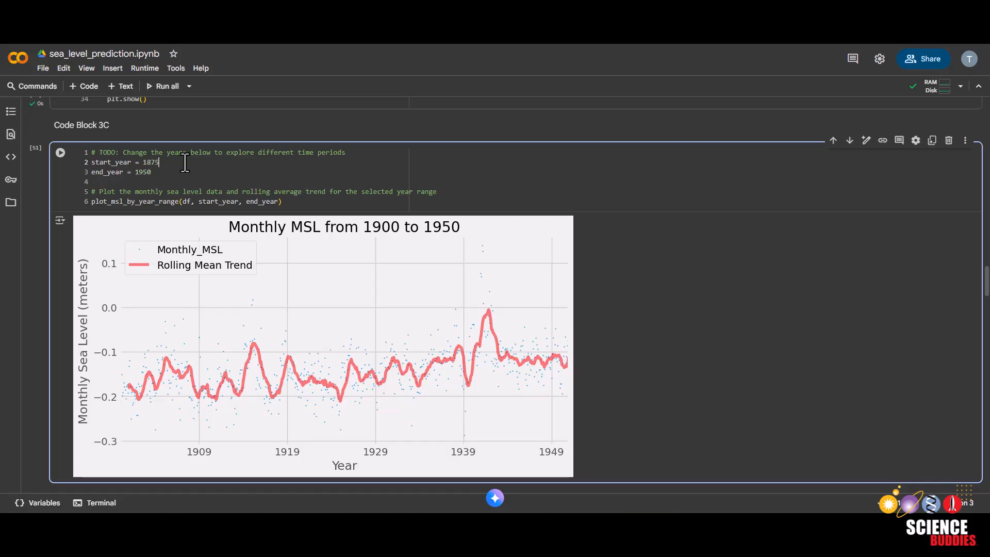
text(1900)
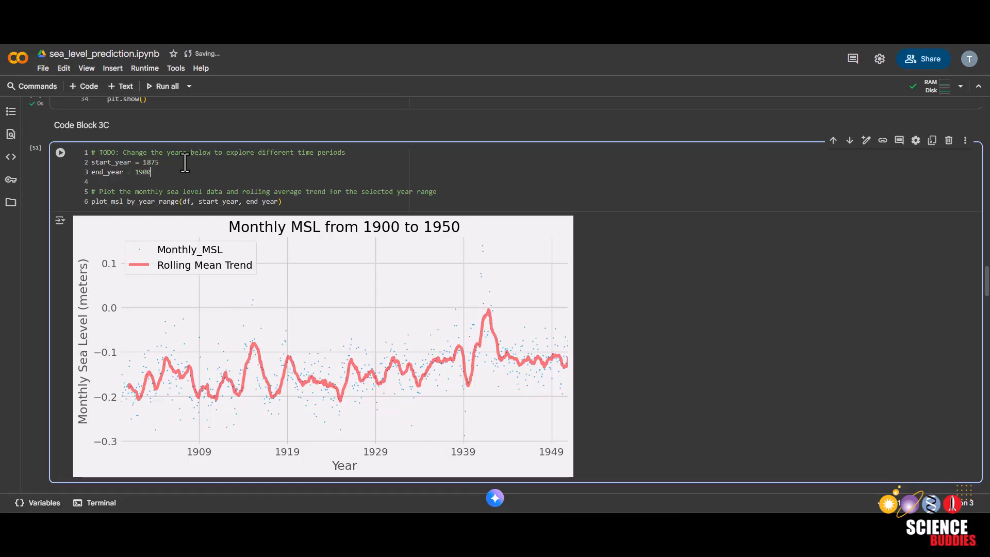
click(60, 153)
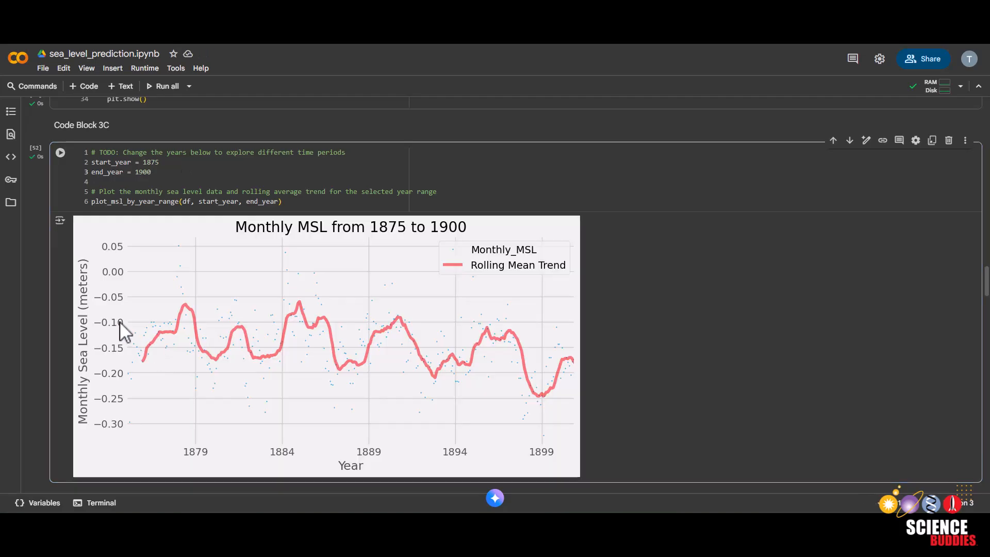
mouse_move(395, 360)
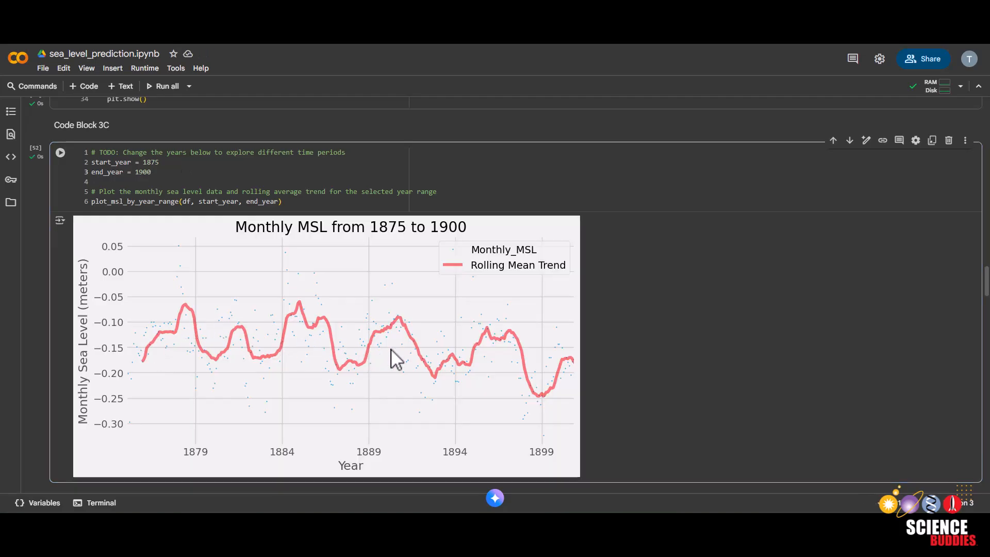
mouse_move(572, 390)
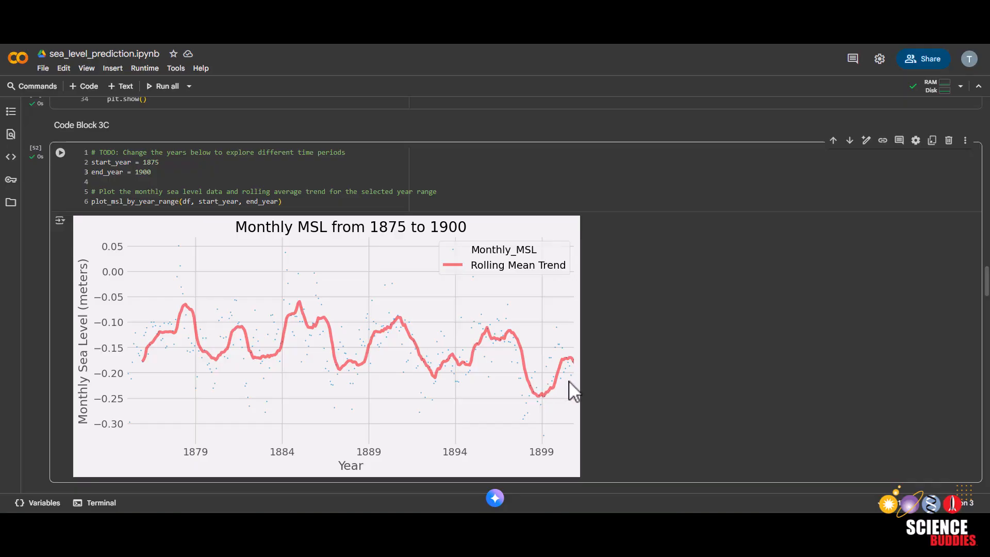
scroll(down, 3)
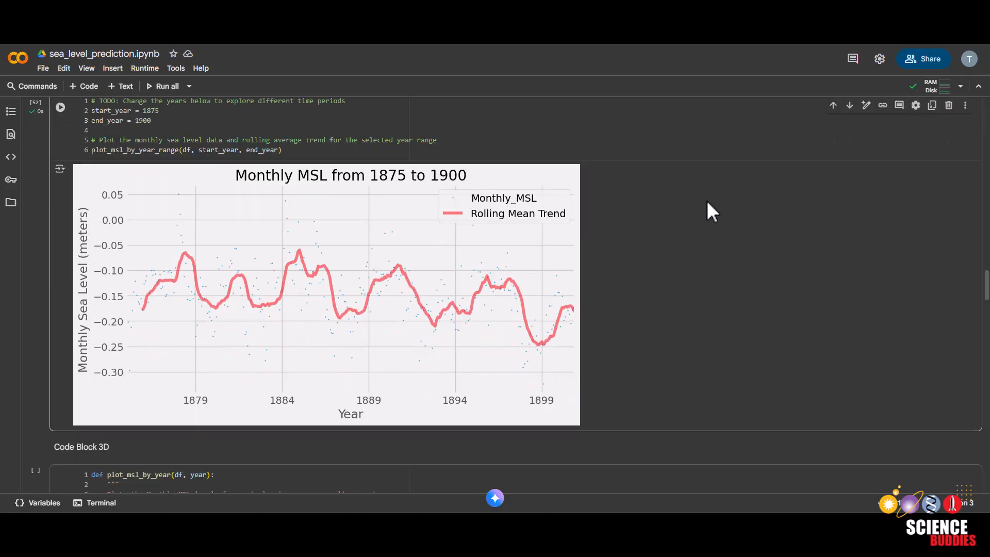
mouse_move(705, 213)
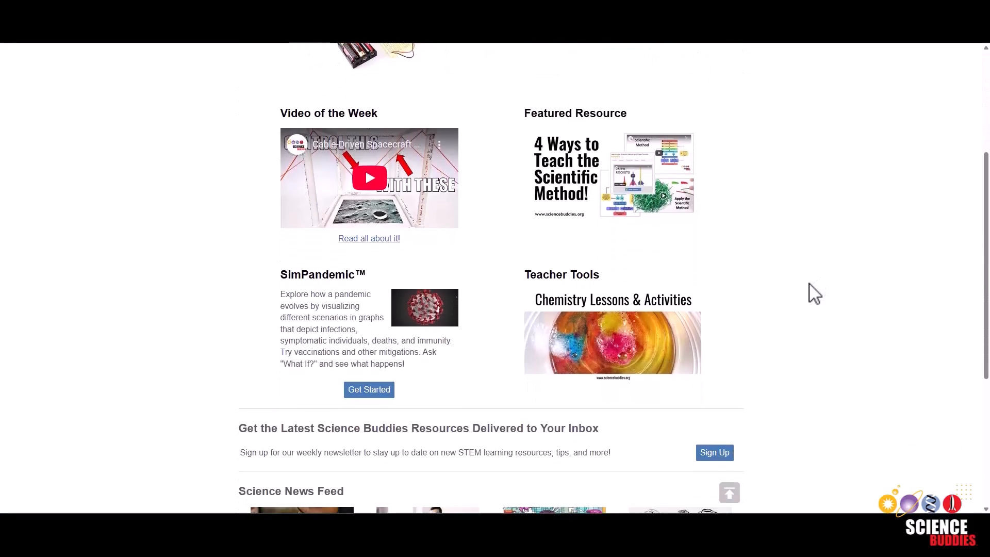
Browse Science Buddies project areas, search 'self driving c', and start the Topic Selection Wizard.
scroll(down, 3)
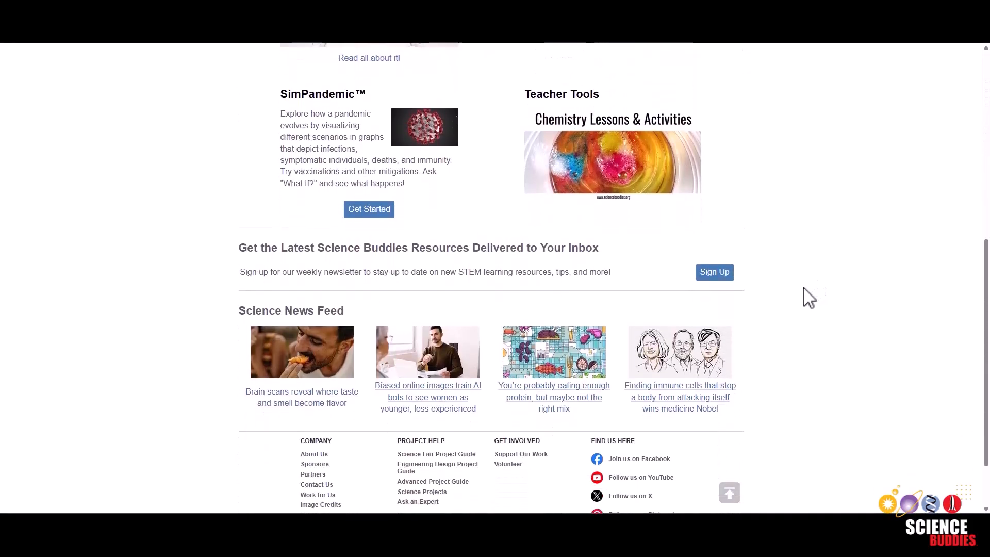
scroll(down, 3)
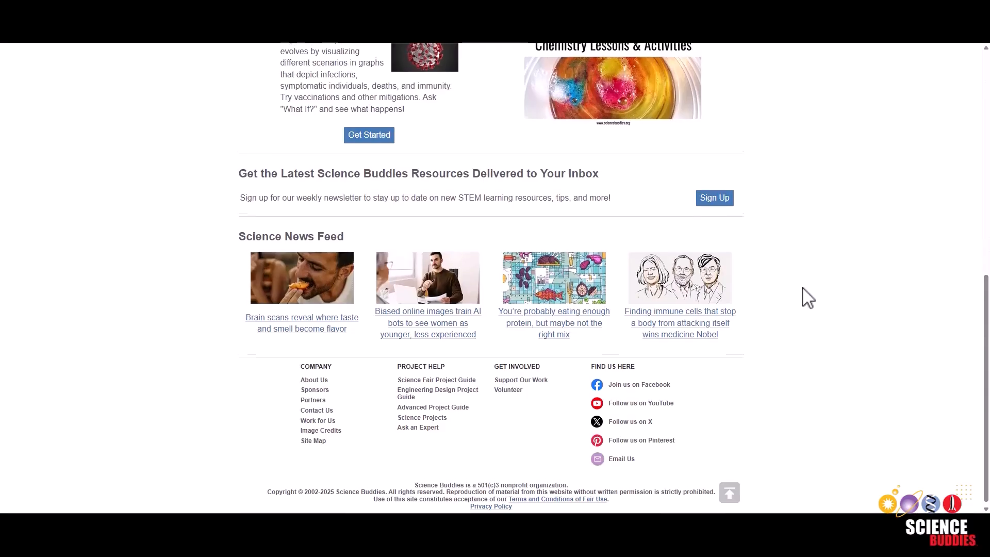
scroll(up, 3)
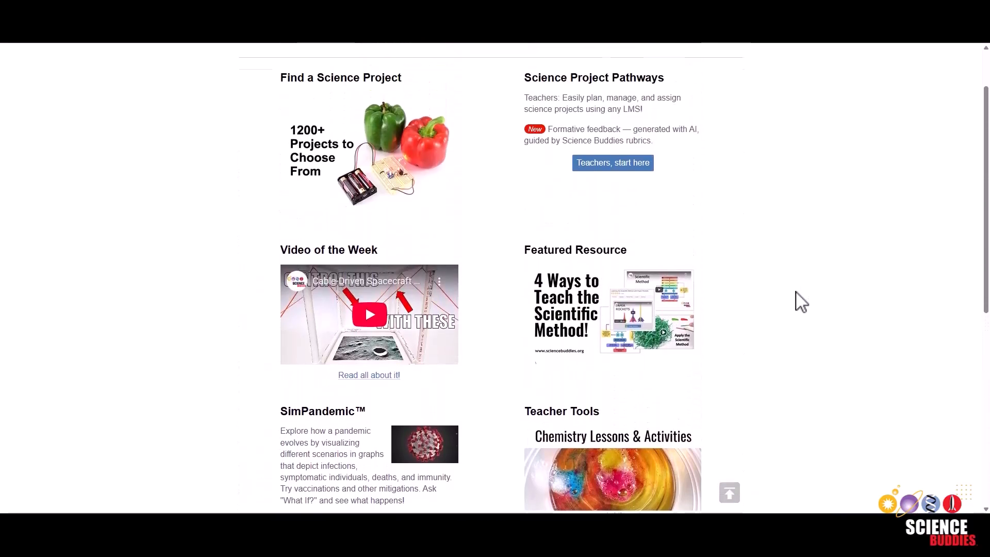
click(320, 82)
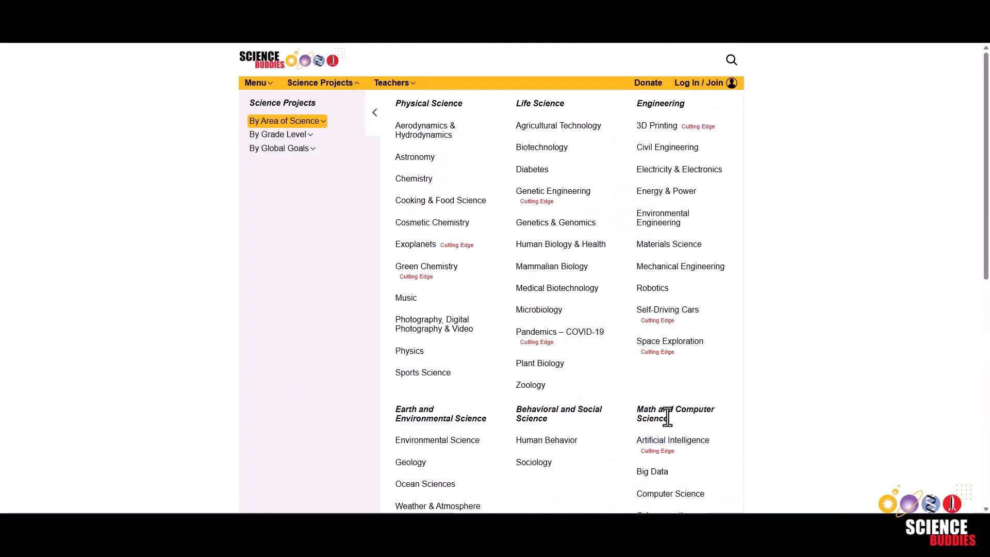
mouse_move(546, 440)
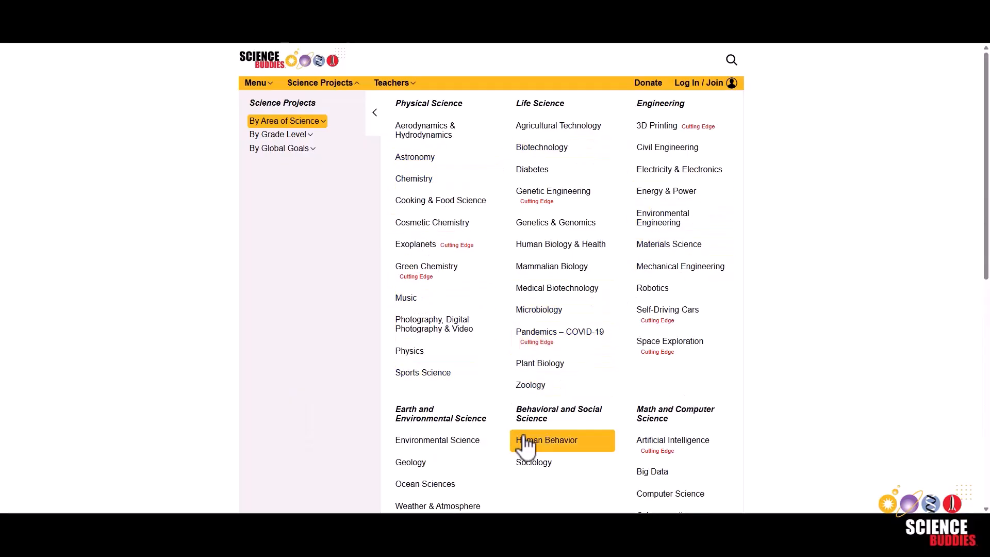
text(self driving car)
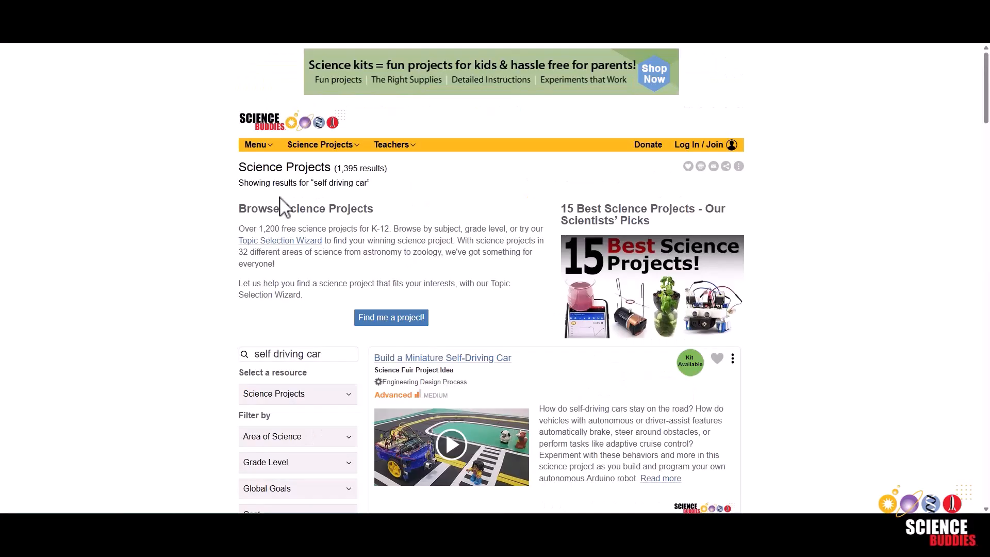
click(391, 316)
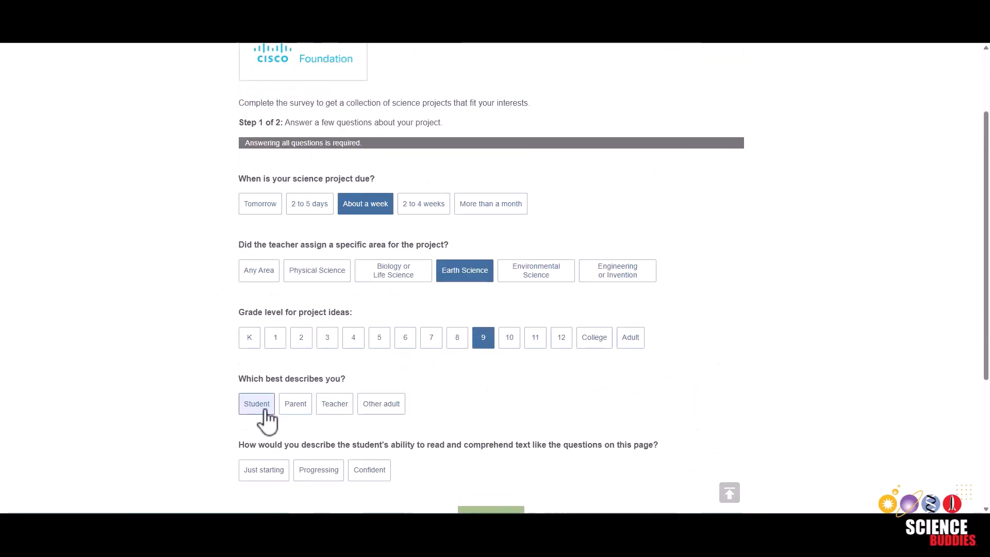
Answer step 1 as a Student with Progressing reading ability and continue to step 2.
click(257, 403)
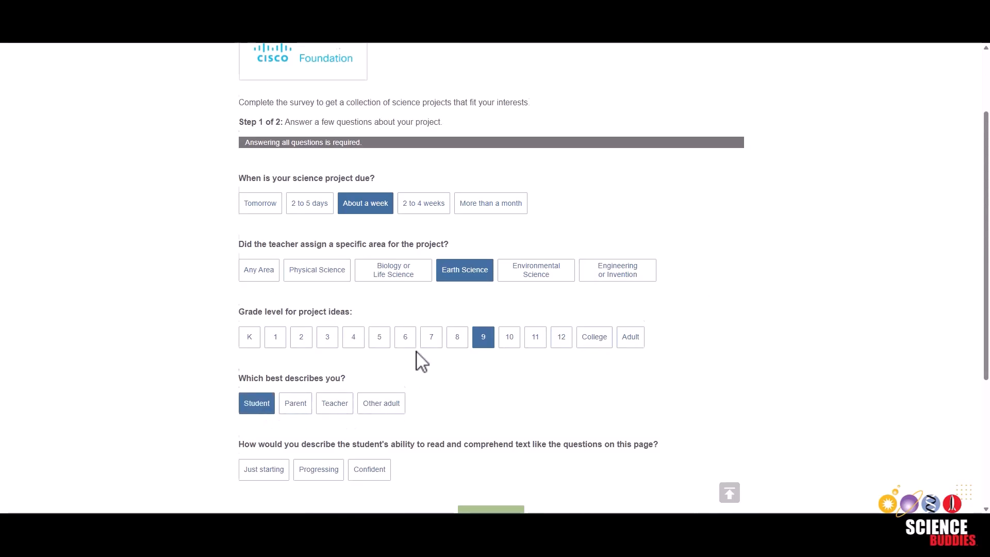
scroll(down, 3)
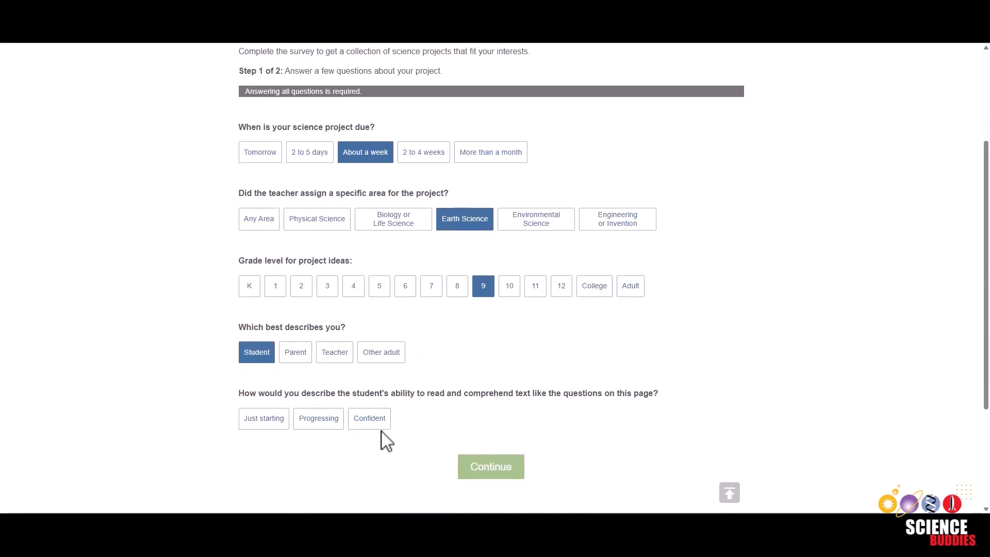
click(319, 418)
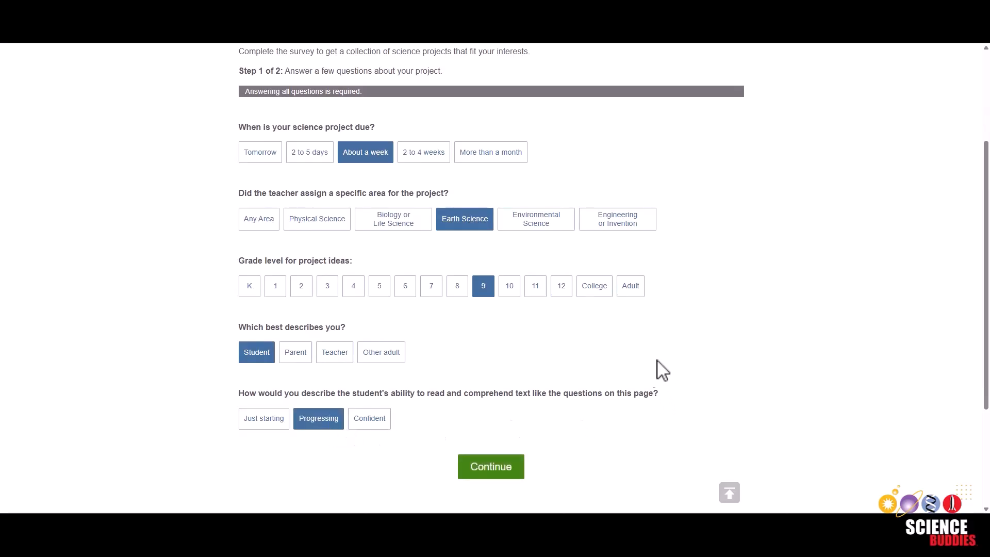
click(490, 467)
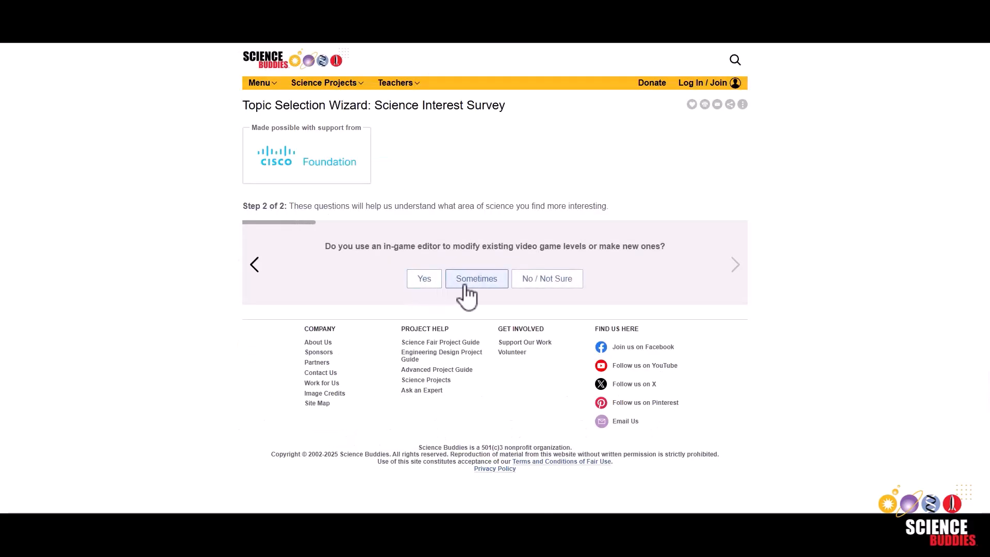
Answer Sometimes to the video game editor and lakes and ocean interest questions.
click(476, 279)
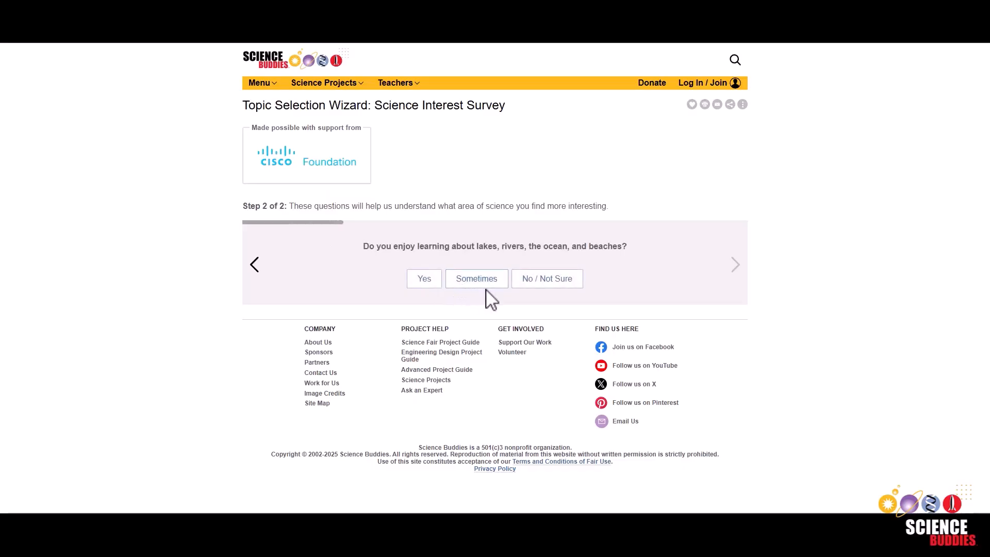
click(477, 279)
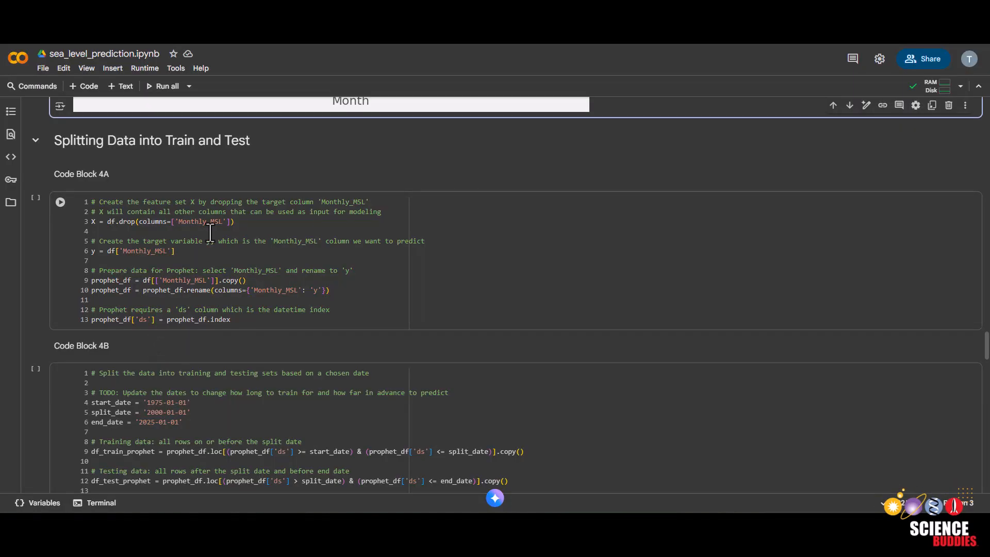
mouse_move(202, 251)
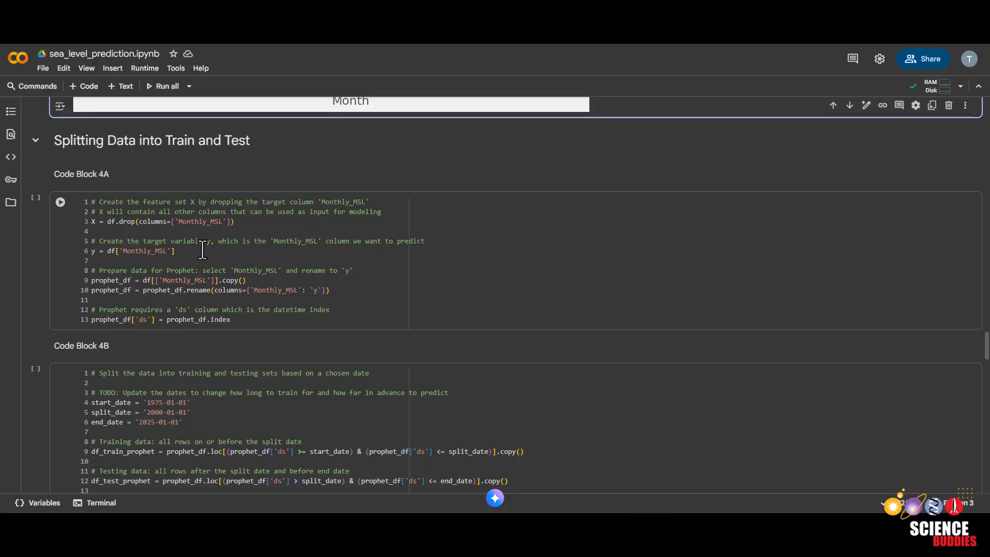
Add a scratch cell below Code Block 4A showing feature table X, then target series y.
click(60, 203)
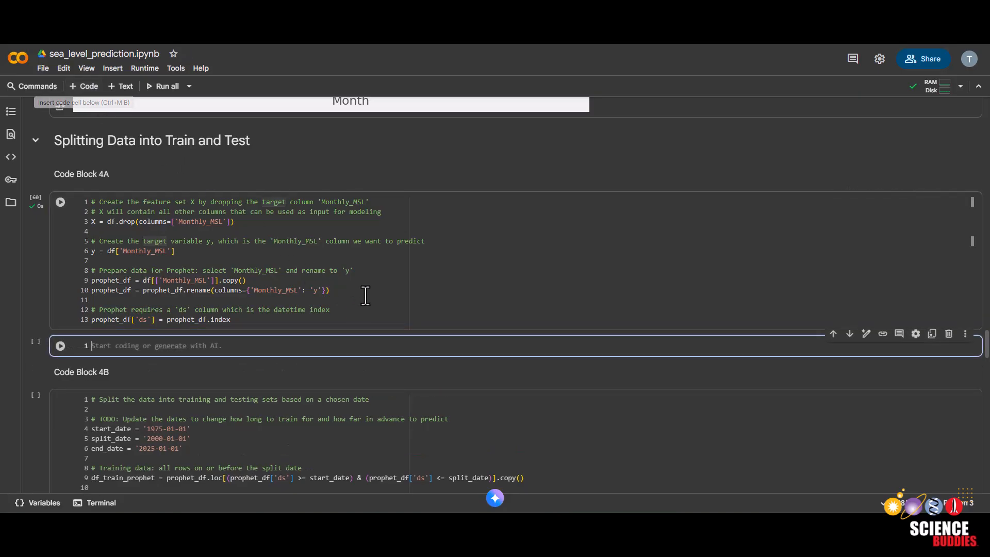
text(X)
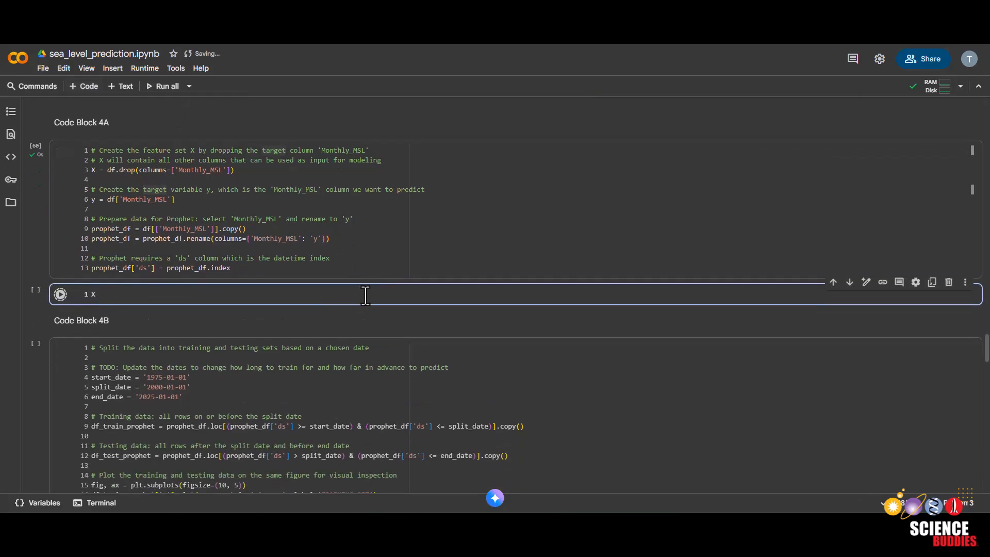
click(60, 294)
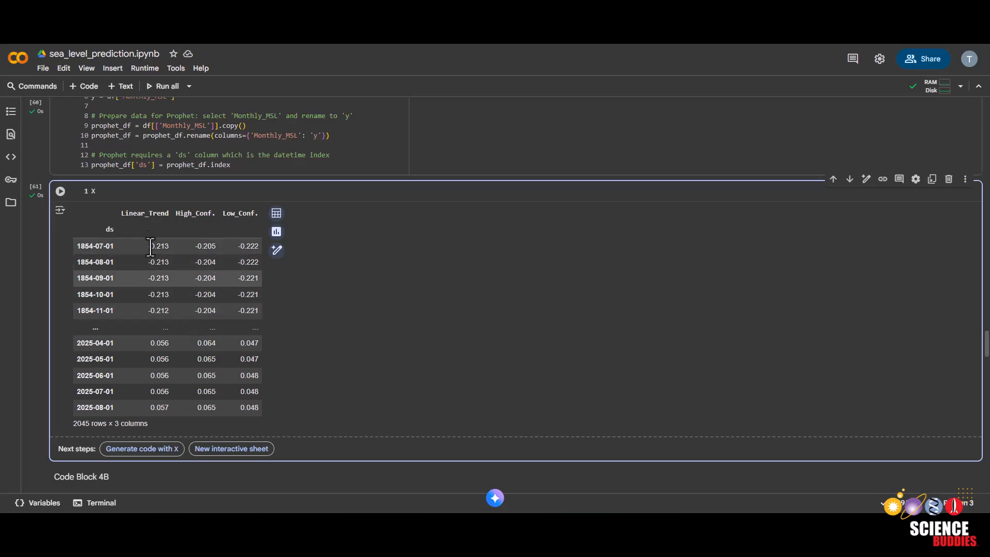
mouse_move(379, 328)
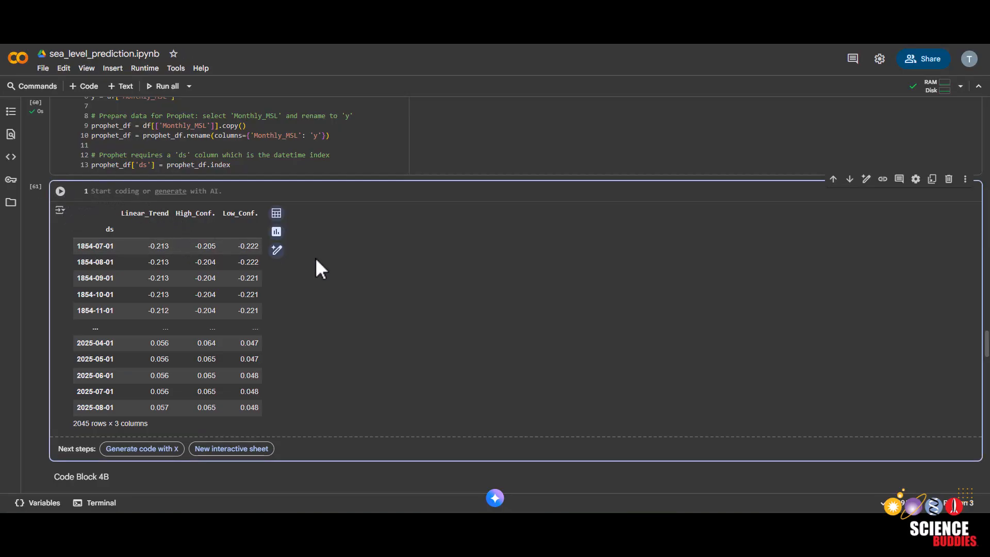
text(y)
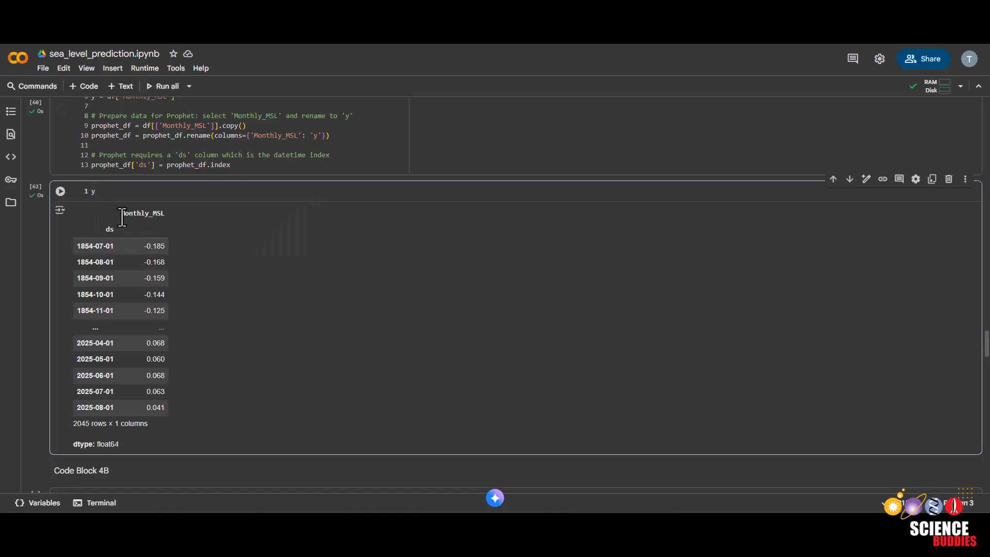
mouse_move(170, 244)
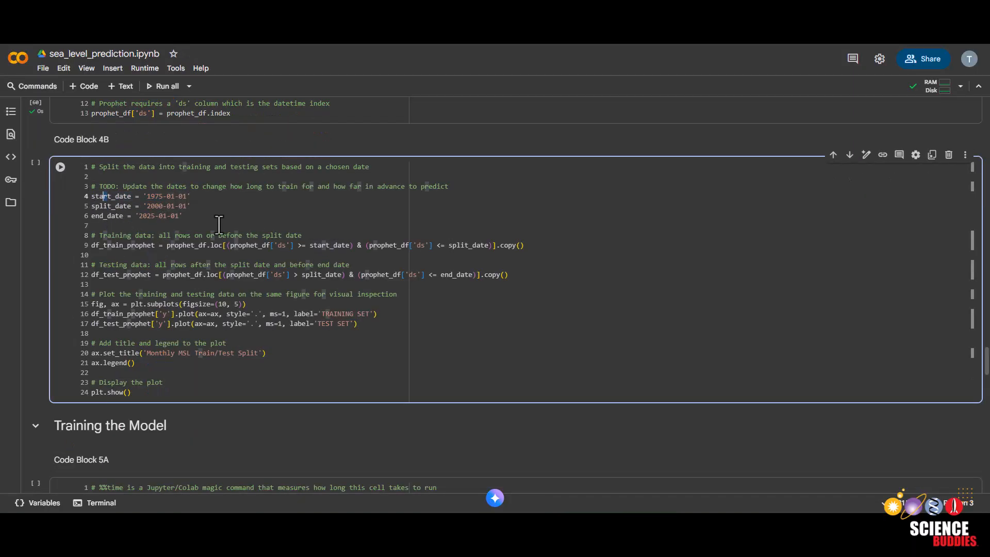
Run Code Block 4B splitting at 2000-01-01 and view the Monthly MSL Train/Test Split plot.
click(193, 206)
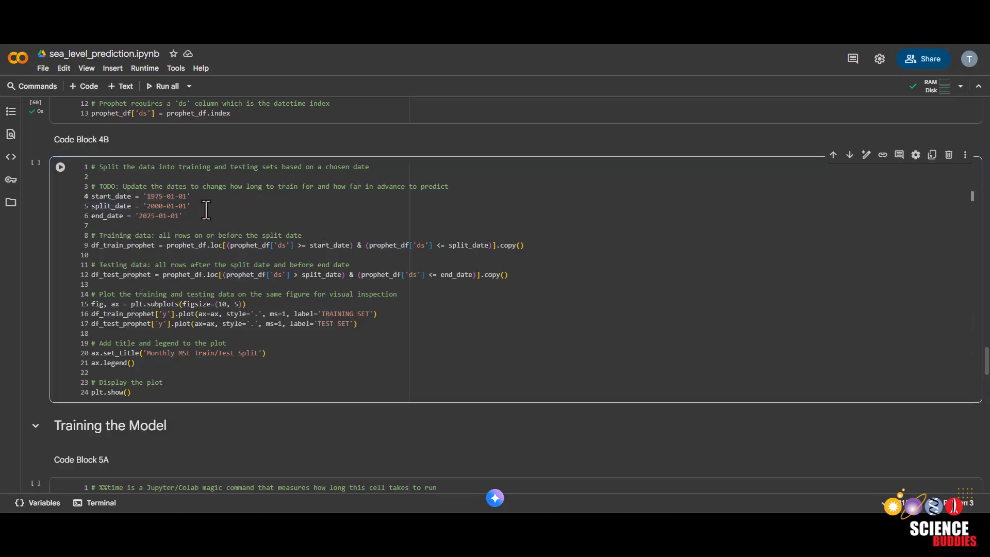
mouse_move(178, 196)
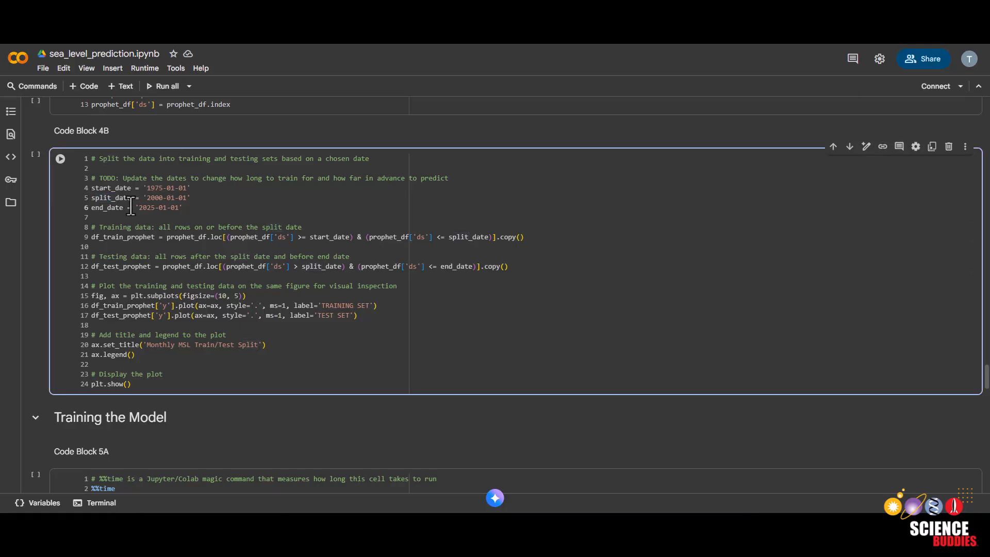
mouse_move(134, 211)
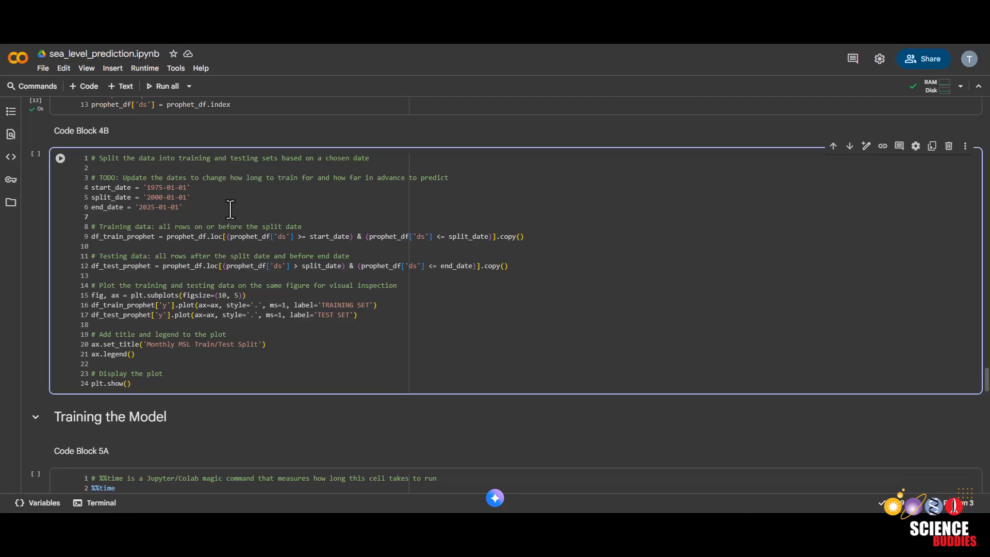
click(60, 158)
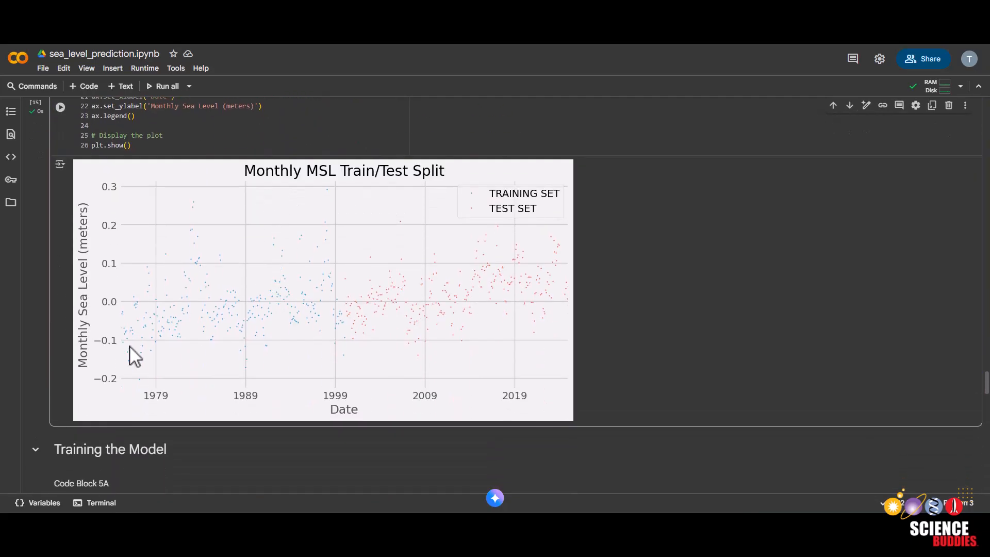
mouse_move(239, 352)
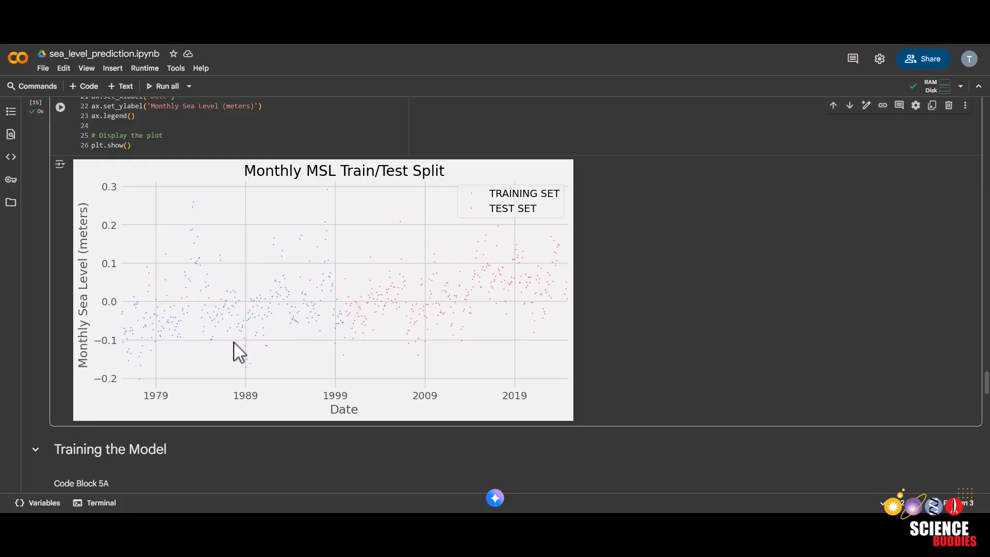
mouse_move(500, 347)
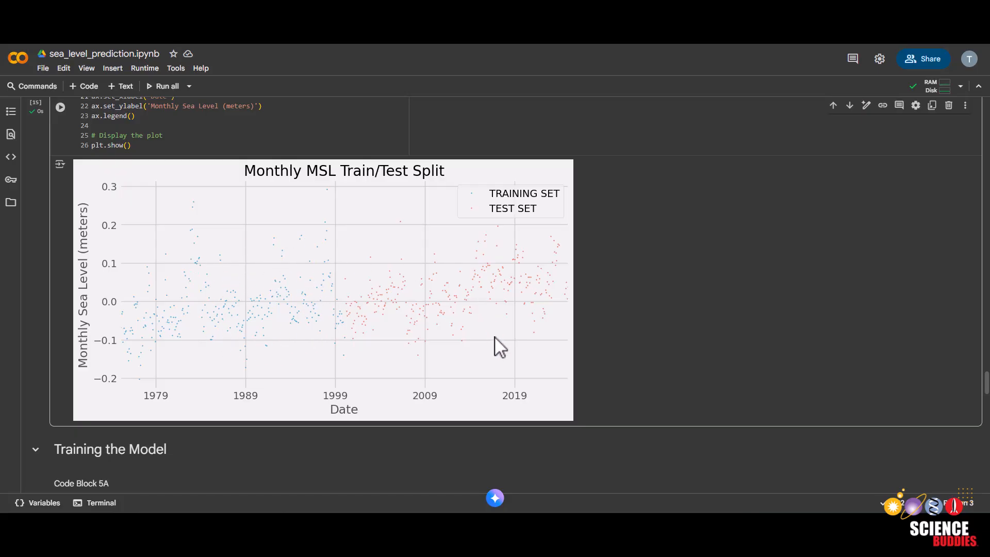
scroll(up, 3)
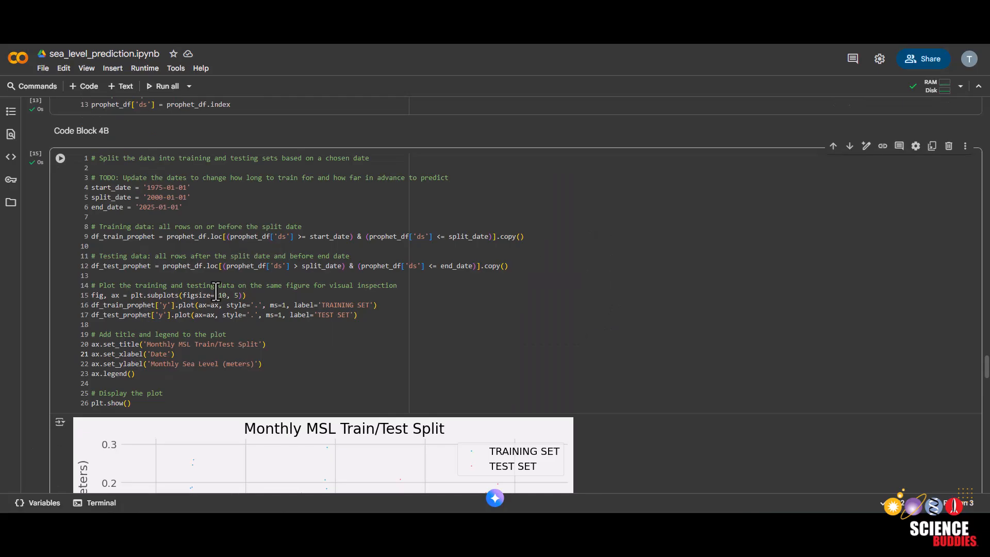
scroll(up, 3)
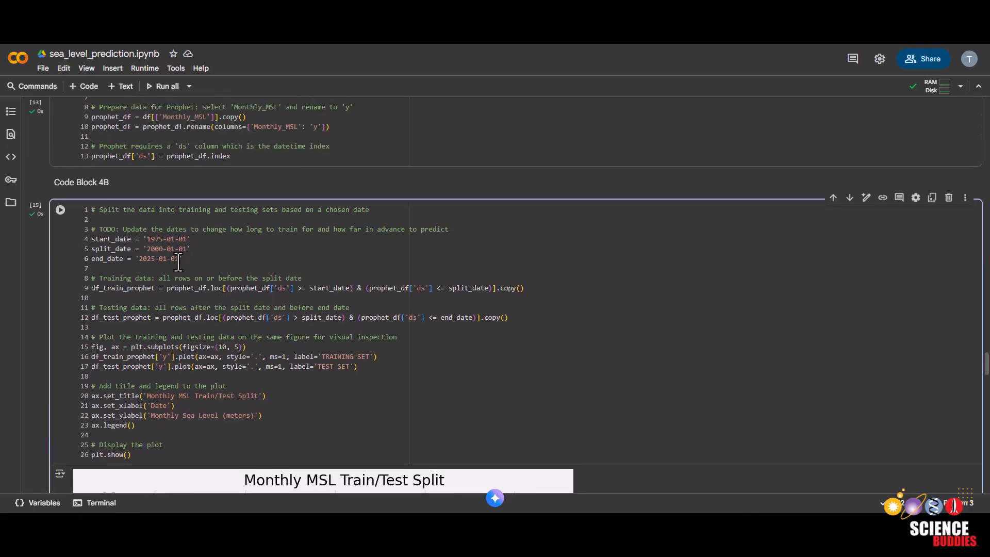
mouse_move(202, 264)
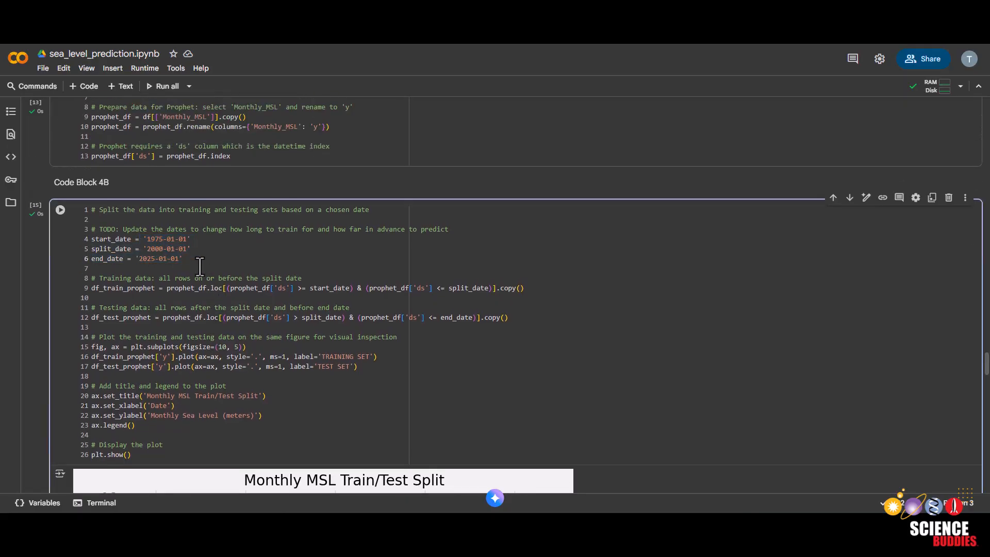
scroll(down, 3)
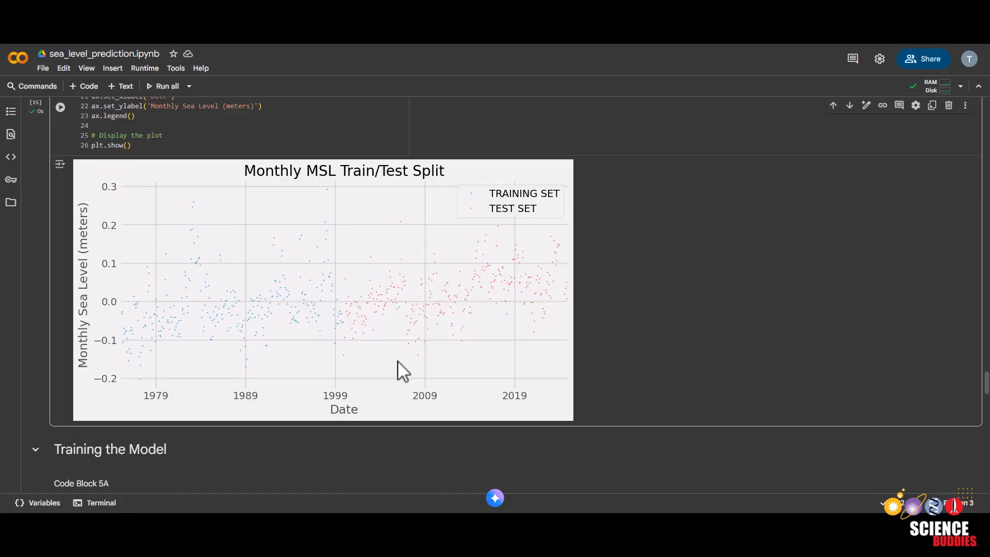
mouse_move(375, 235)
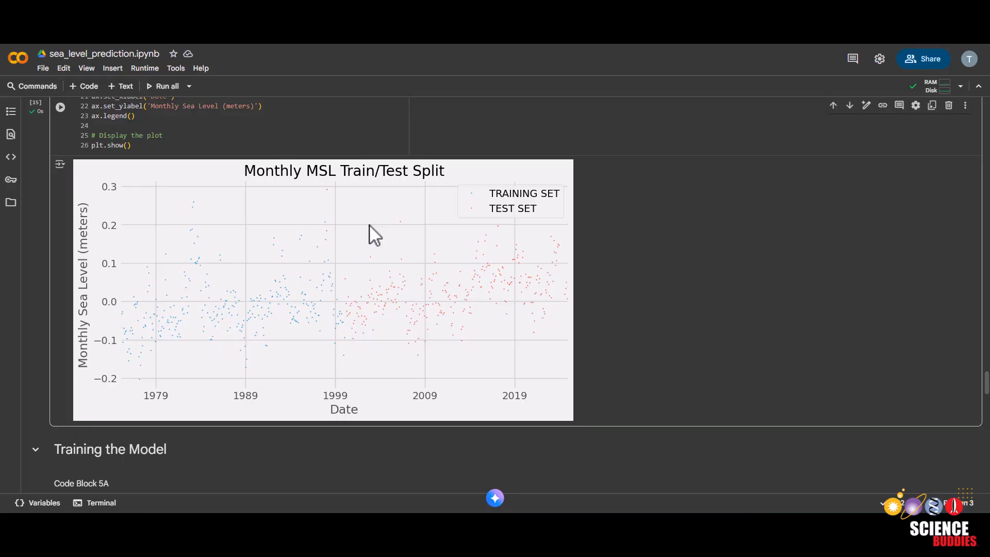
mouse_move(429, 283)
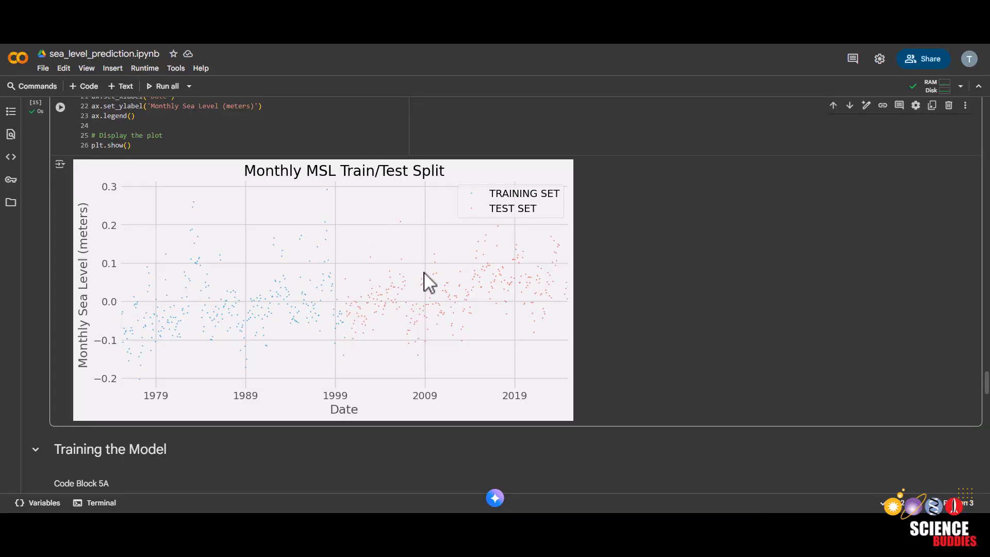
Run Code Block 5A to fit the Prophet model on the training data.
scroll(down, 3)
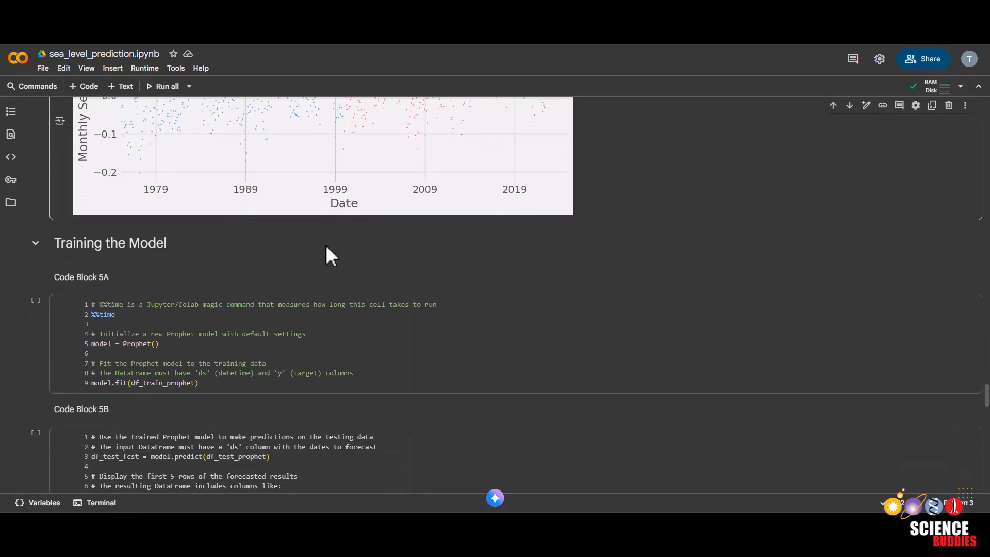
scroll(down, 3)
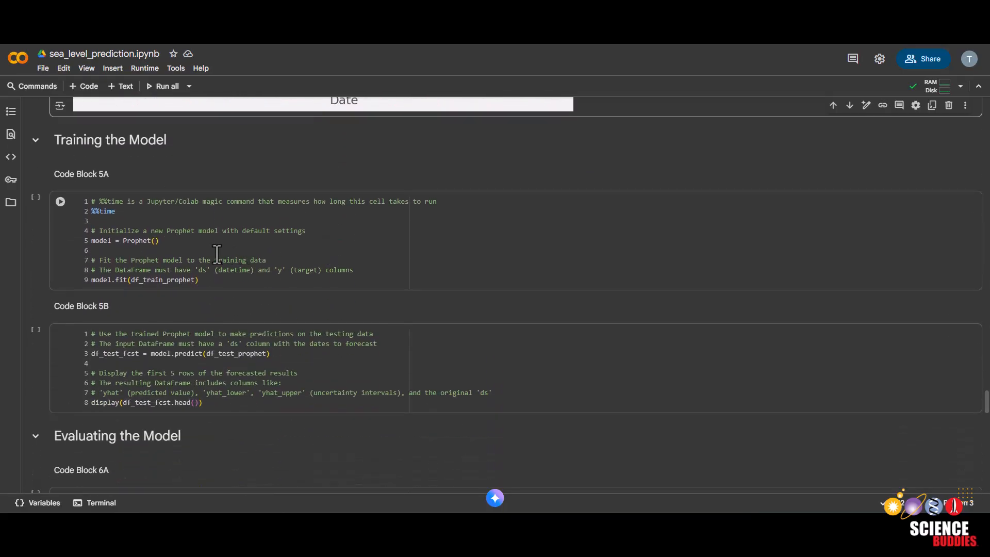
click(60, 201)
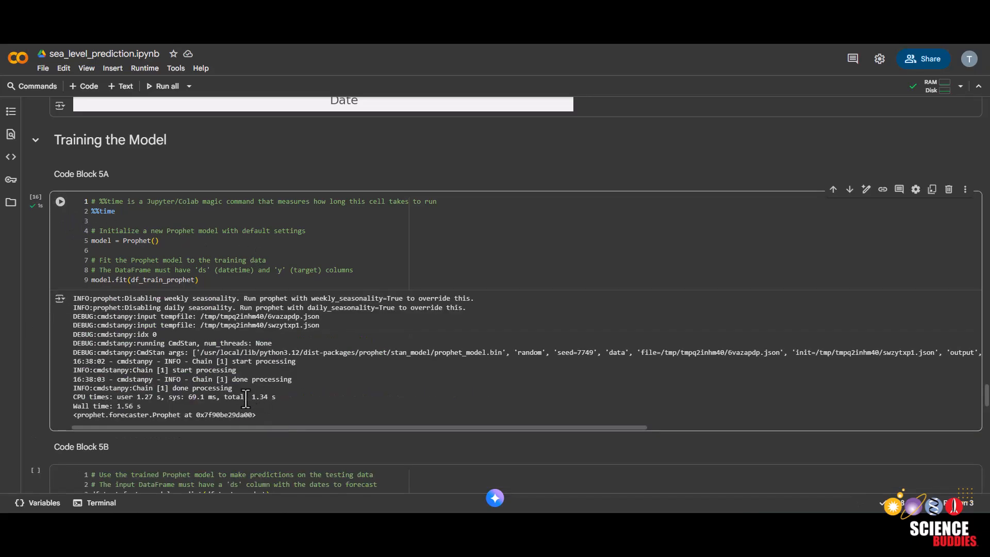
mouse_move(310, 421)
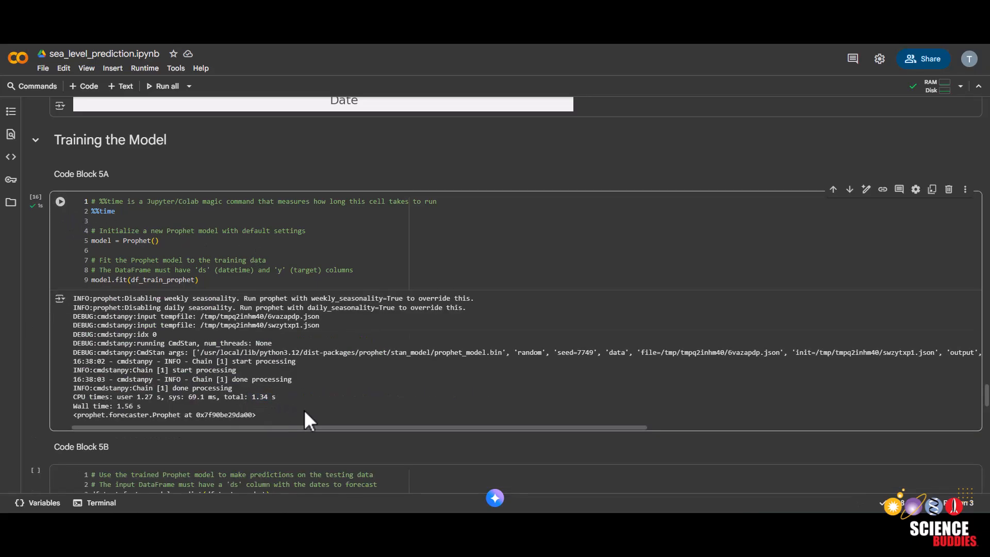
mouse_move(334, 422)
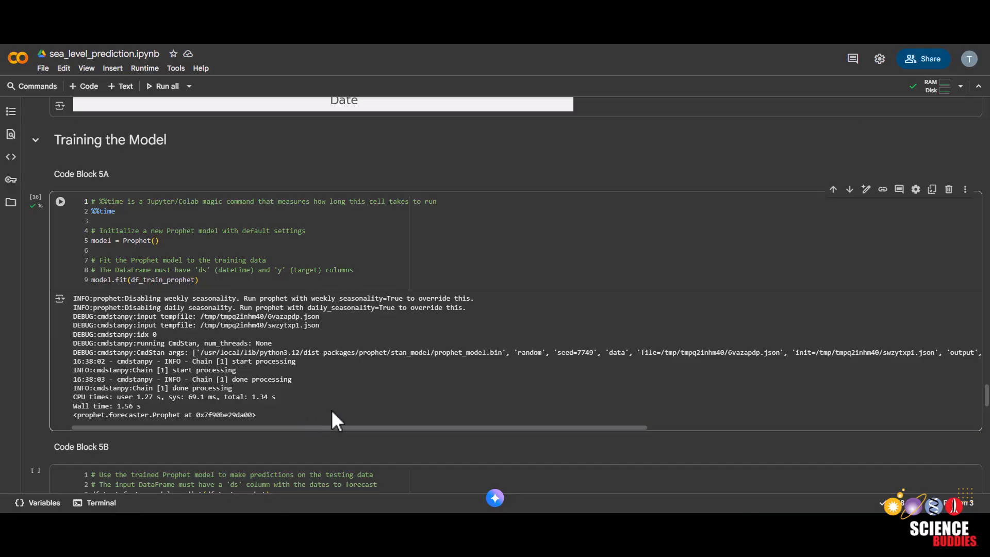
mouse_move(319, 354)
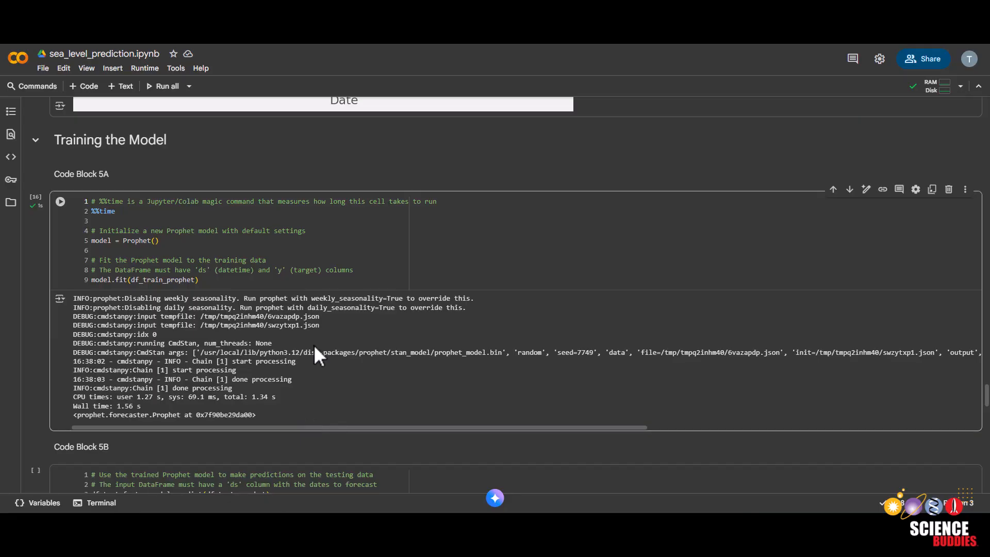
Run Code Block 5B to forecast the testing period and show df_test_fcst.head().
scroll(down, 3)
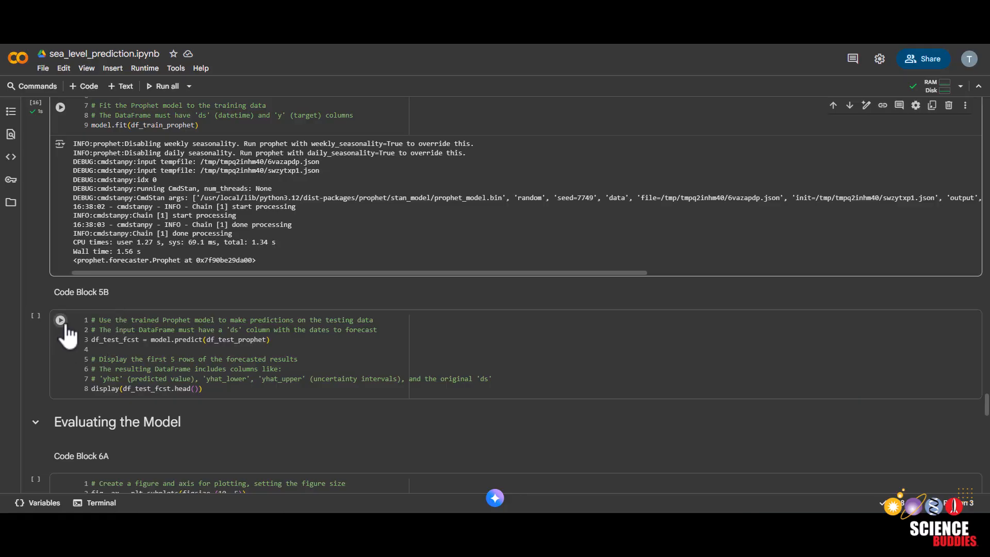
click(60, 320)
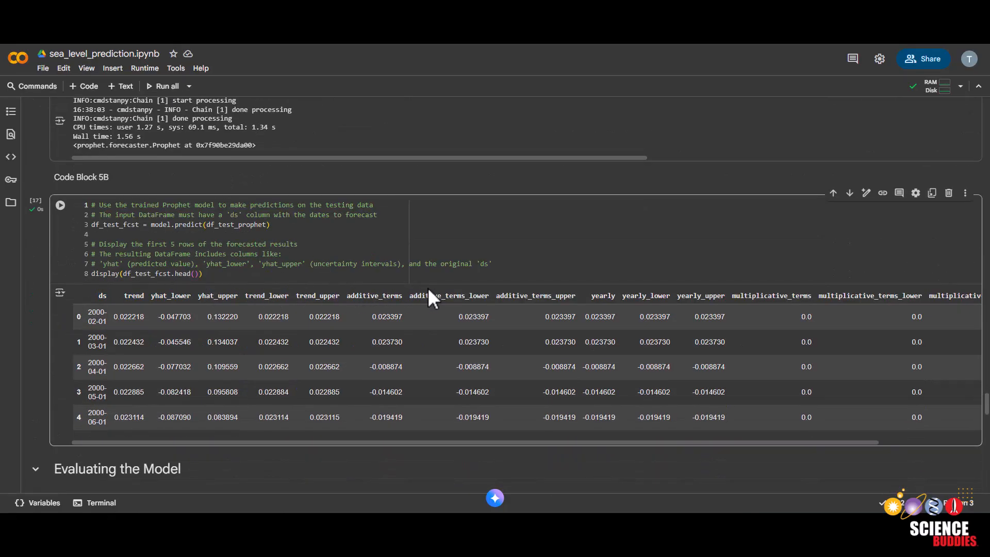
mouse_move(252, 300)
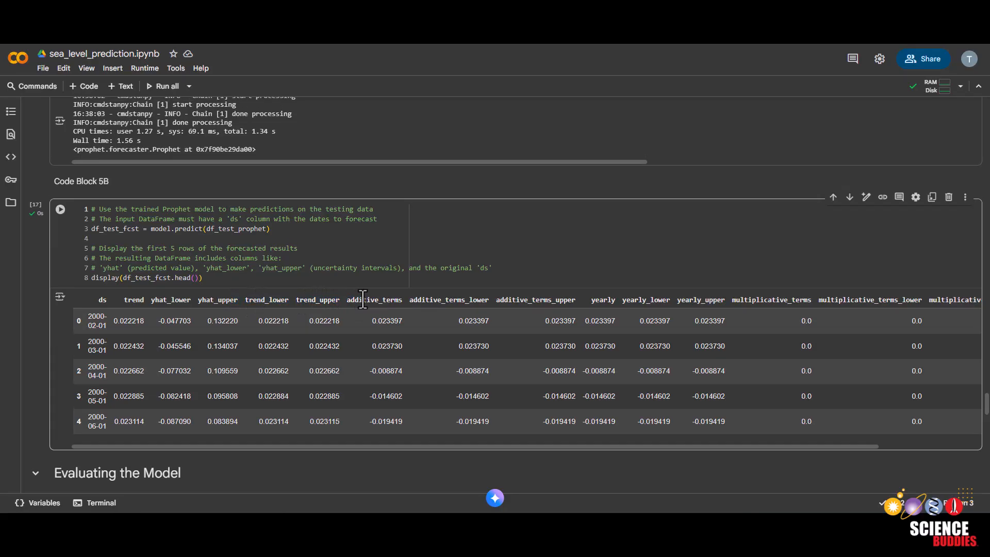
Run Code Block 6A and view the Prophet Forecast vs Actual plot with uncertainty interval.
scroll(down, 3)
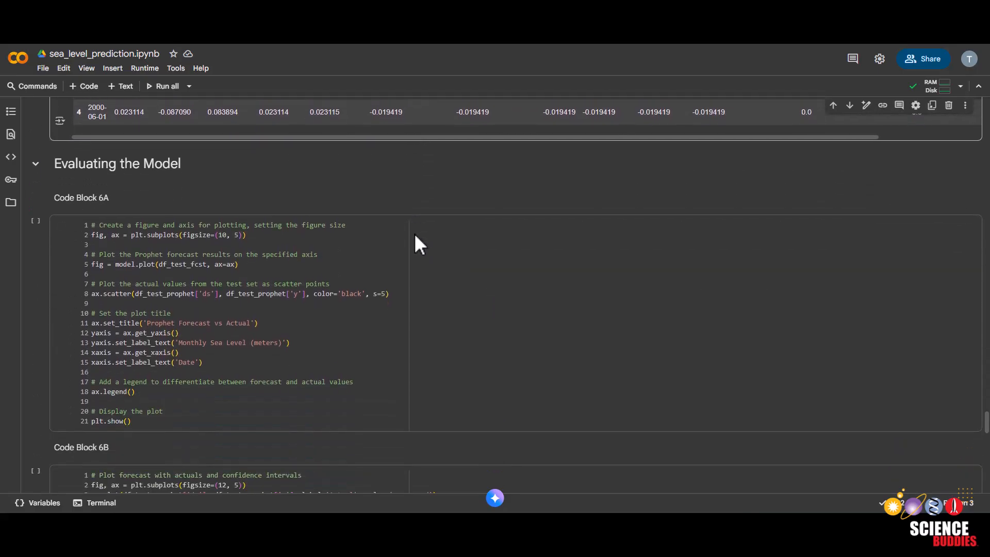
scroll(up, 3)
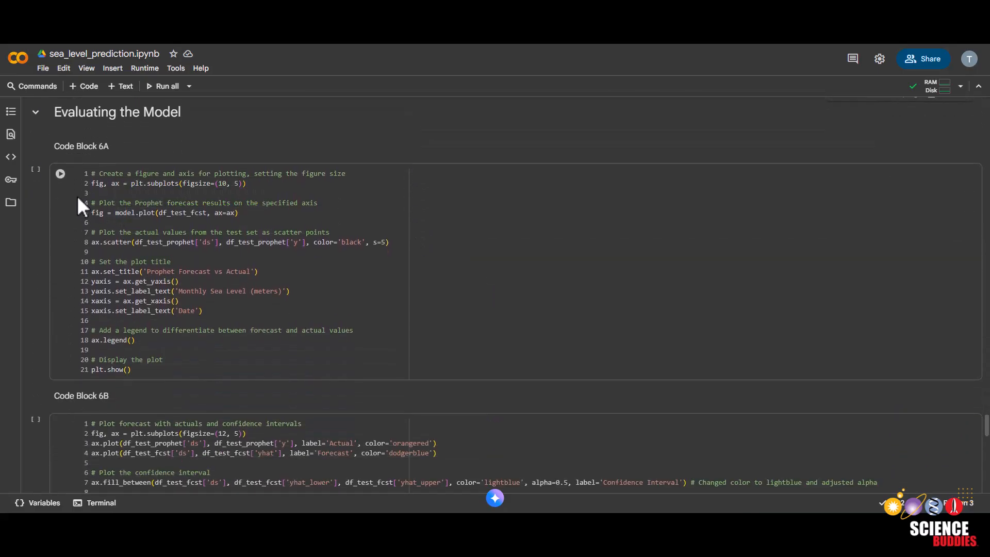
click(60, 173)
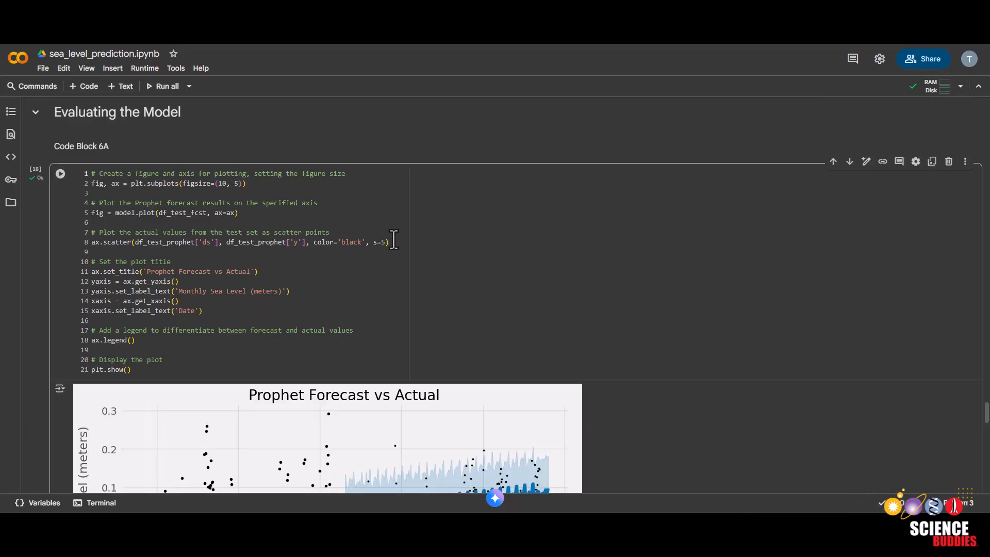
scroll(down, 3)
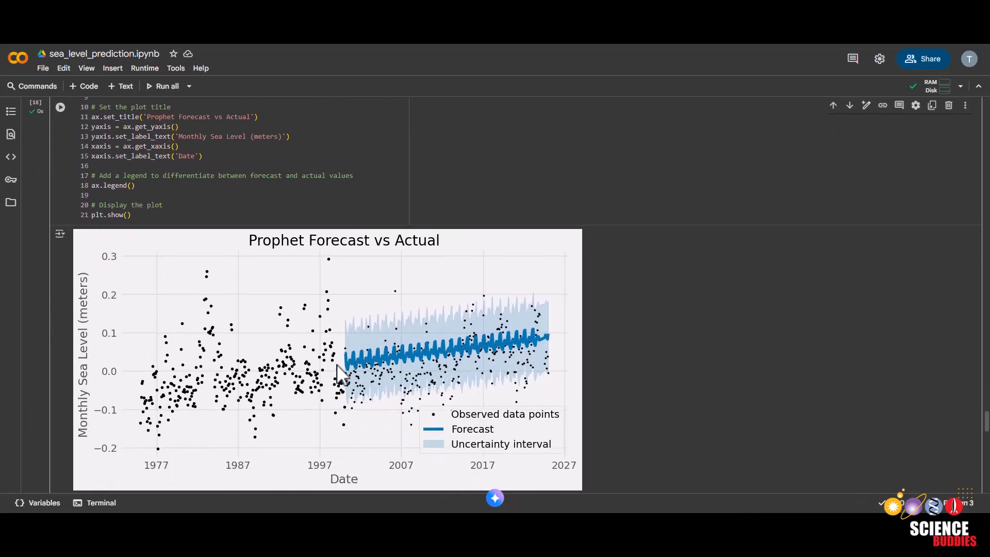
mouse_move(422, 369)
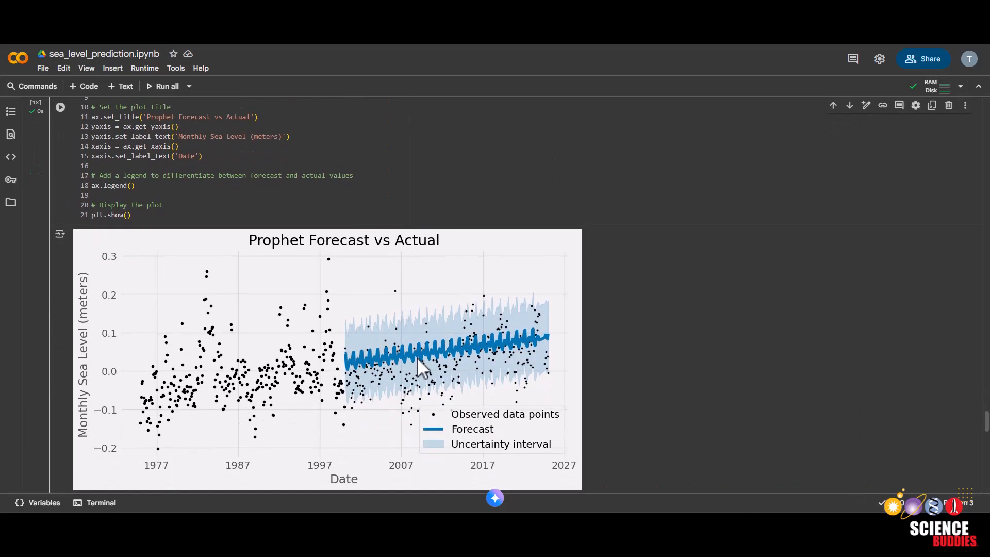
mouse_move(512, 369)
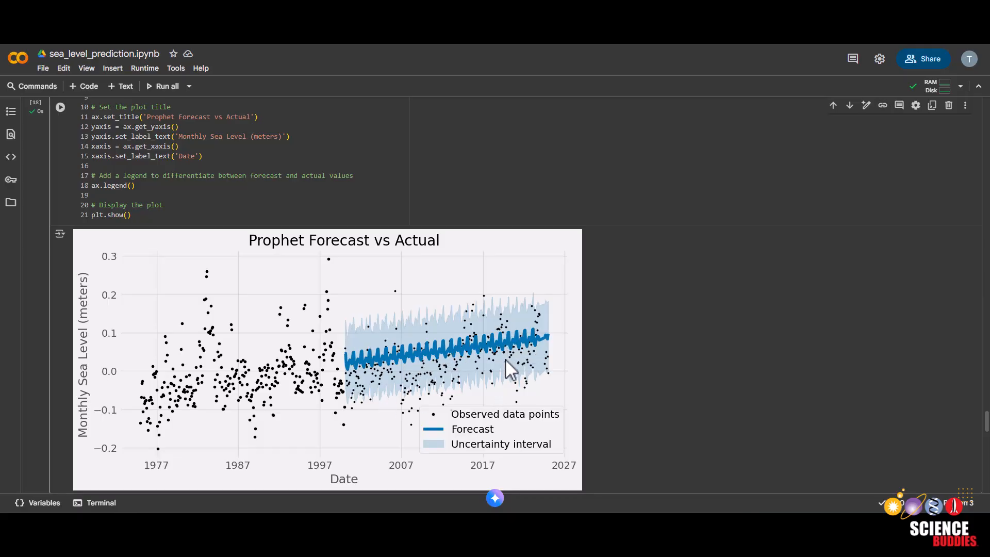
mouse_move(556, 315)
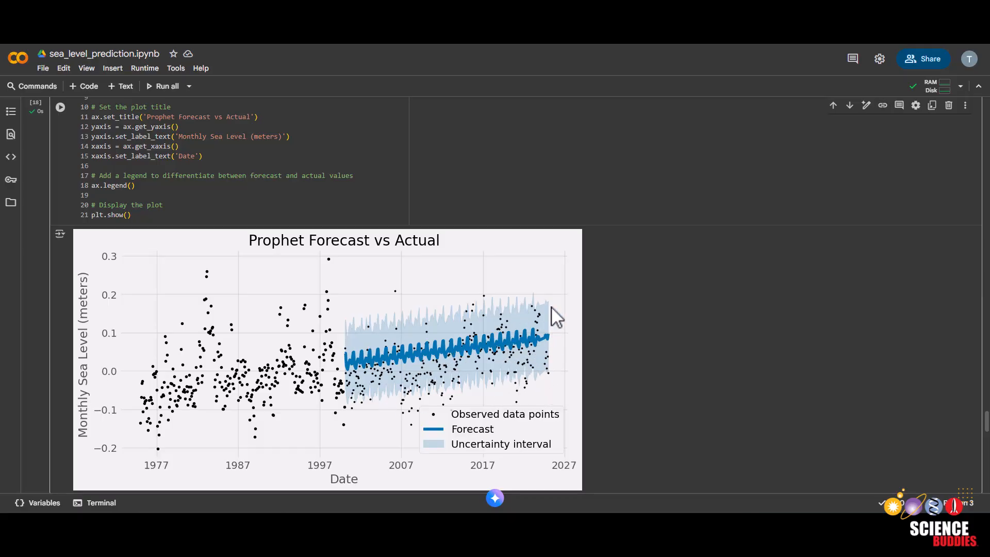
scroll(down, 3)
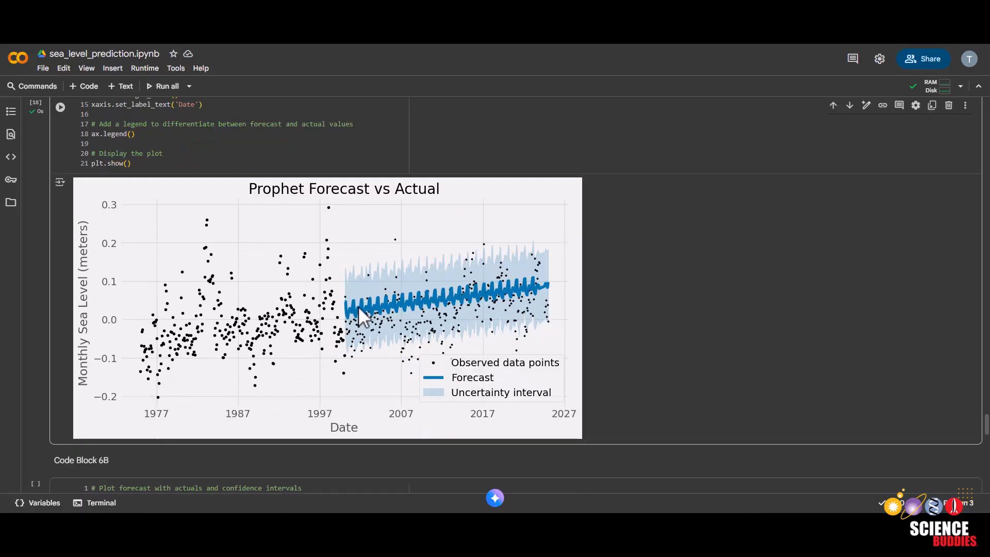
mouse_move(389, 318)
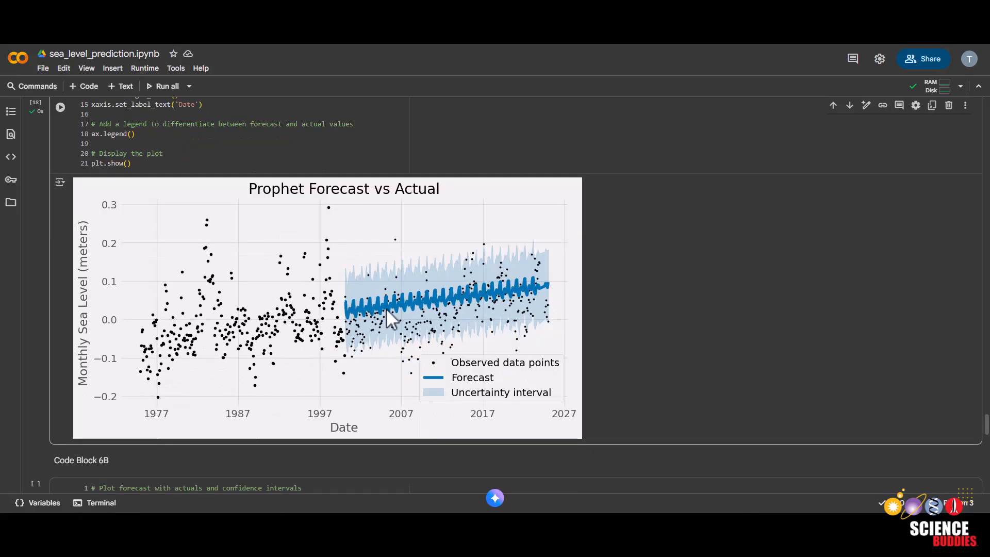
mouse_move(508, 288)
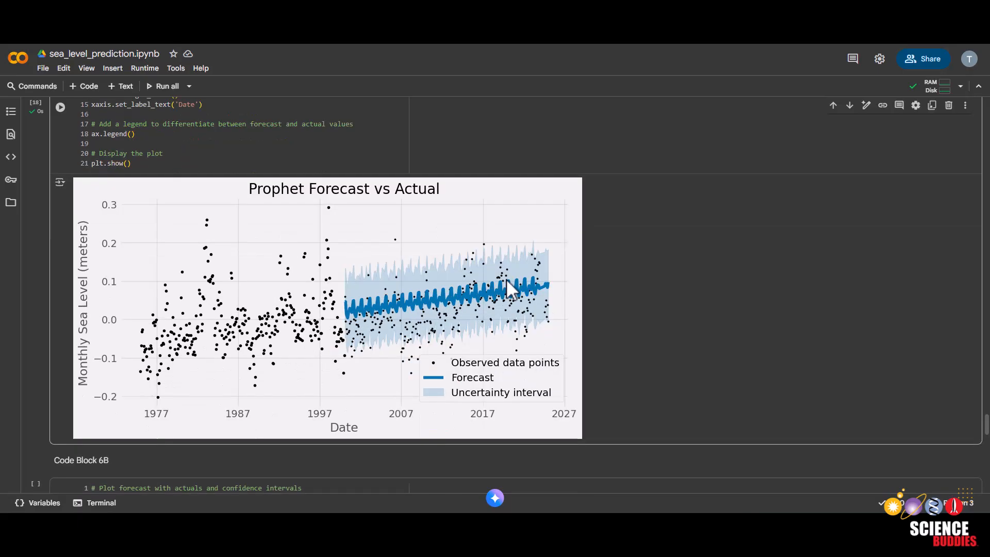
mouse_move(370, 272)
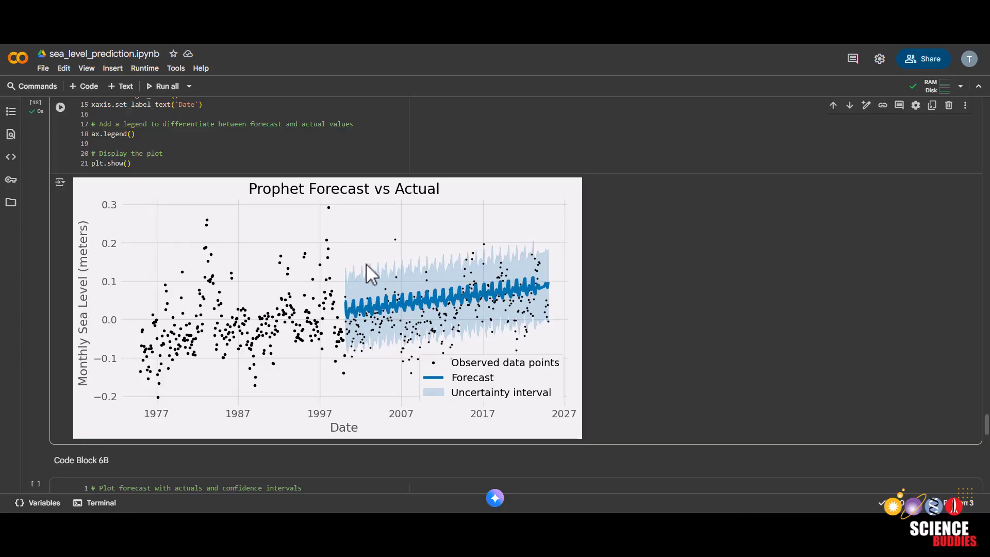
mouse_move(533, 332)
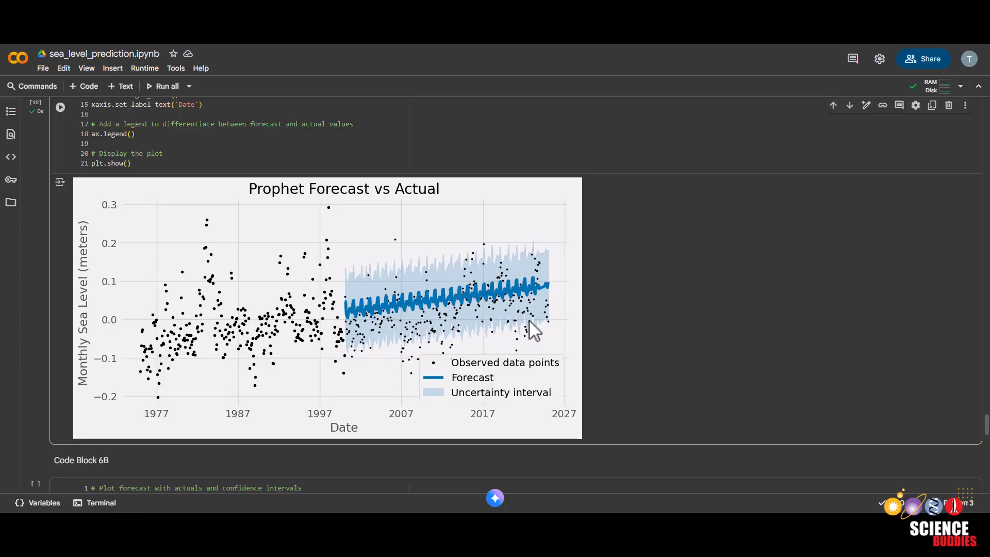
mouse_move(489, 303)
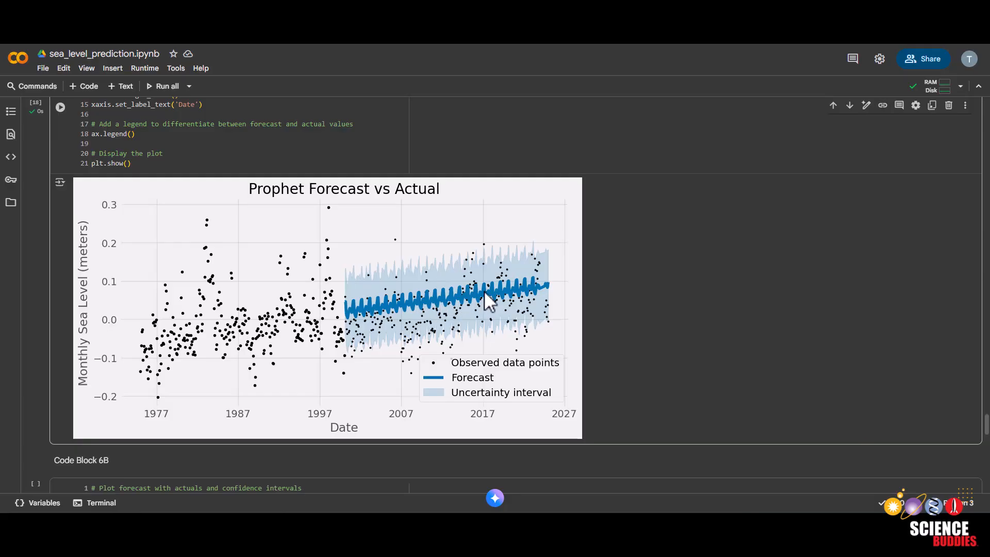
mouse_move(479, 324)
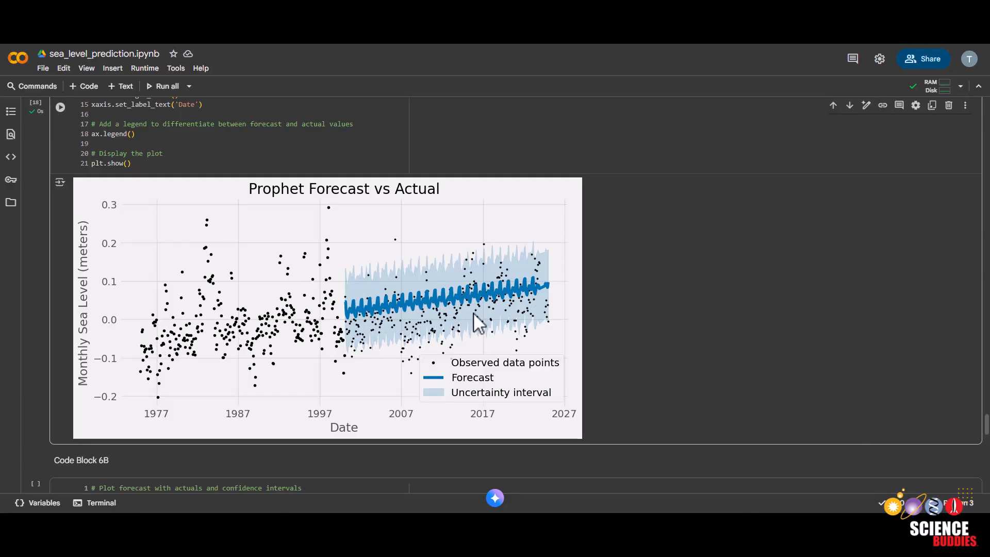
mouse_move(542, 268)
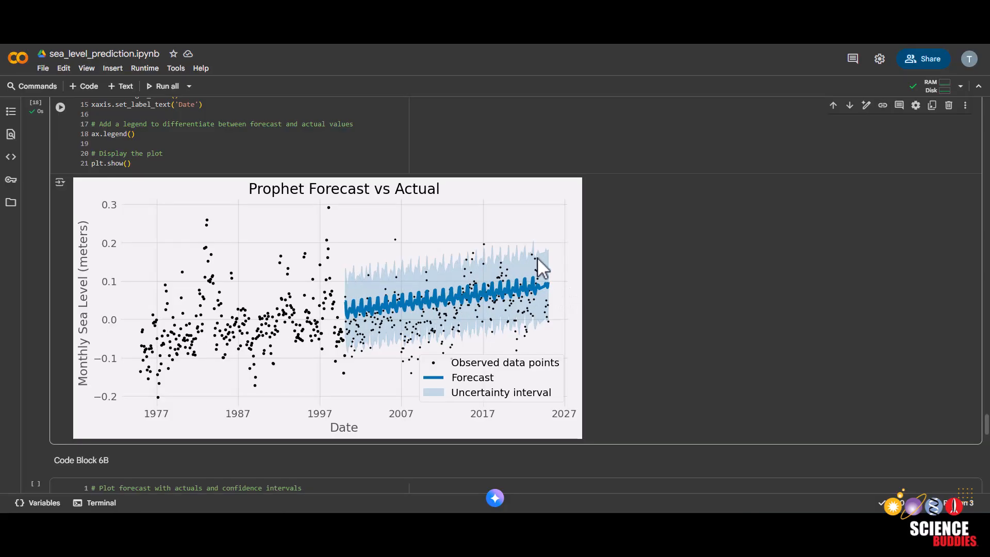
mouse_move(366, 348)
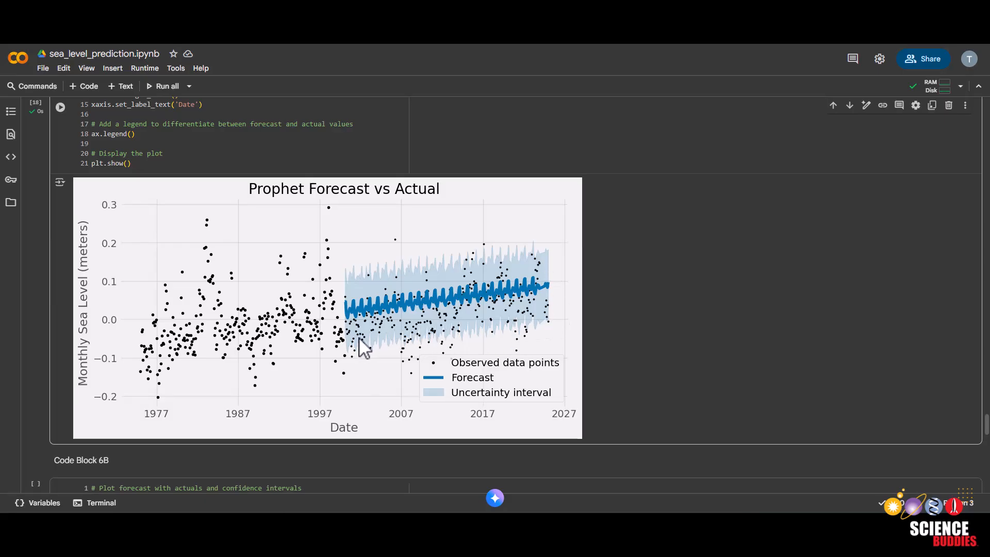
Run Code Block 6B to plot forecast vs actual with uncertainty interval and rolling mean.
scroll(down, 3)
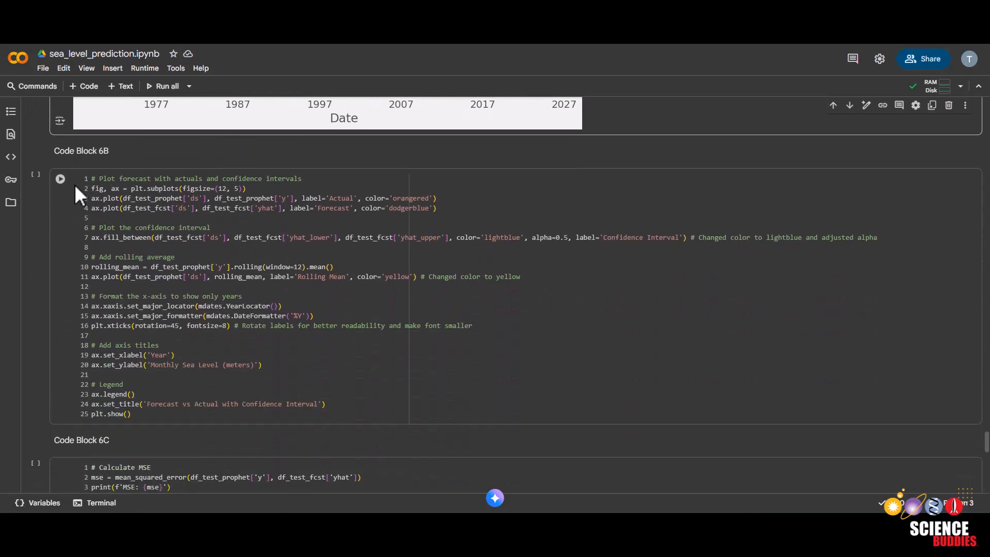
click(60, 178)
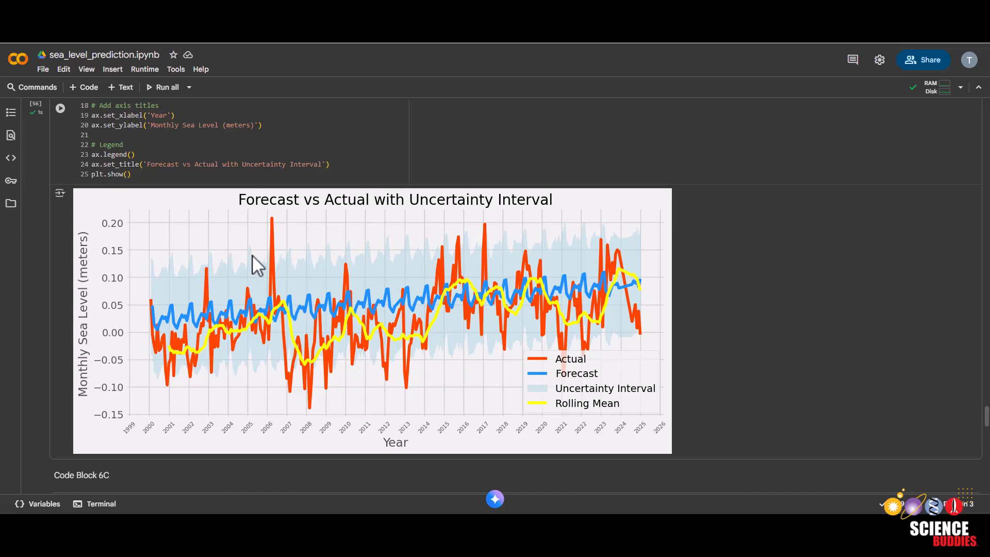
mouse_move(456, 252)
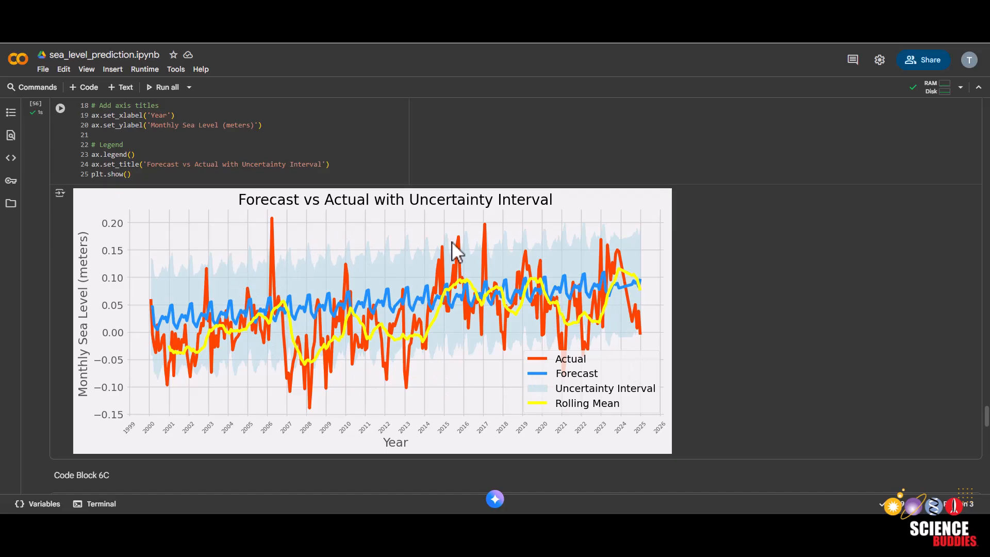
mouse_move(294, 346)
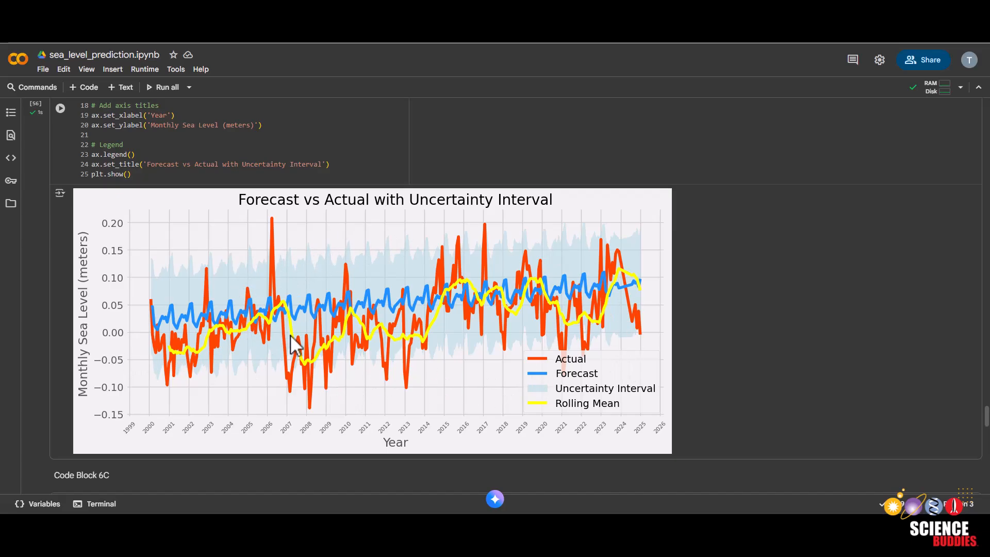
mouse_move(285, 319)
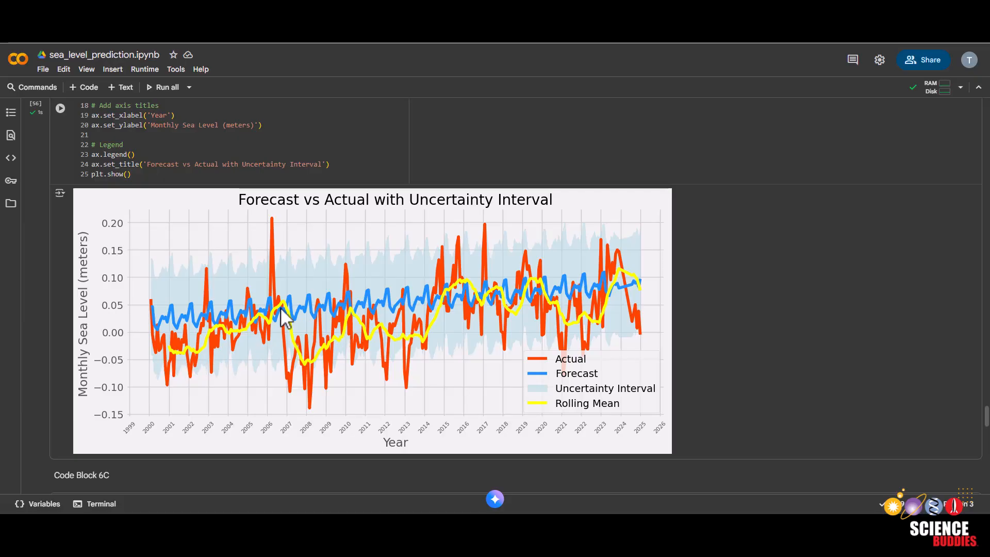
mouse_move(452, 309)
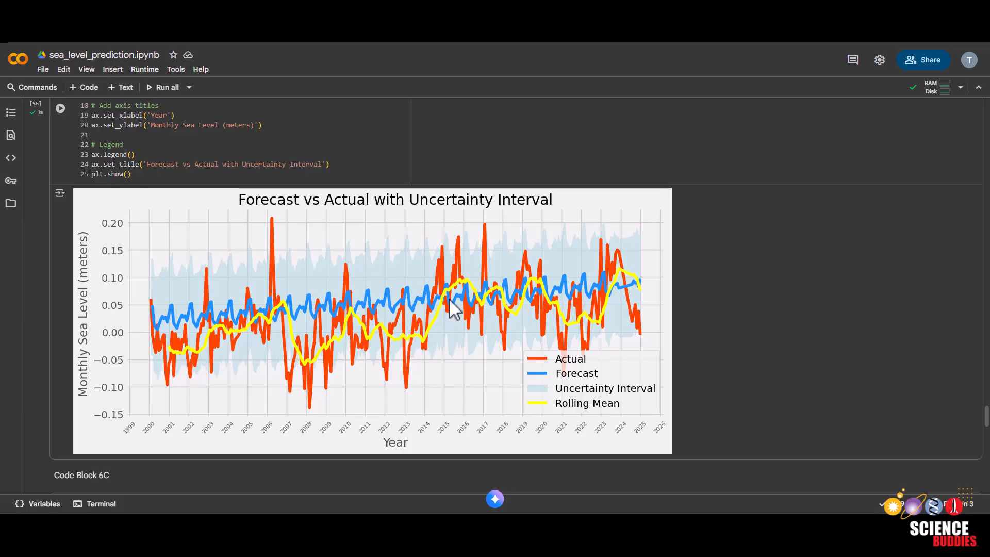
mouse_move(652, 297)
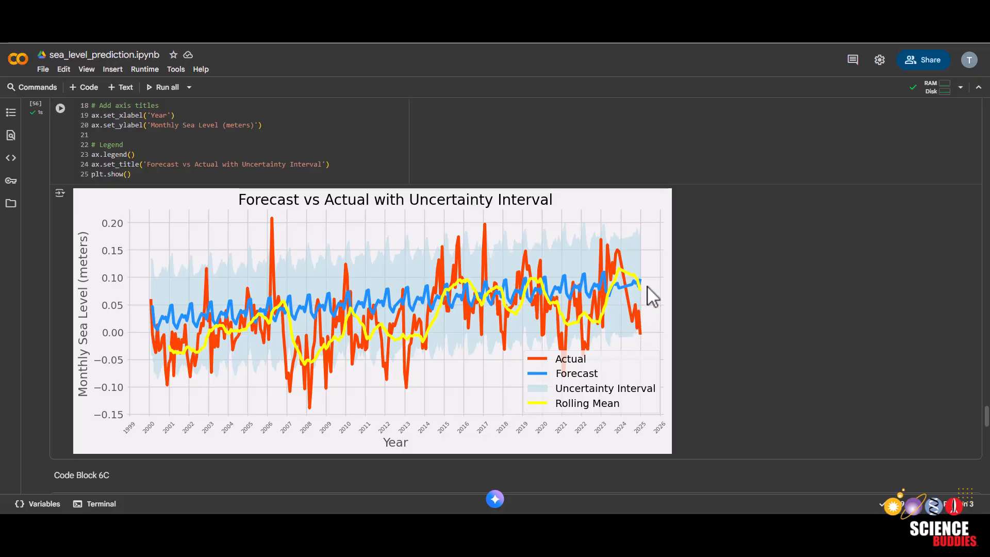
mouse_move(306, 325)
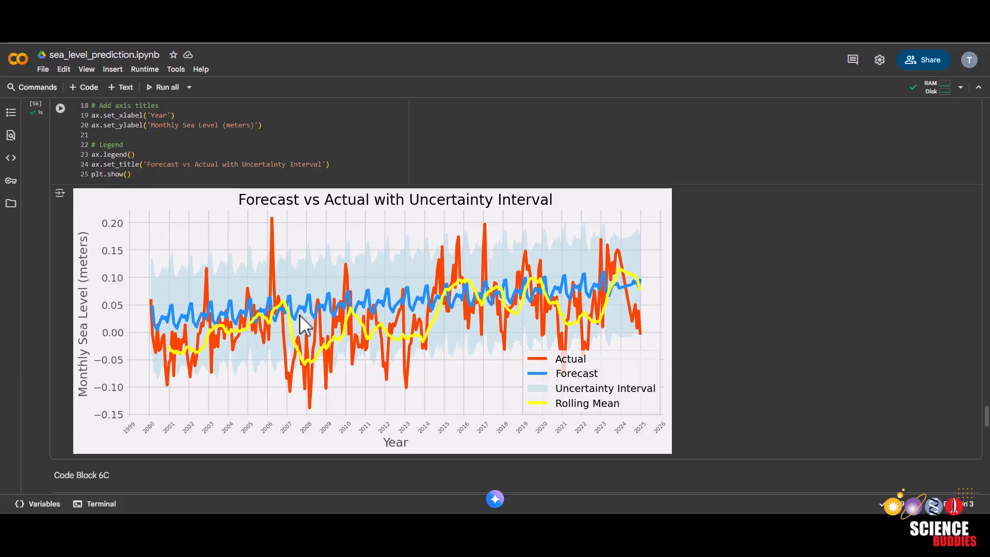
mouse_move(496, 309)
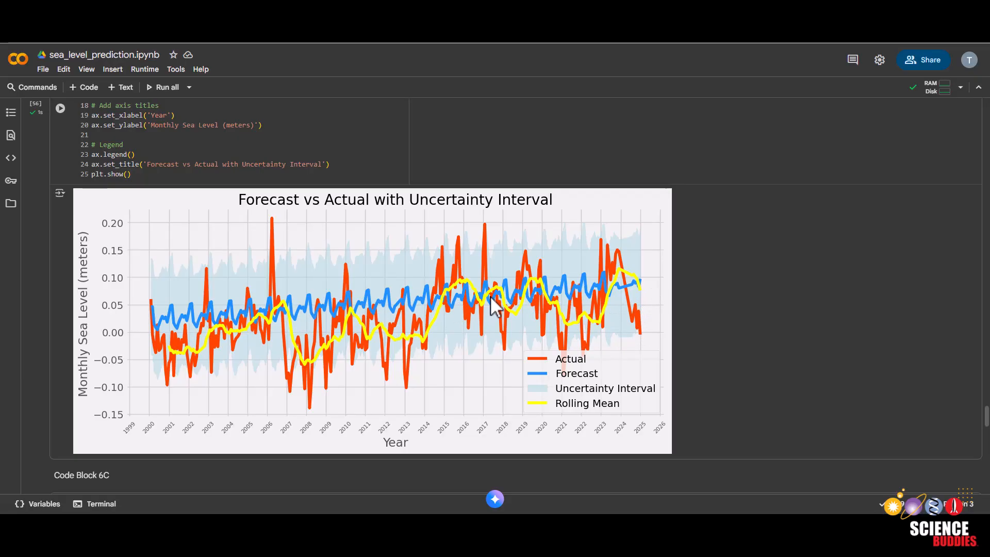
mouse_move(697, 305)
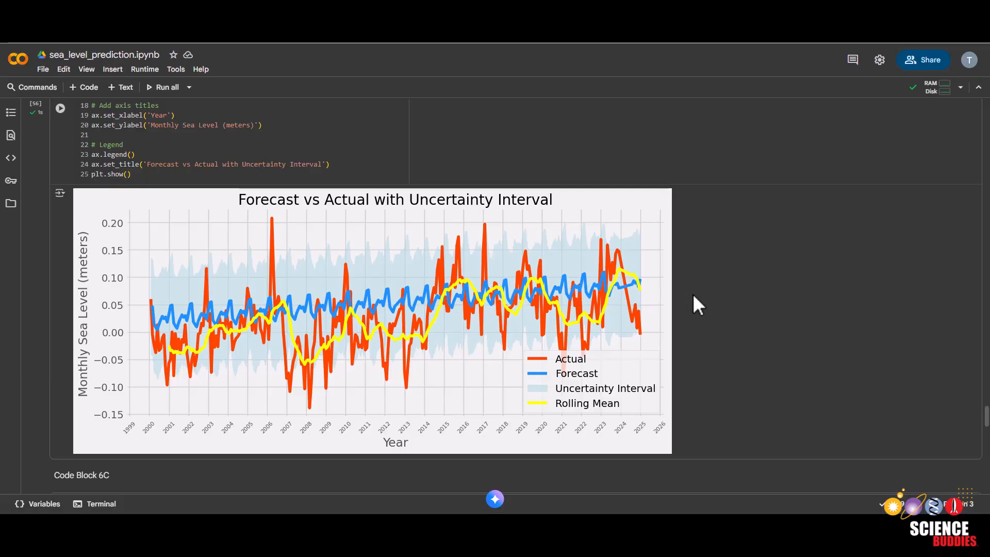
mouse_move(246, 309)
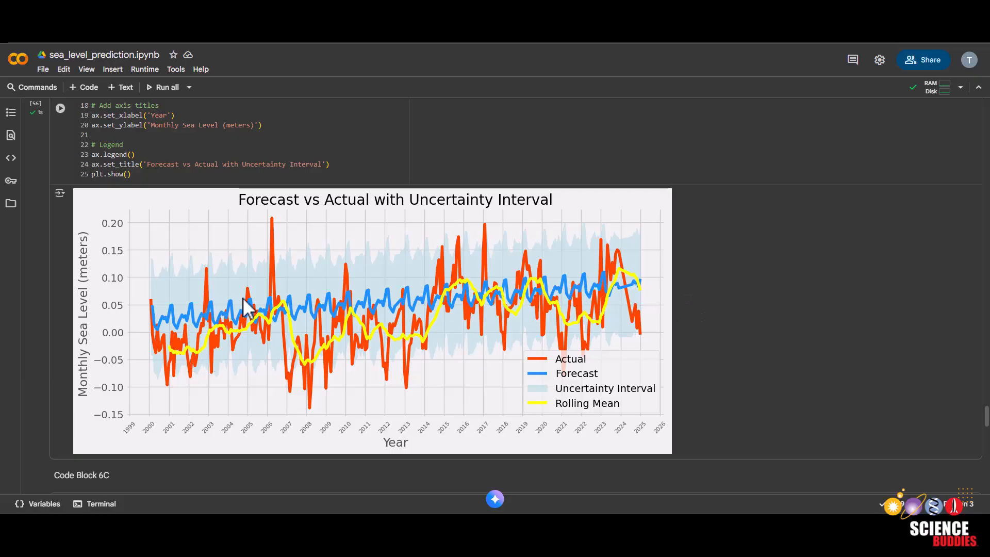
mouse_move(458, 298)
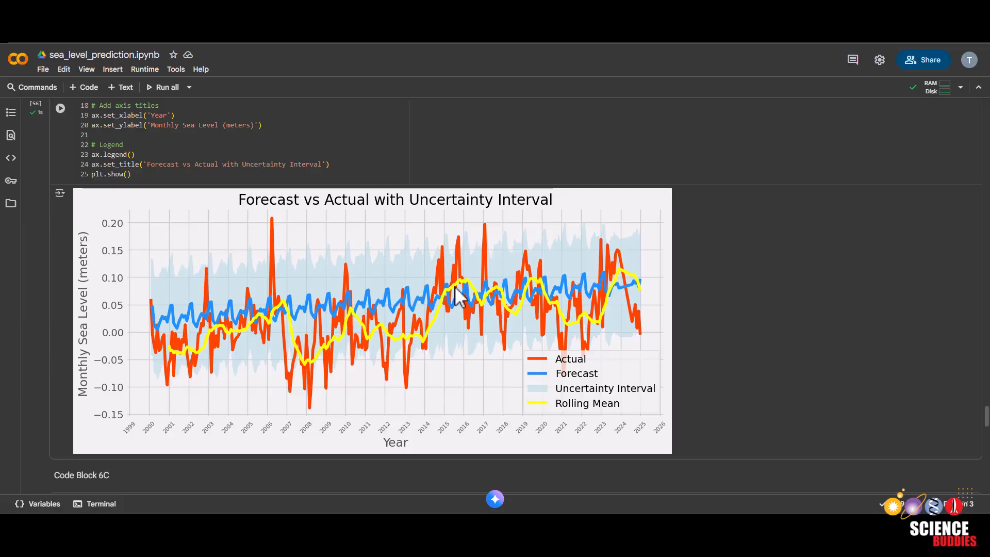
mouse_move(574, 289)
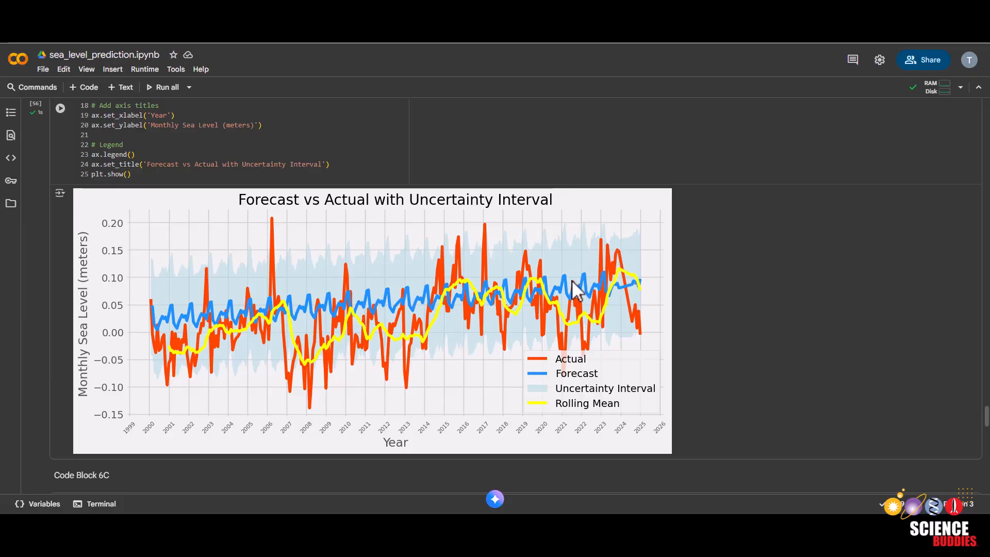
mouse_move(569, 297)
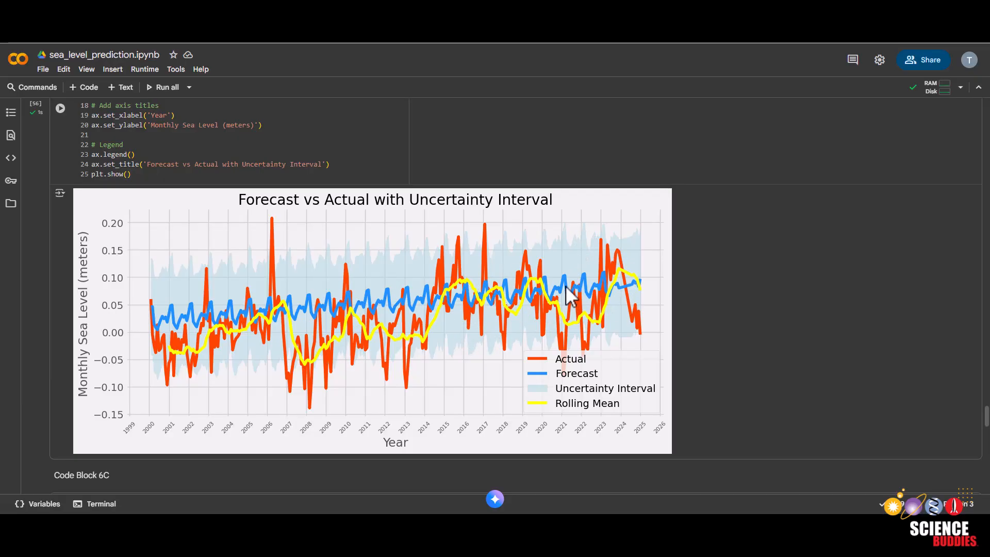
Run Code Block 6C and highlight the printed MAE of 0.0509145229851404.
scroll(down, 3)
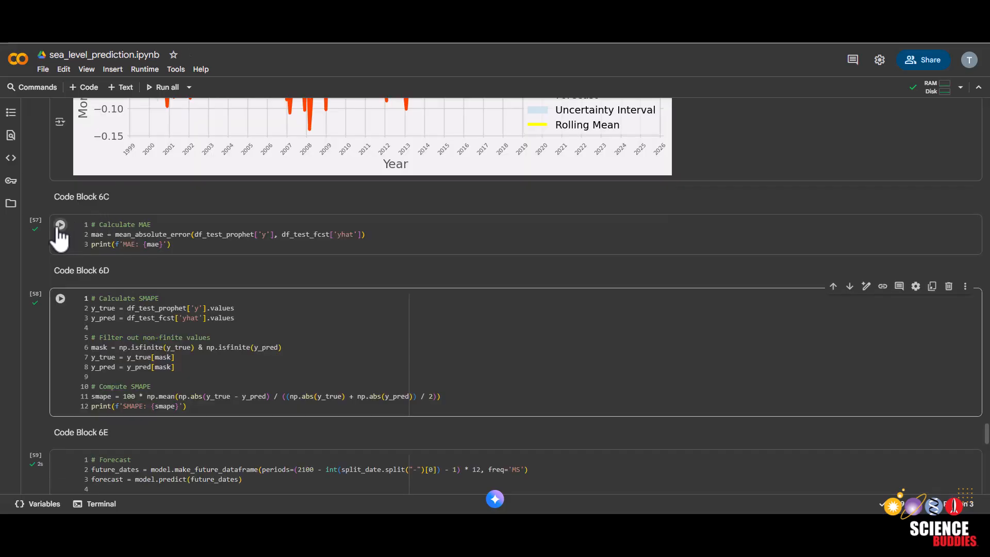
click(60, 225)
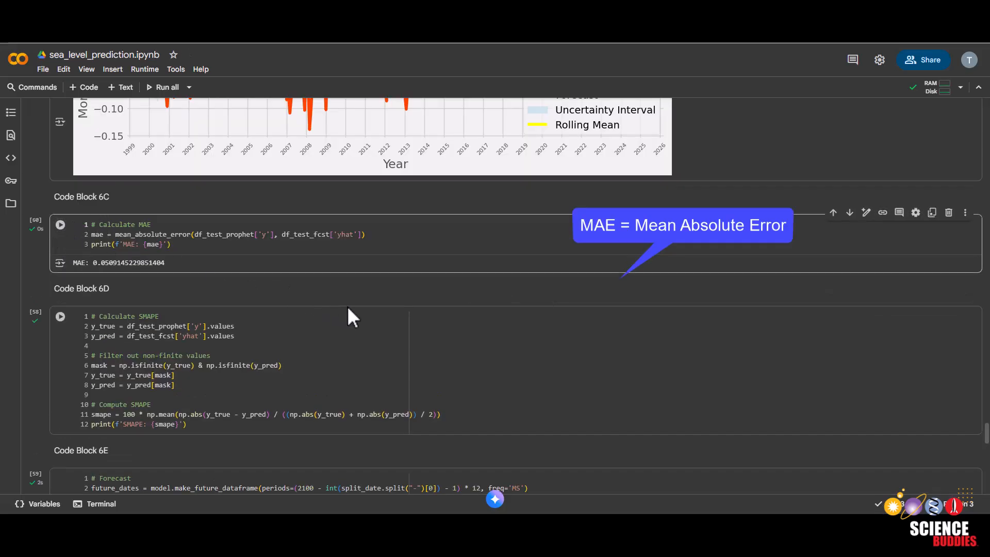
double_click(101, 263)
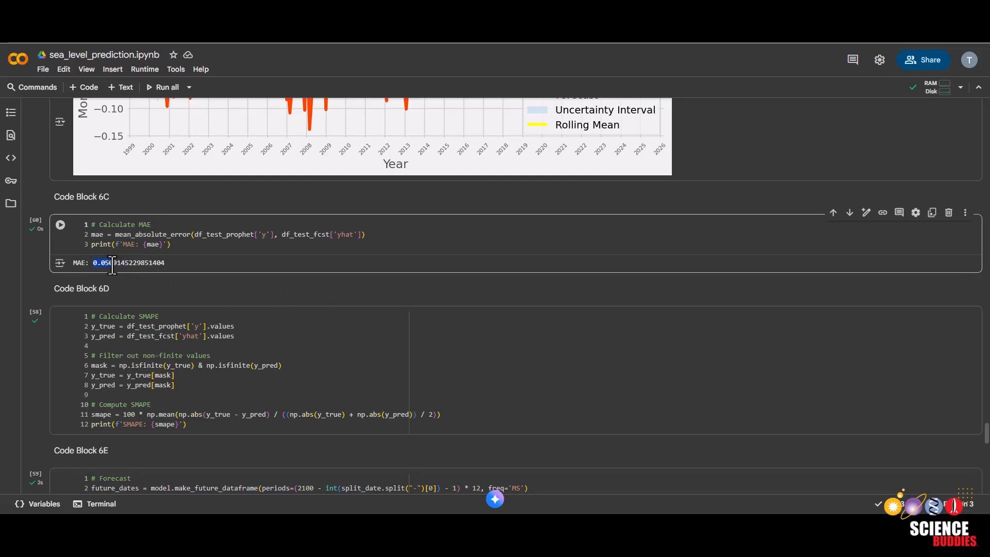
mouse_move(328, 300)
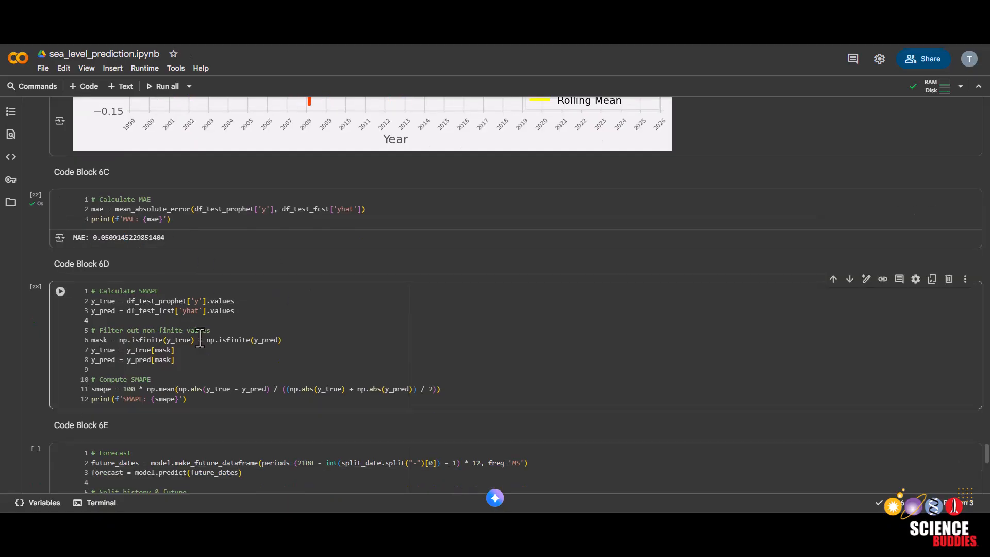
Run Code Block 6D to print the SMAPE of 111.95217640435926.
click(59, 290)
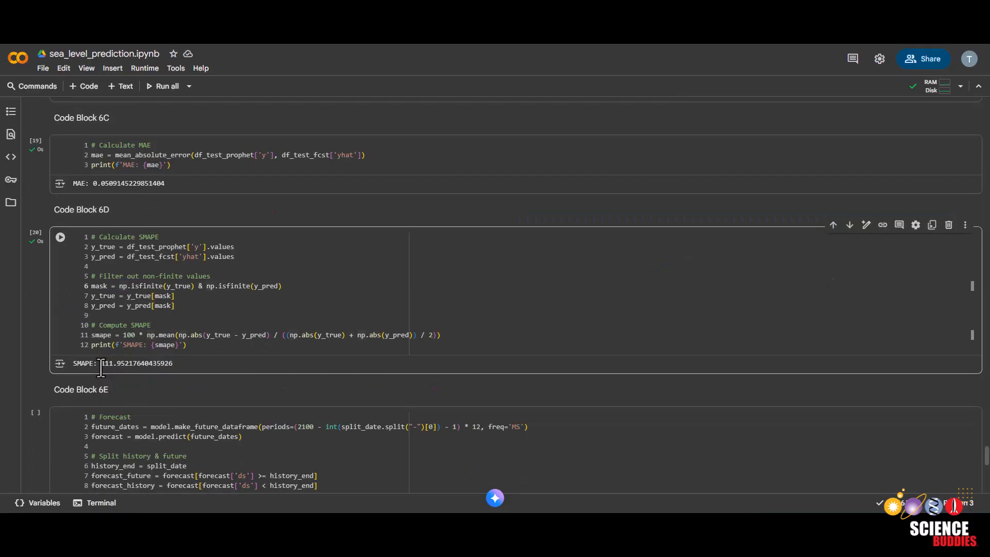
mouse_move(199, 377)
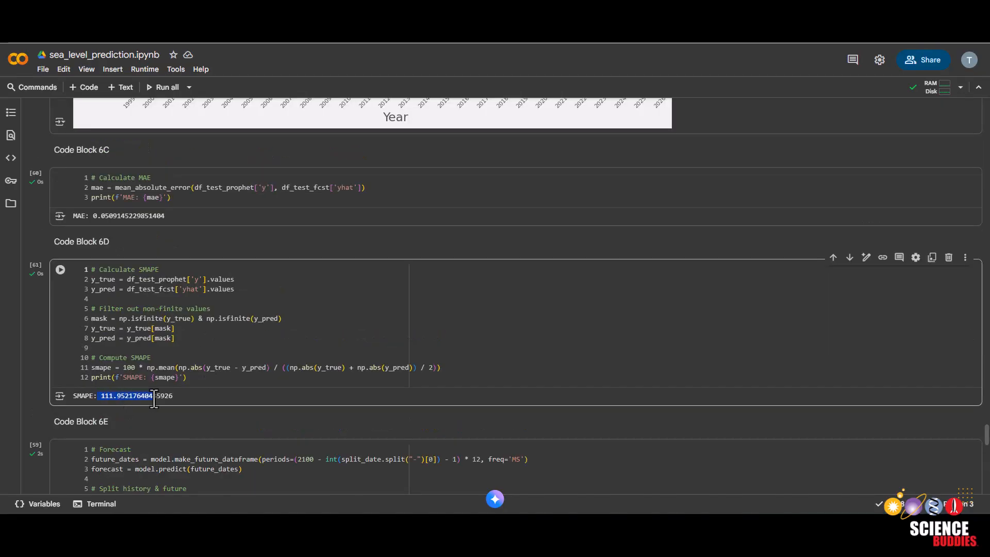
scroll(up, 3)
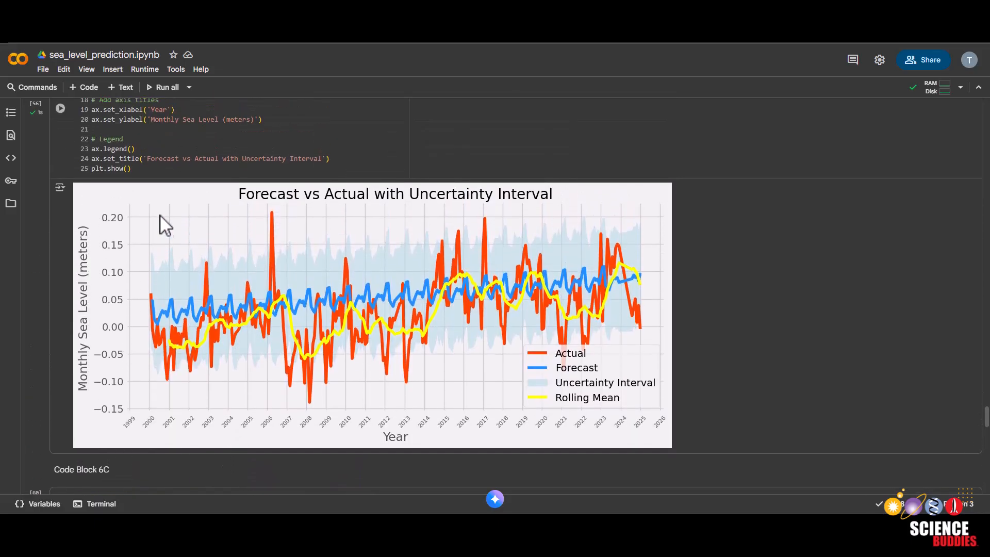
mouse_move(357, 315)
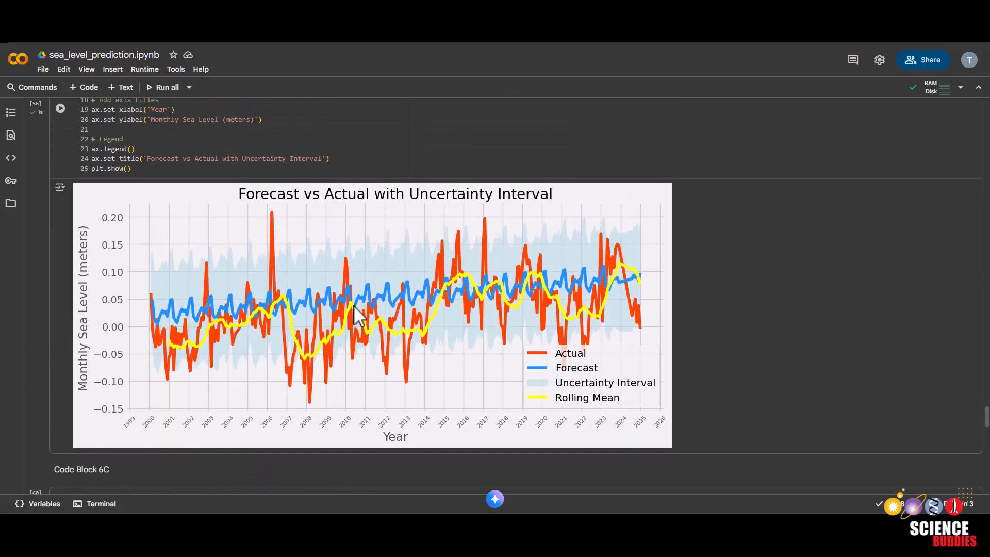
mouse_move(211, 309)
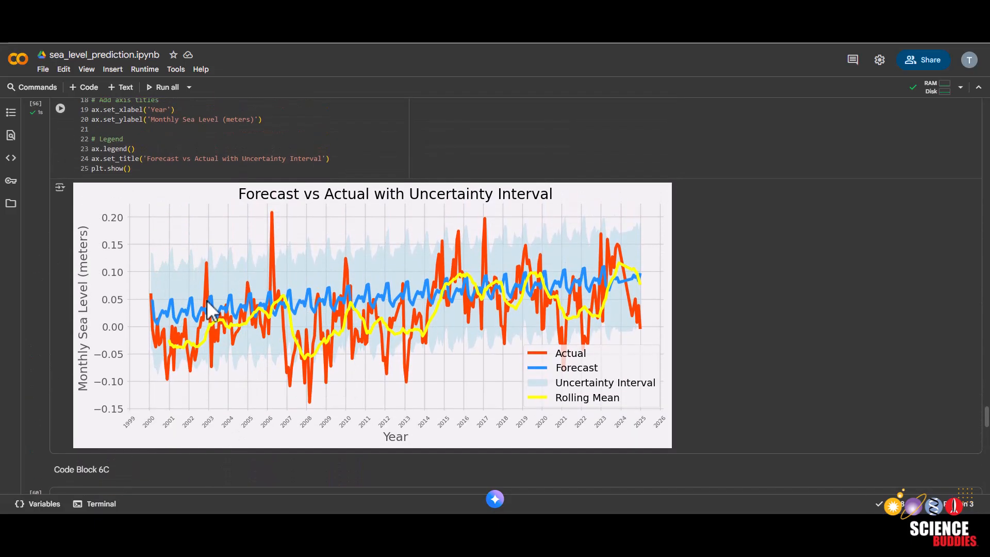
mouse_move(288, 244)
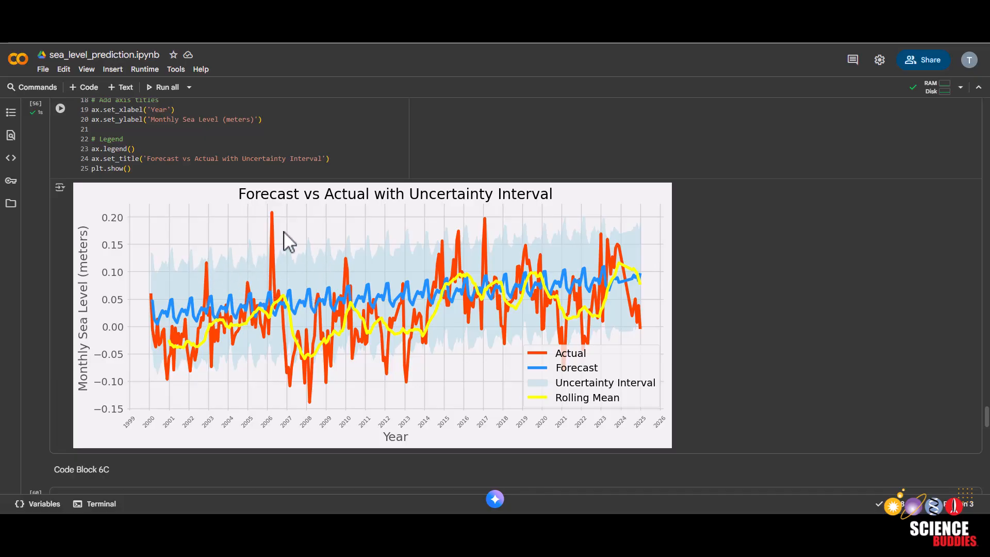
mouse_move(328, 357)
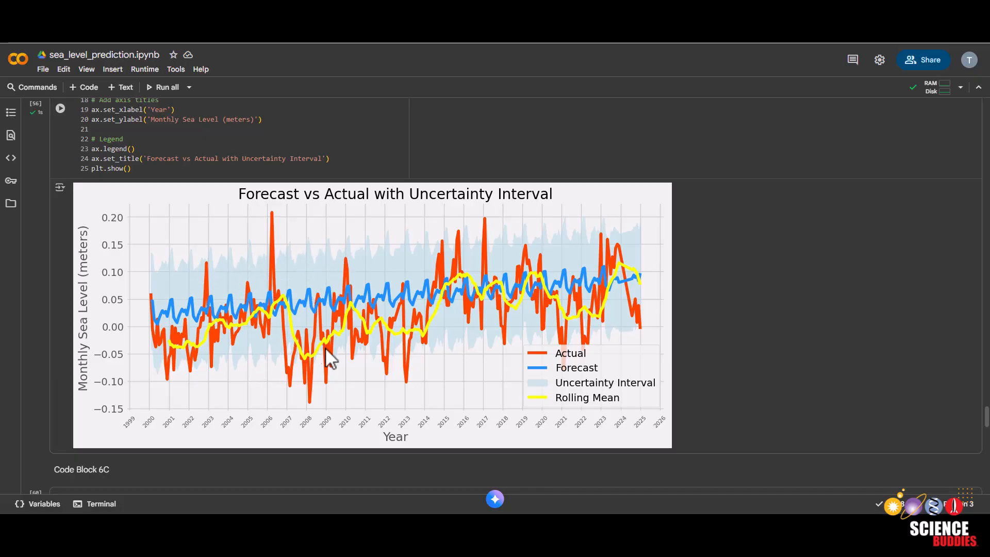
mouse_move(263, 249)
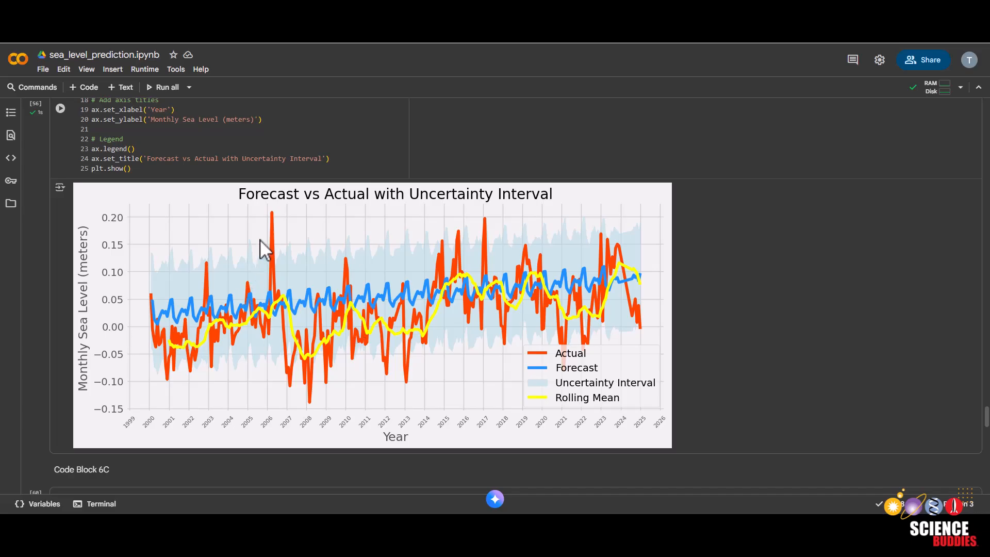
mouse_move(470, 277)
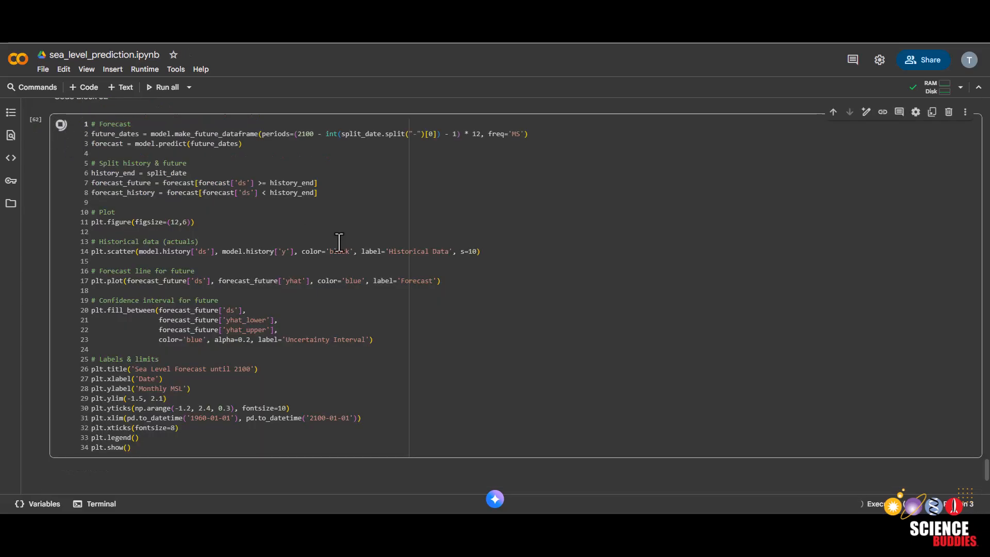
Run Code Block 6E to plot the Sea Level Forecast until 2100 with uncertainty band.
click(59, 125)
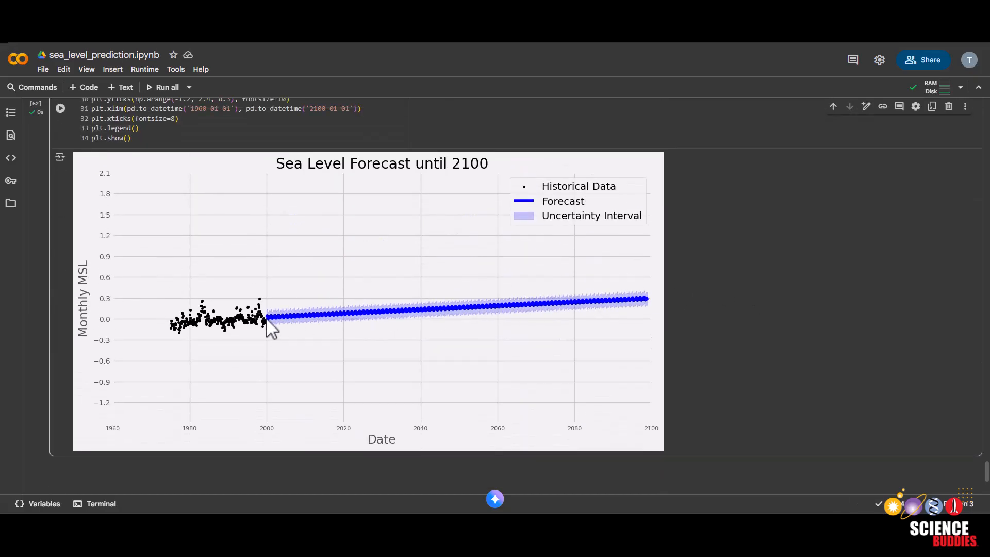
mouse_move(562, 310)
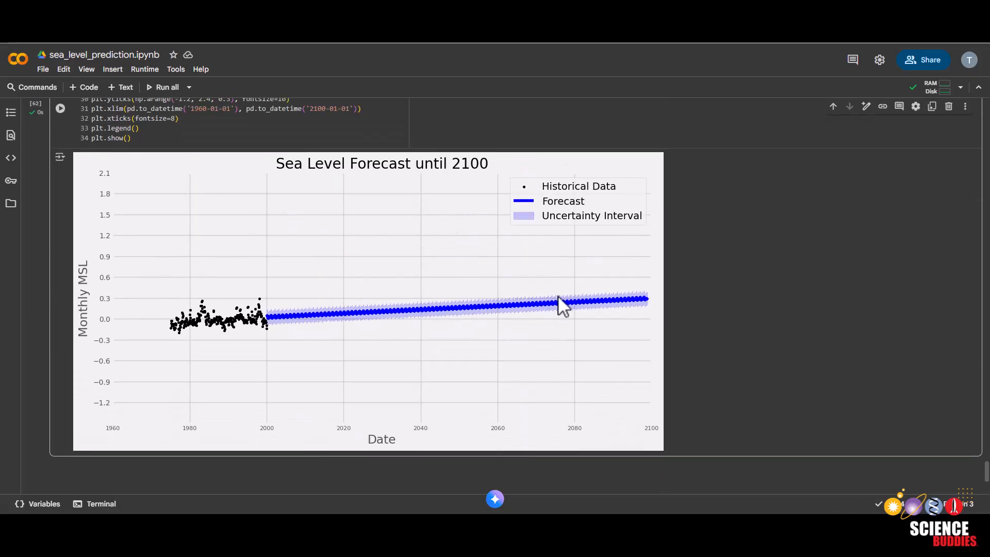
mouse_move(568, 289)
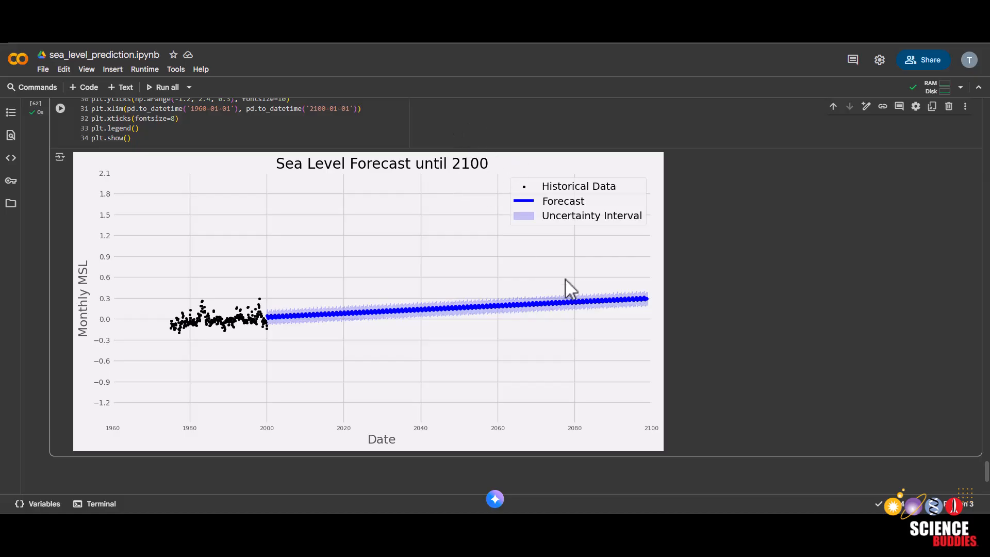
mouse_move(648, 306)
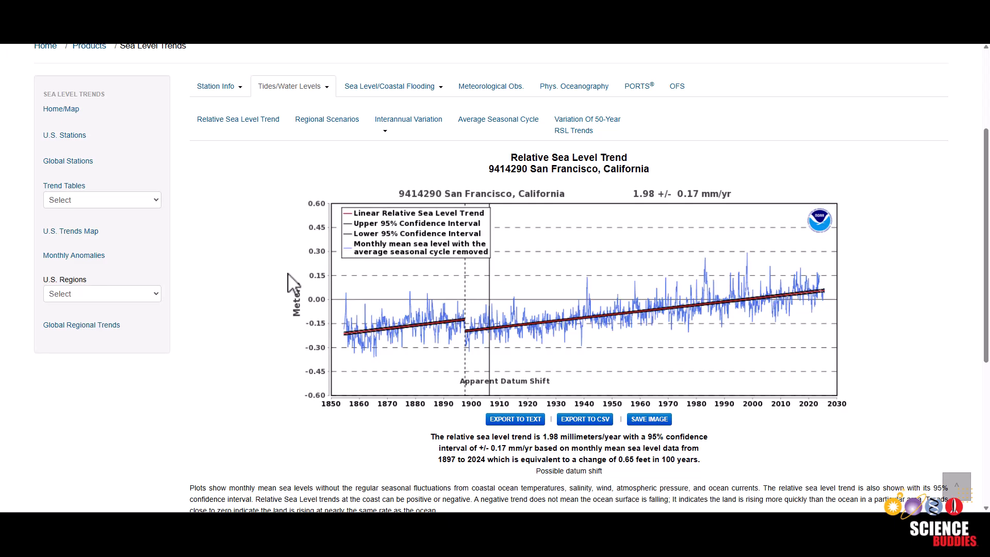
Show San Francisco's Annual Relative Sea Level Since 1960 chart with 2022 regional scenarios to 2100.
click(327, 120)
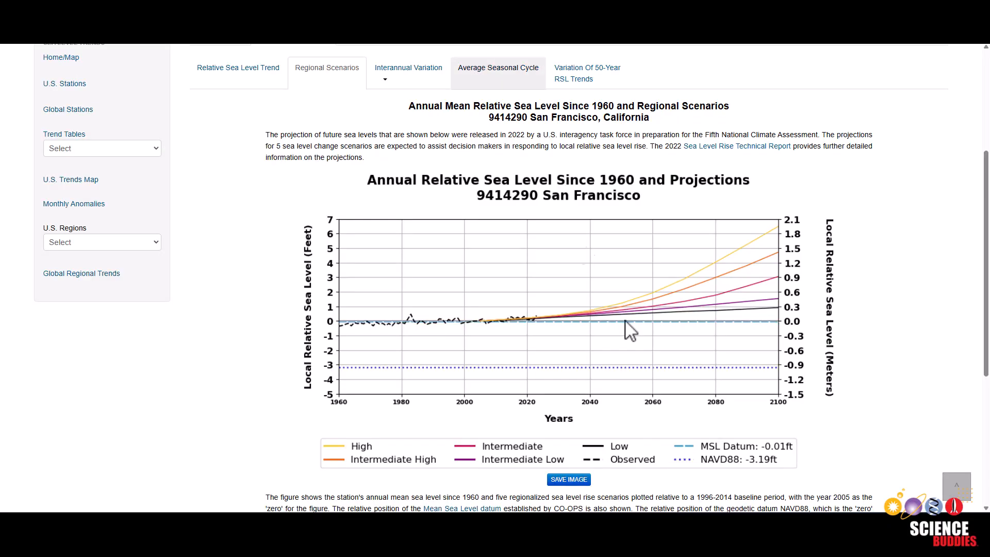
scroll(down, 3)
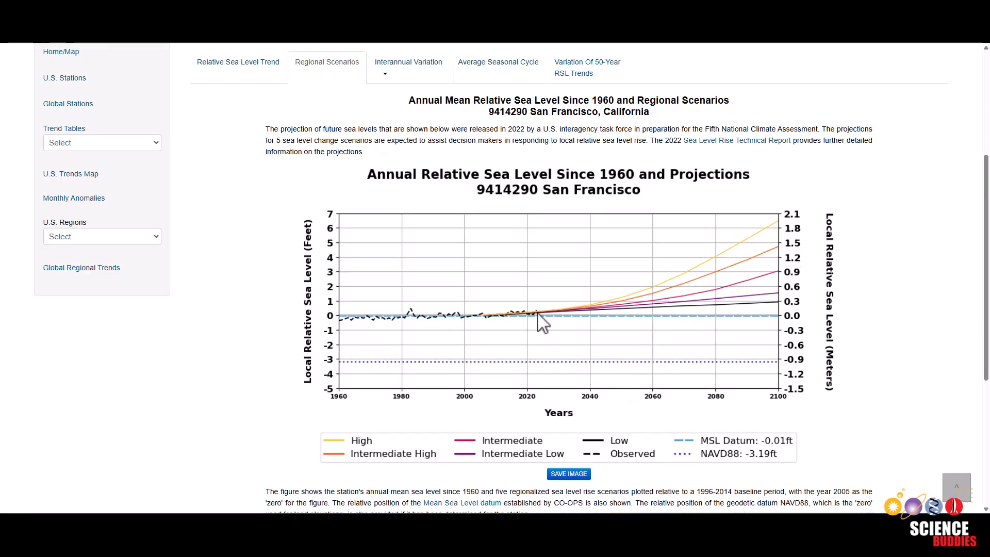
mouse_move(701, 303)
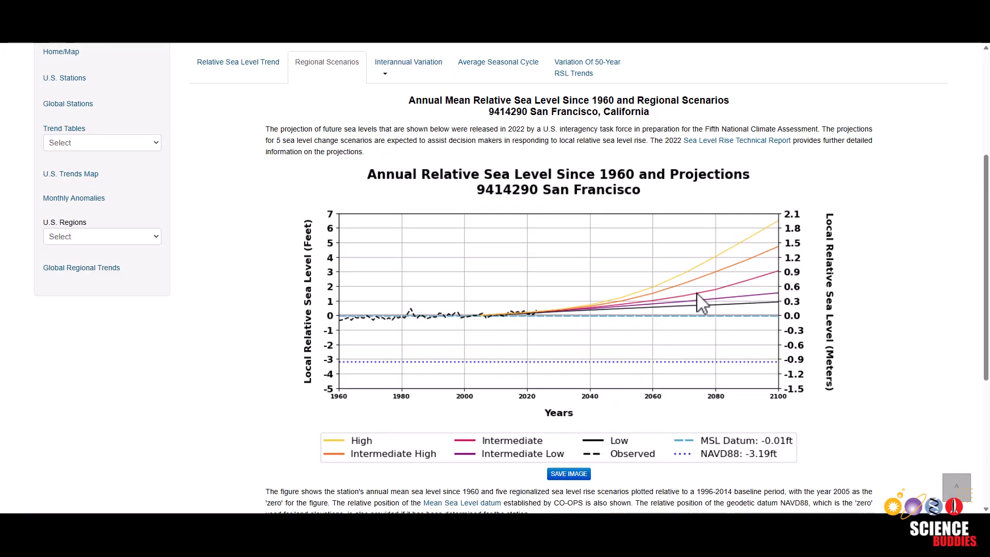
mouse_move(672, 302)
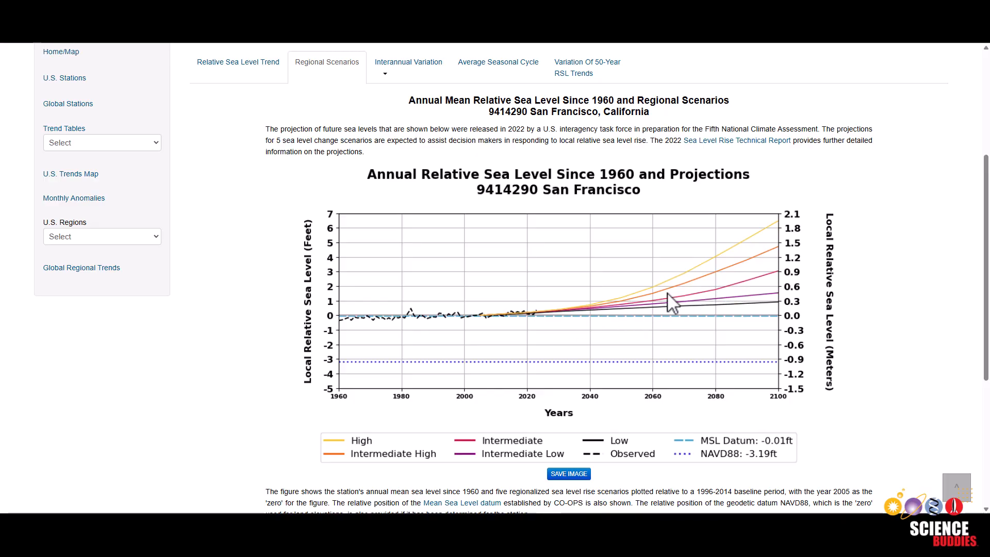
mouse_move(608, 325)
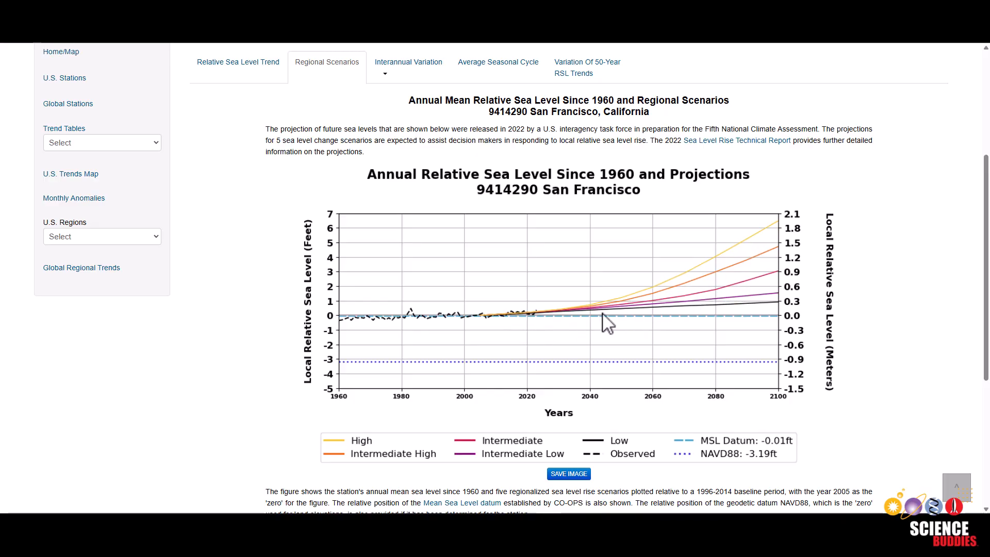
mouse_move(638, 410)
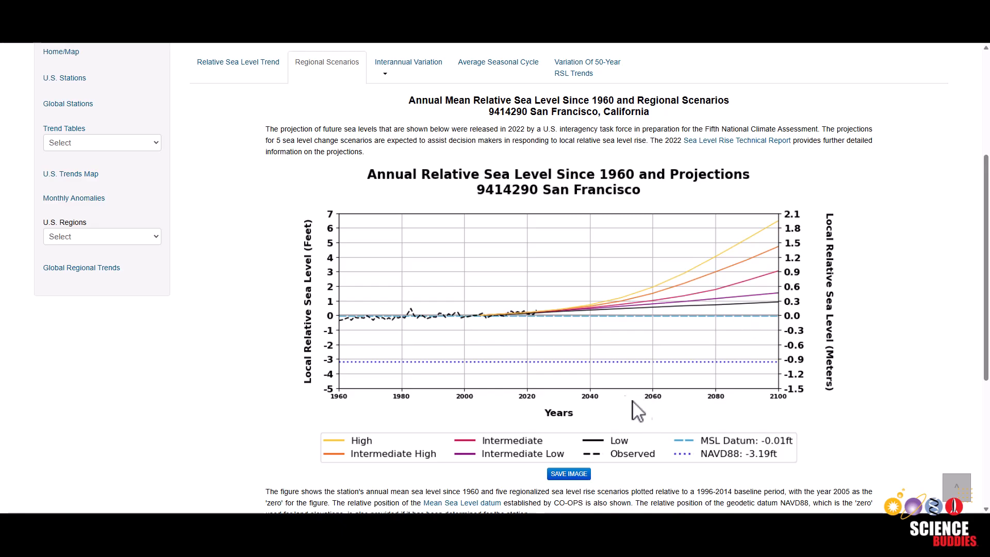
mouse_move(769, 232)
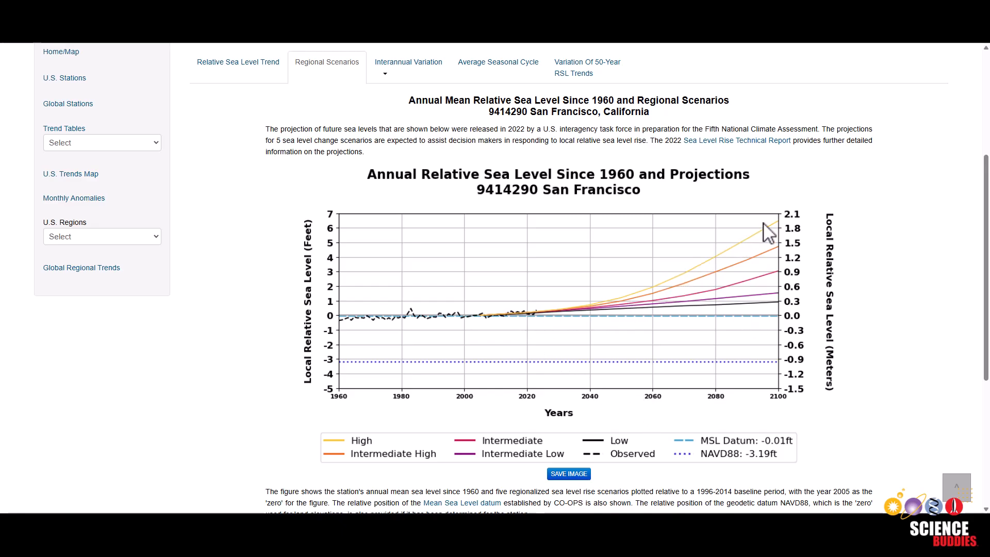
mouse_move(572, 303)
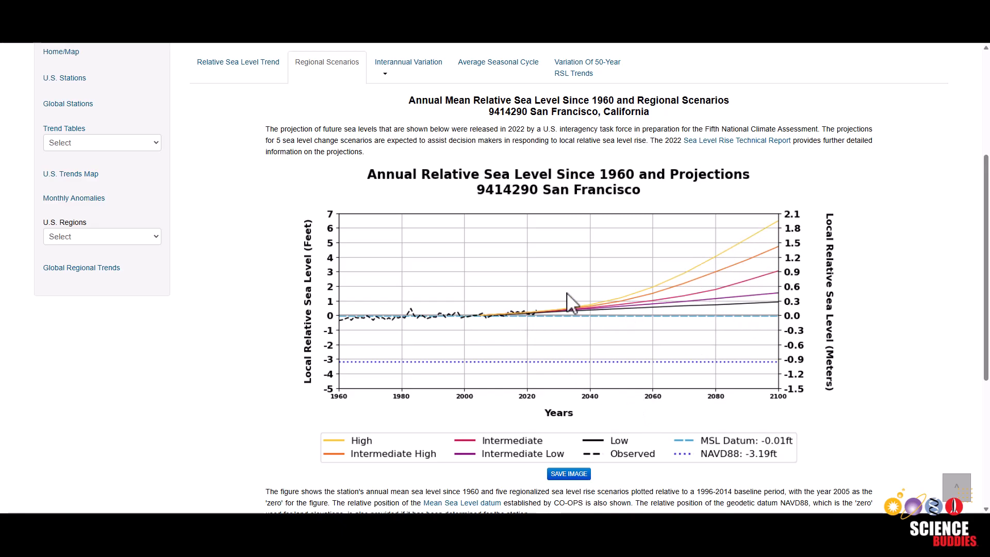
mouse_move(614, 328)
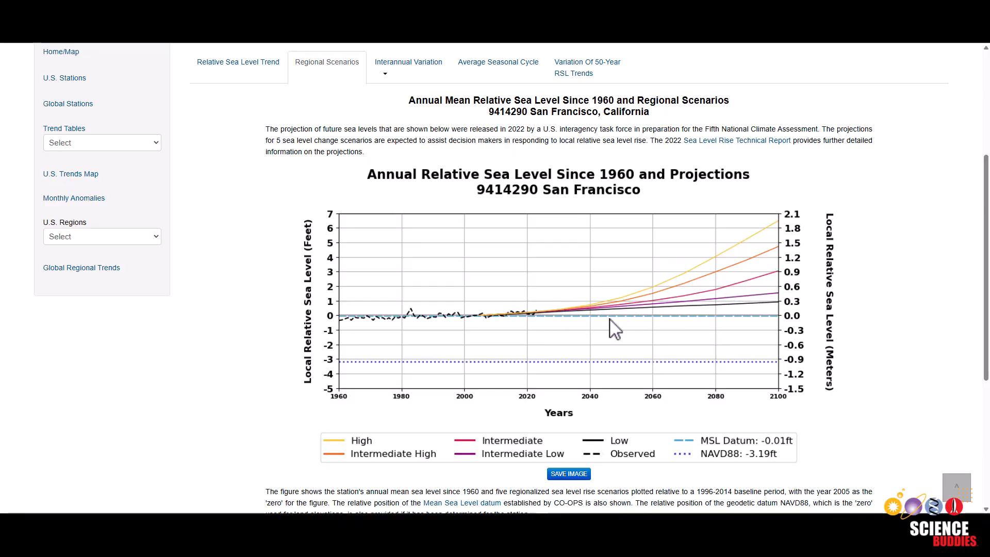
mouse_move(479, 347)
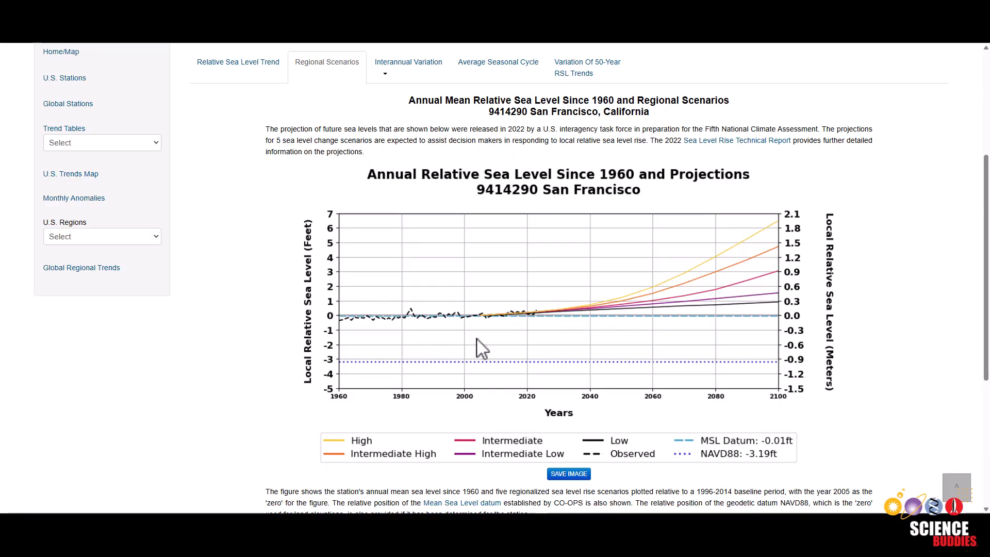
mouse_move(520, 325)
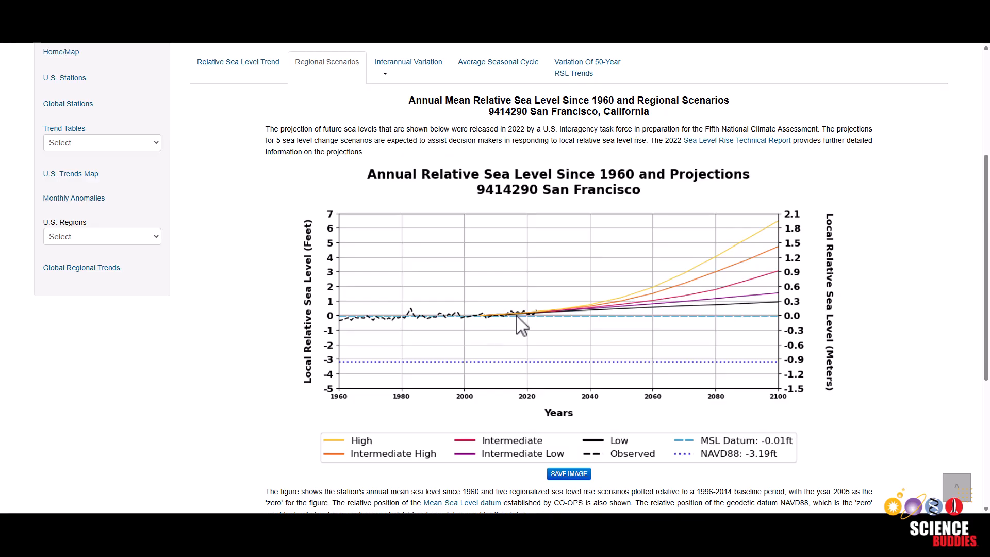
mouse_move(783, 319)
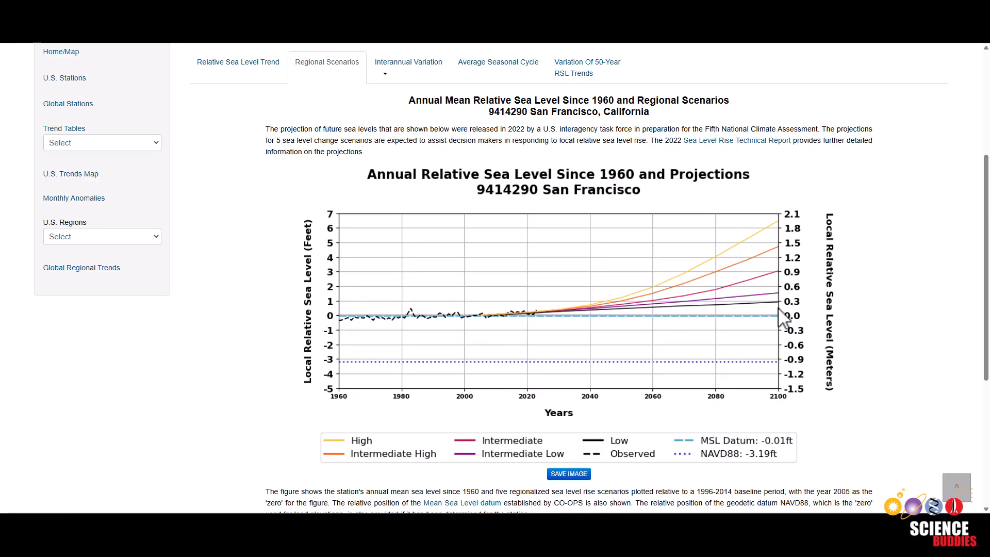
mouse_move(625, 334)
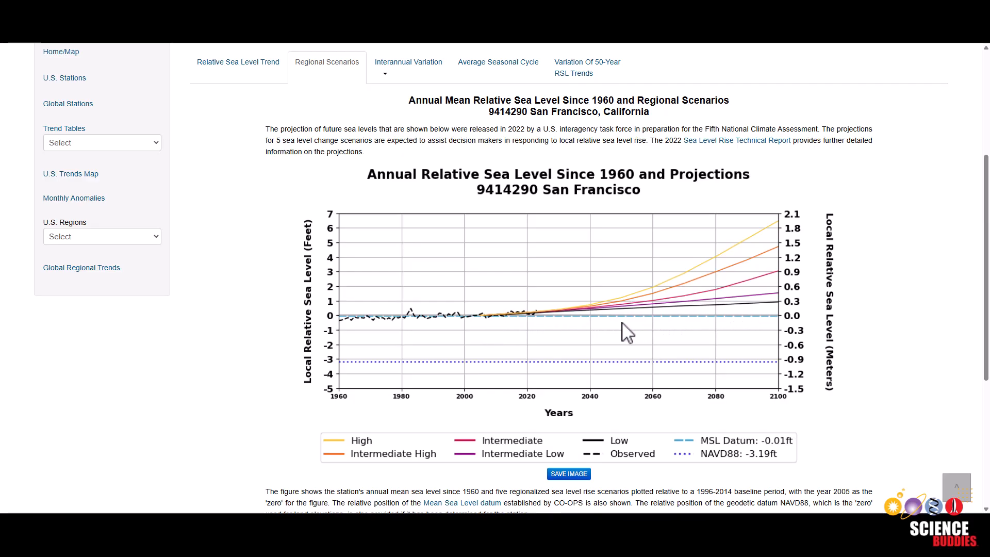
mouse_move(758, 319)
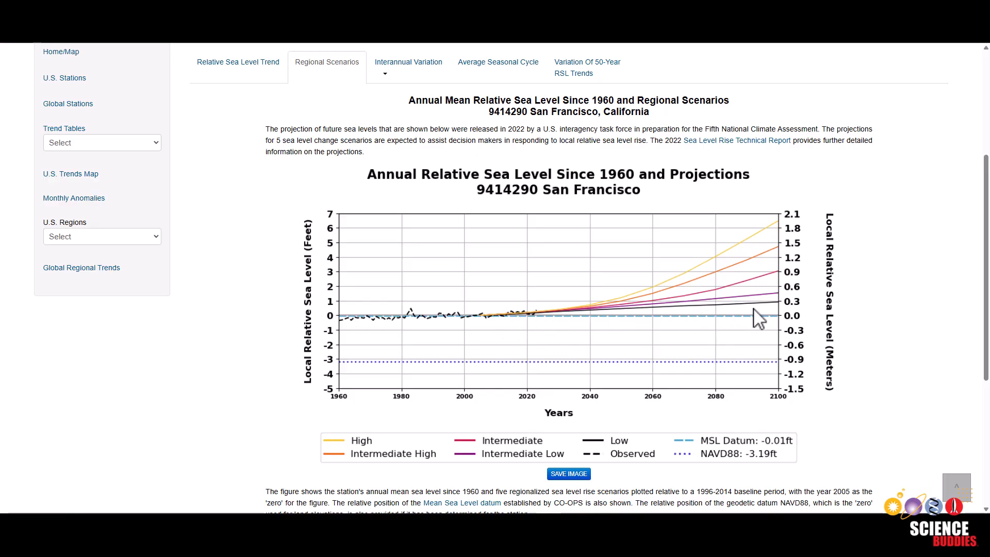
mouse_move(860, 316)
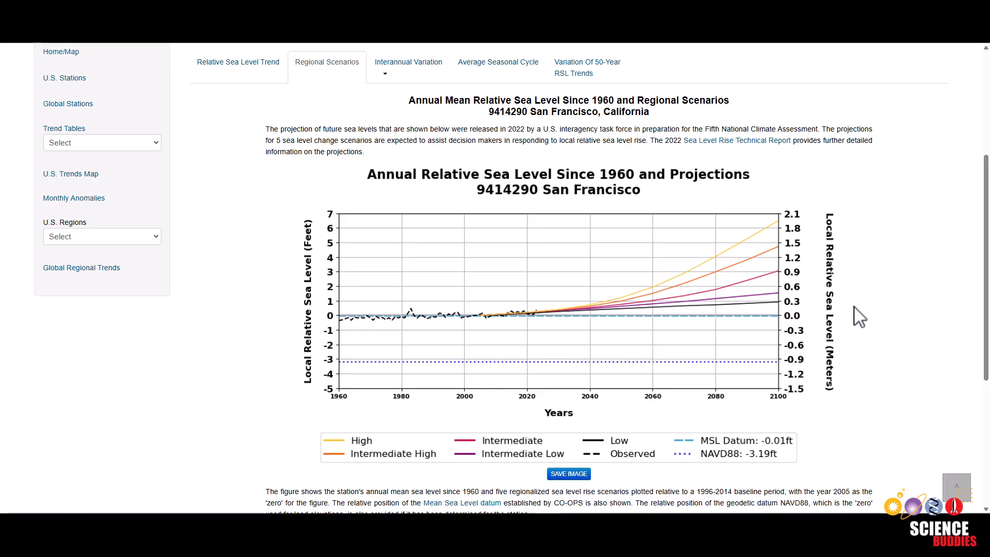
mouse_move(741, 246)
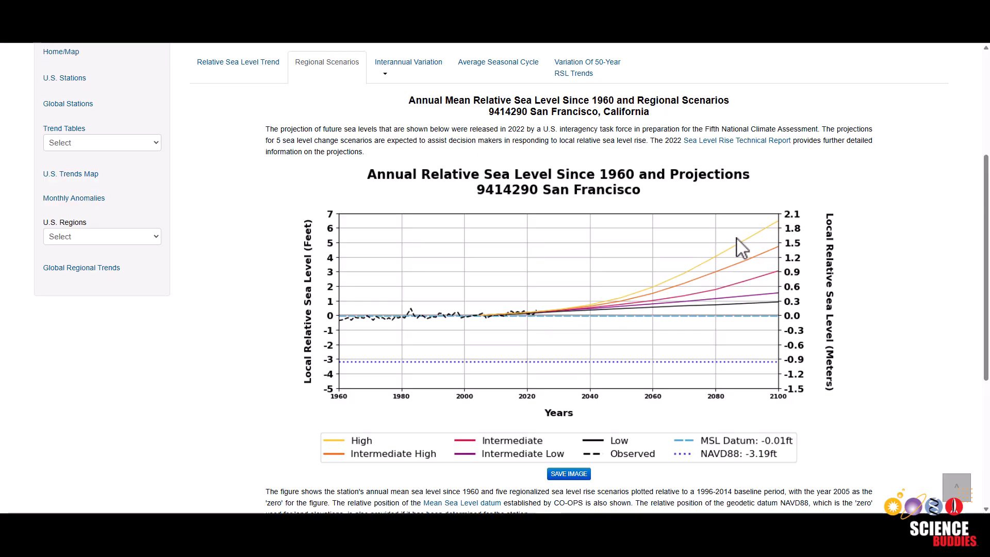
mouse_move(608, 308)
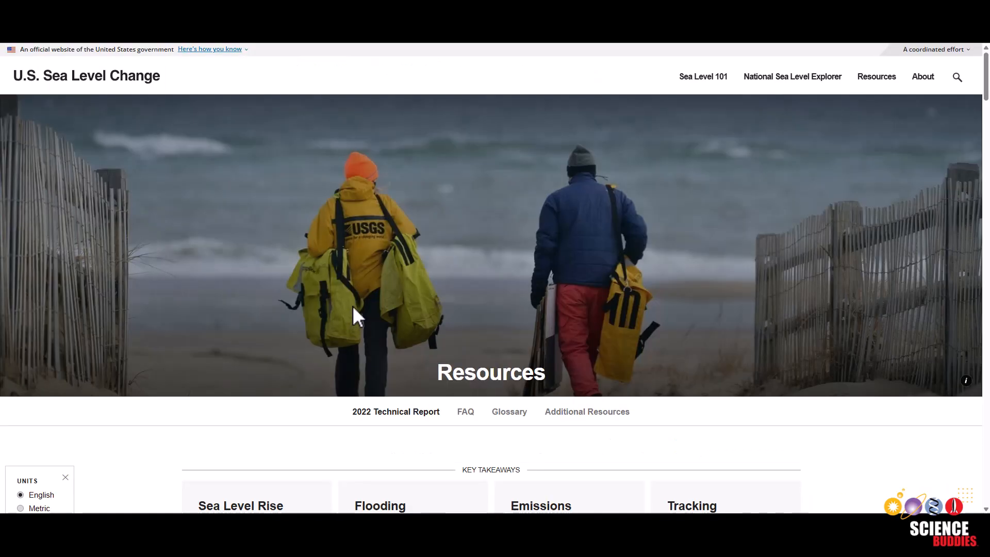
Bring the 2022 Technical Report Key Takeaways cards into view on the Resources page.
scroll(down, 3)
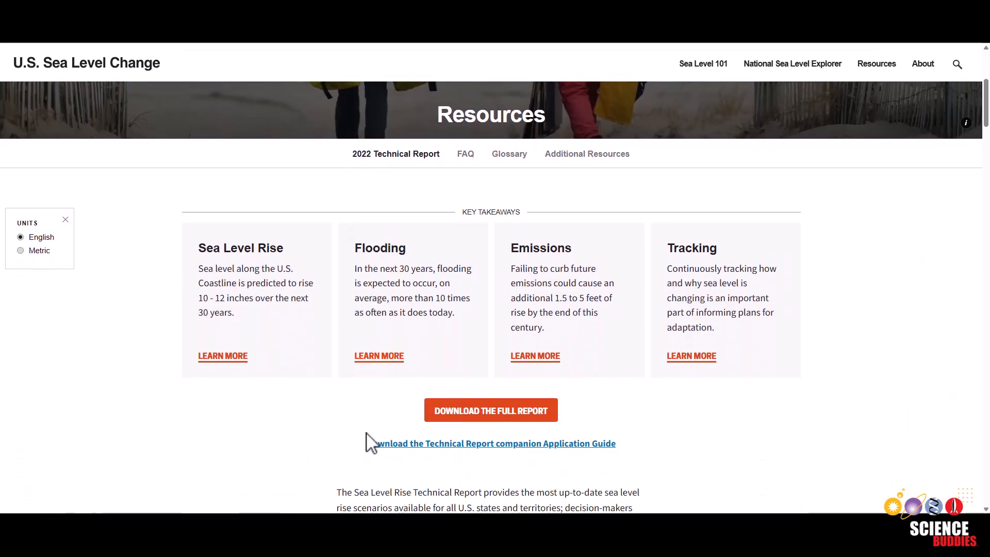
mouse_move(379, 452)
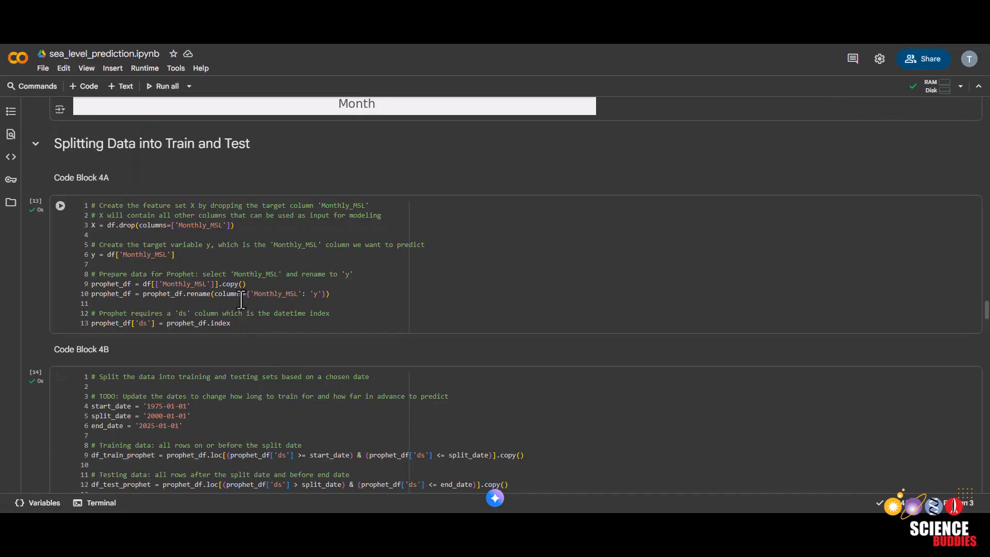
Scroll the notebook to Code Blocks 4A and 4B defining the train/test split dates.
scroll(down, 3)
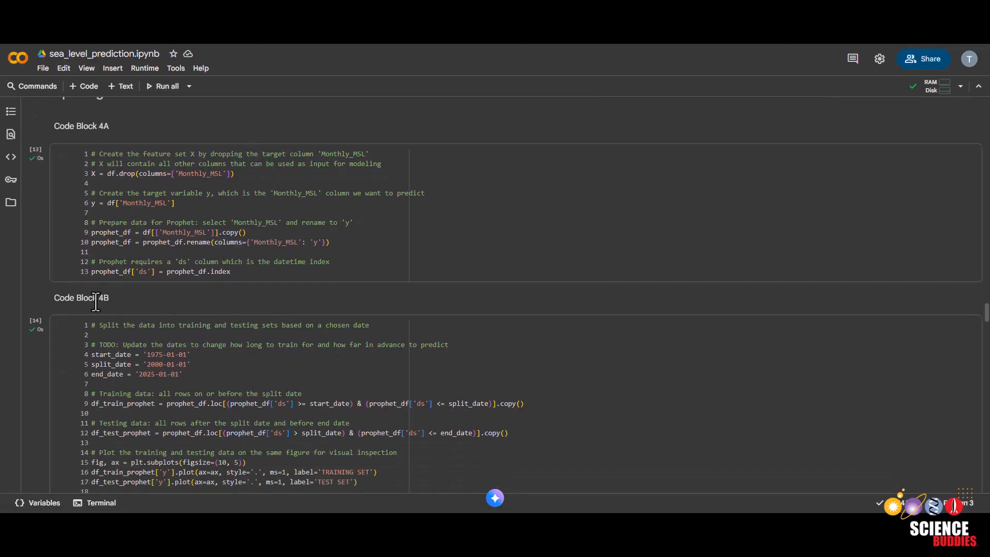
scroll(up, 3)
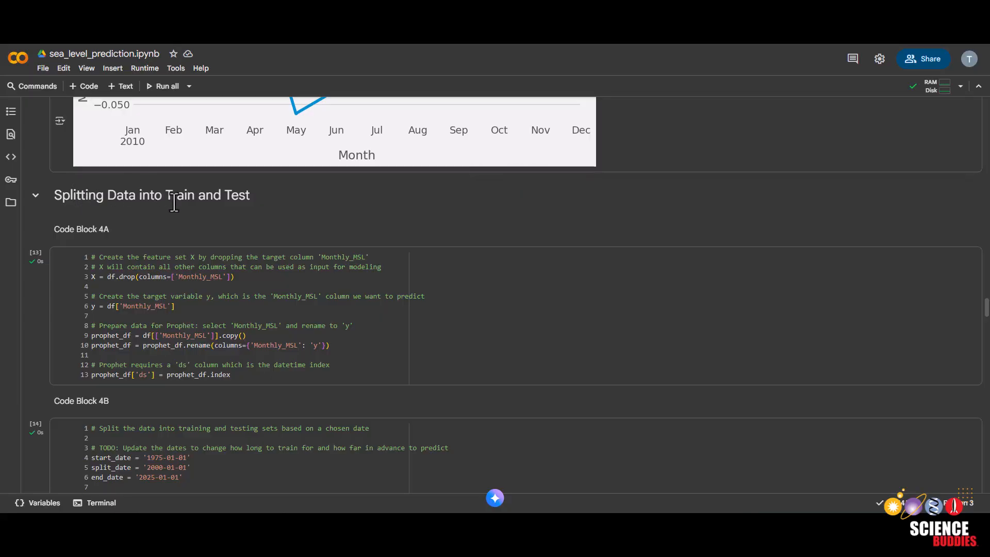
scroll(down, 3)
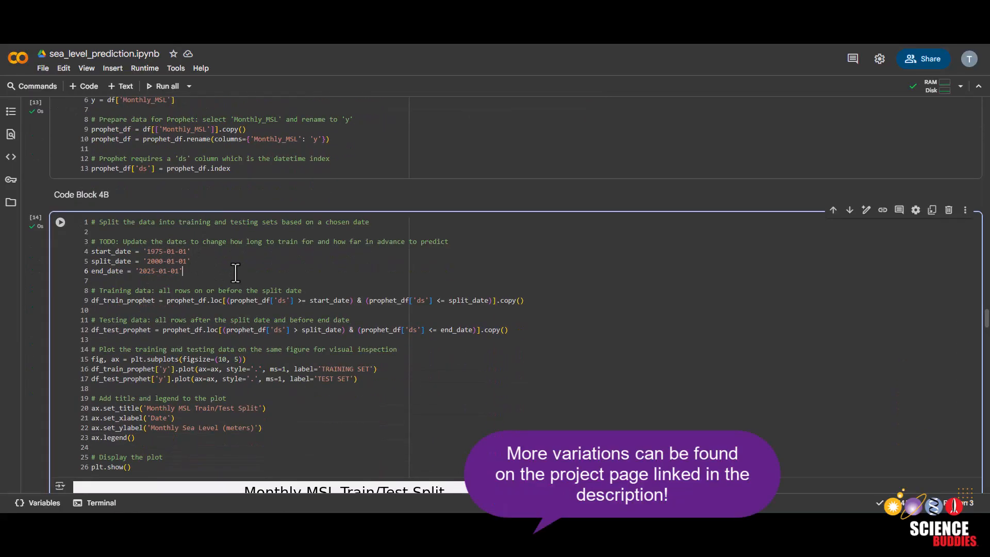
Scroll past Code Blocks 6C and 6D to the Sea Level Forecast until 2100 plot.
scroll(down, 3)
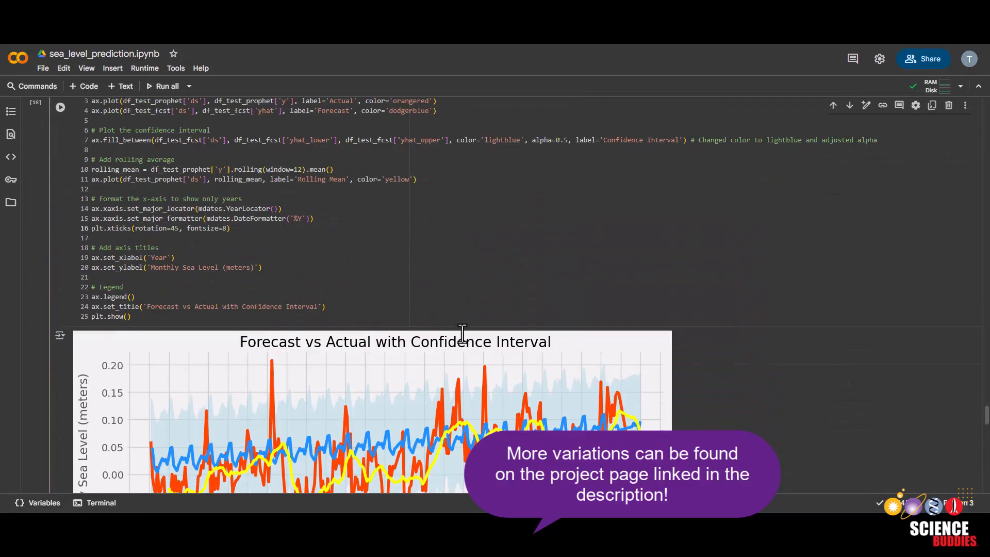
scroll(down, 3)
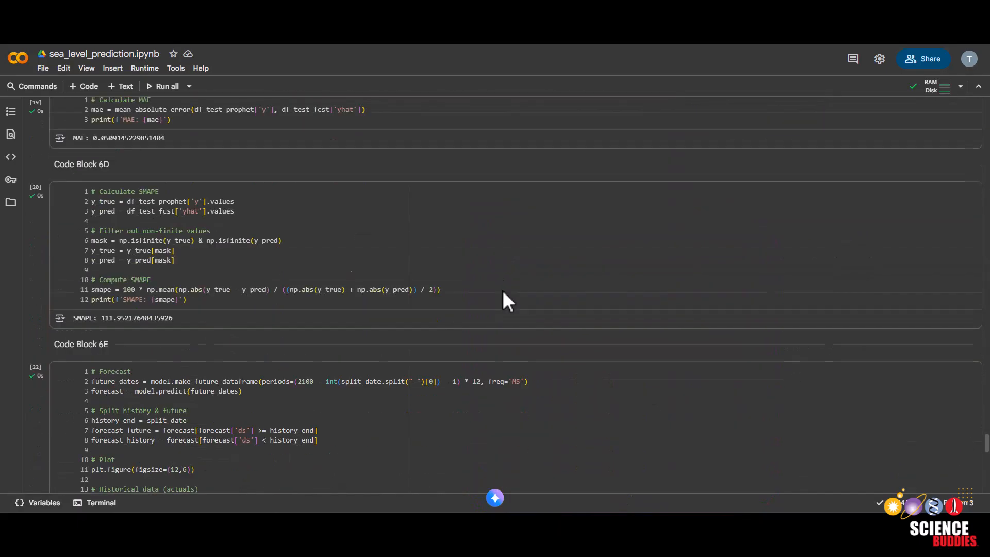
scroll(down, 3)
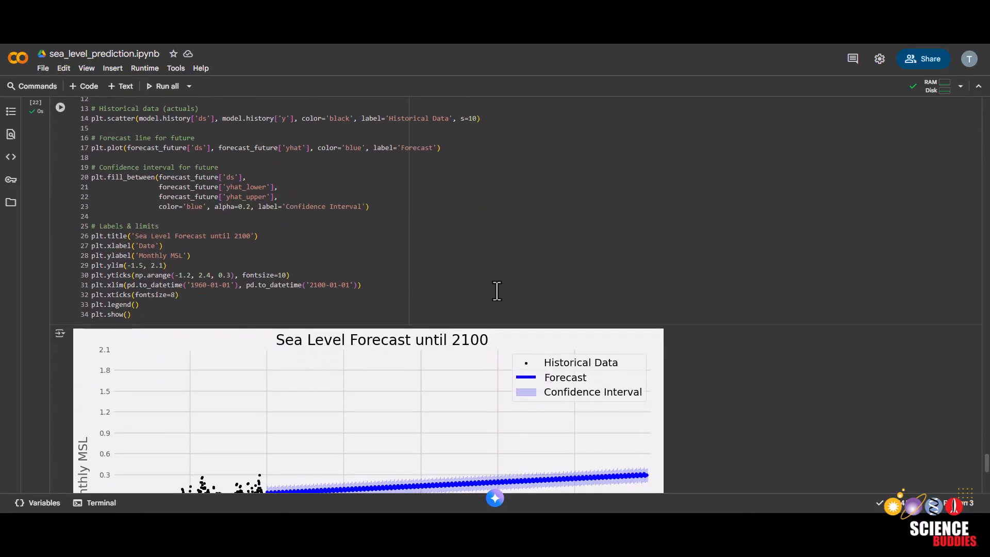
scroll(down, 3)
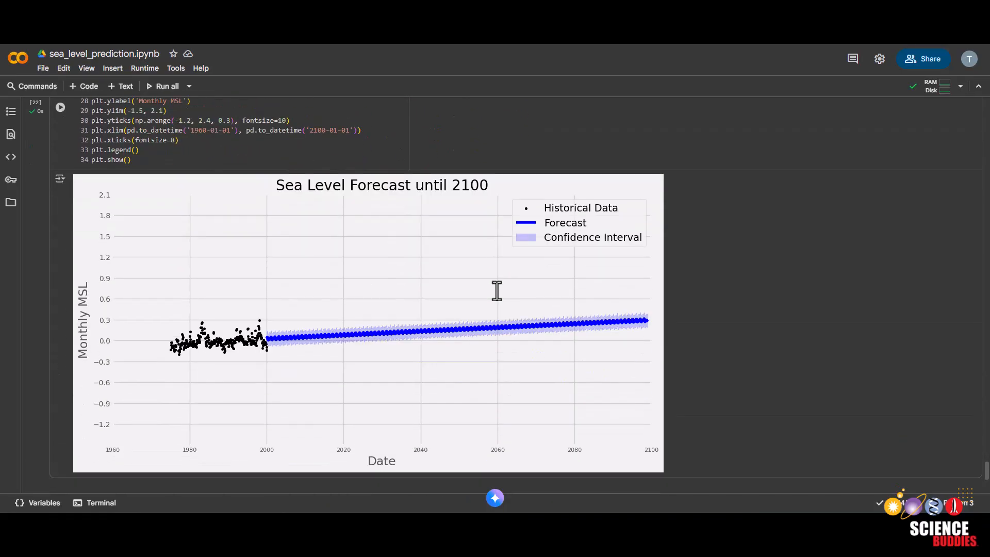
mouse_move(740, 290)
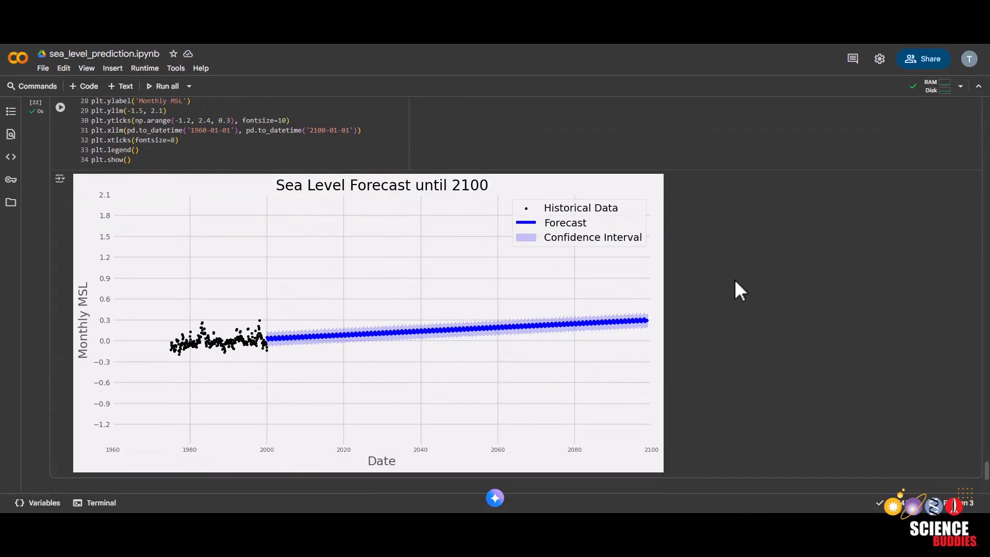